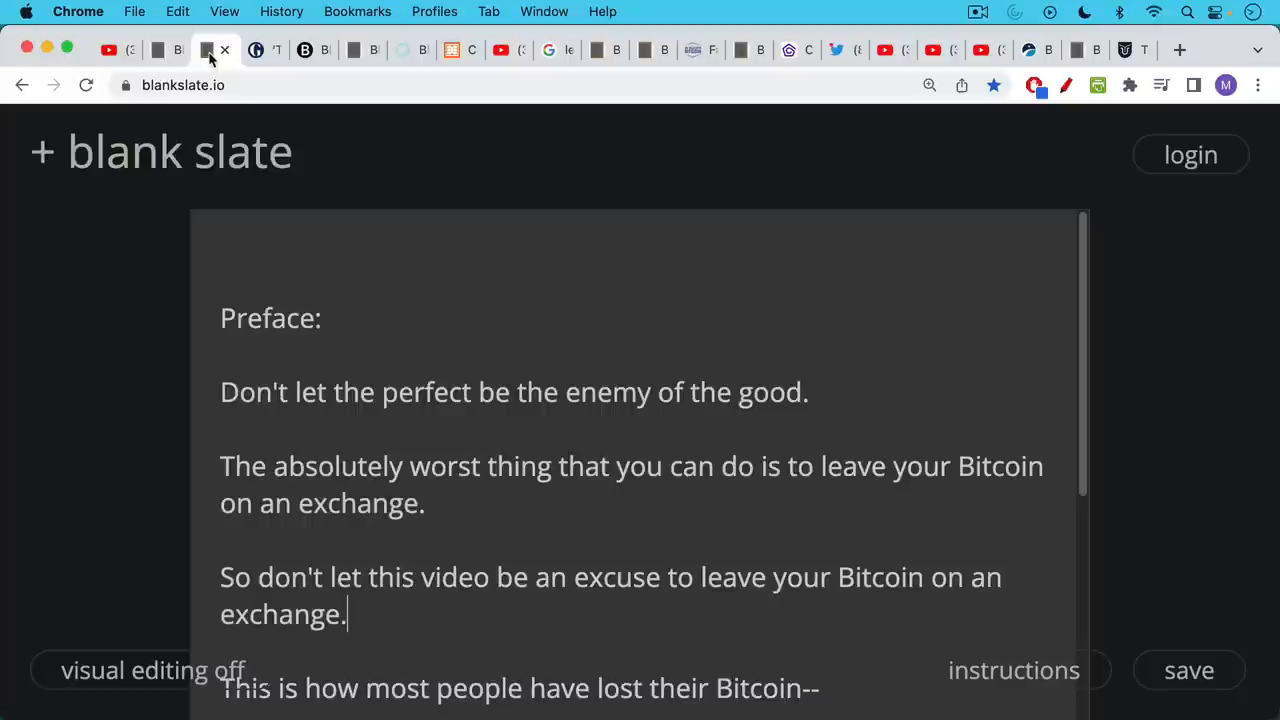
pyautogui.moveTo(222, 108)
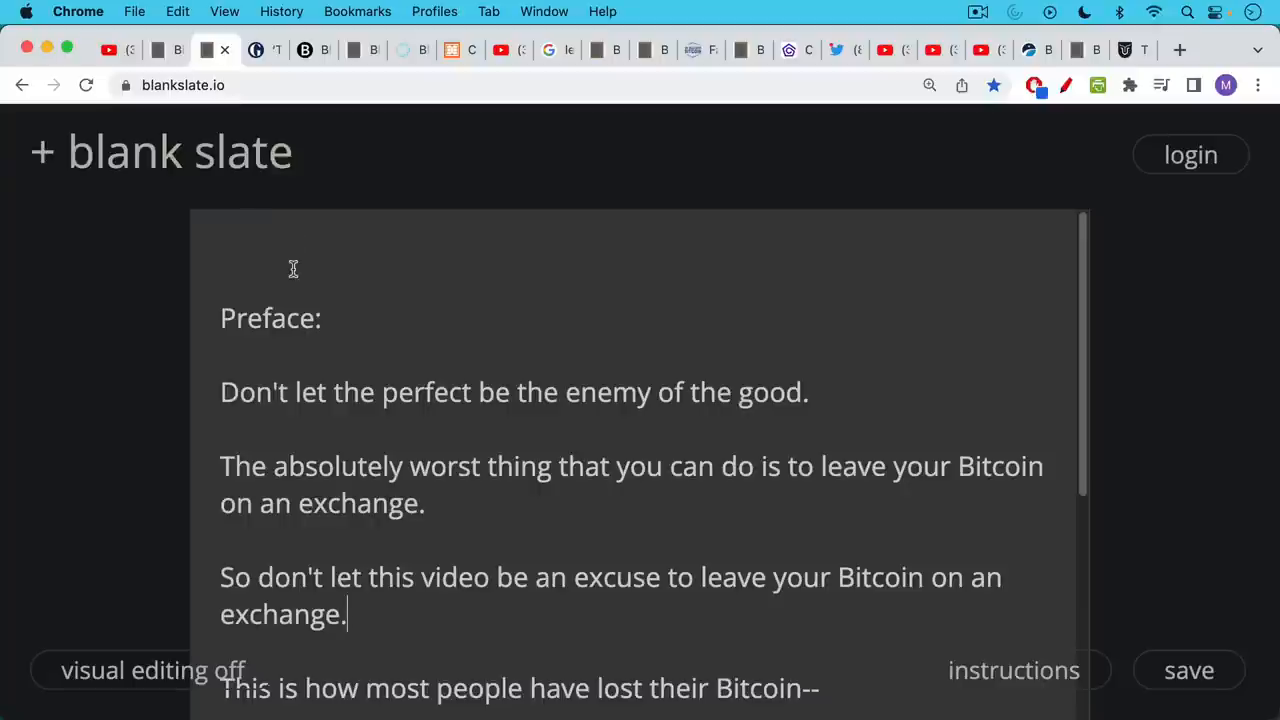
# - Scroll the preface note down to the 'From Mt Gox to FTX to BlockFi' line
pyautogui.scroll(-3)
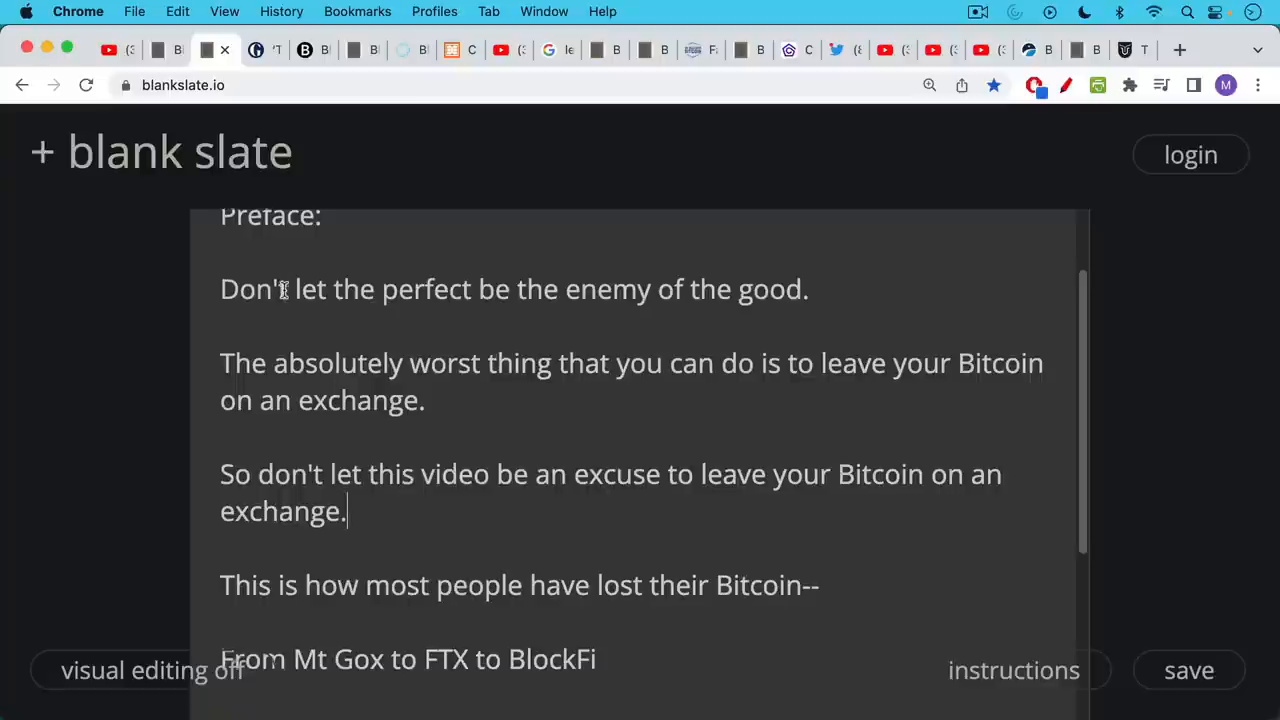
pyautogui.scroll(-3)
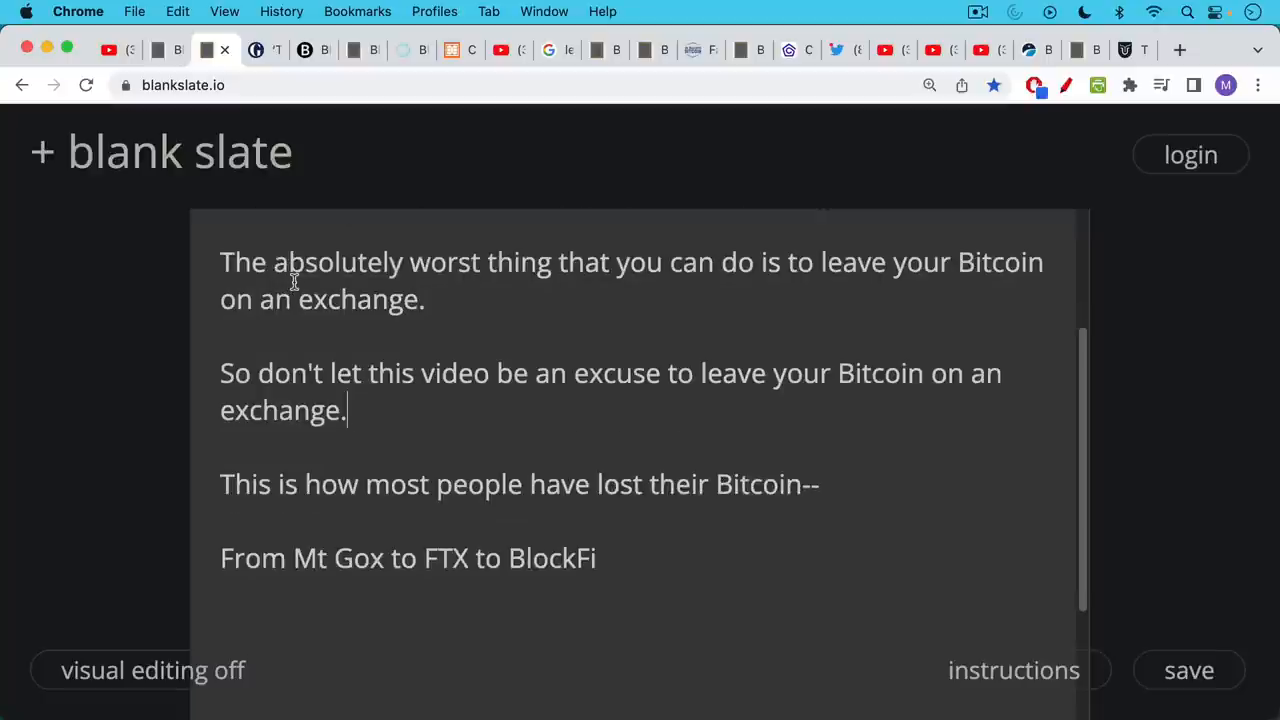
pyautogui.moveTo(302, 250)
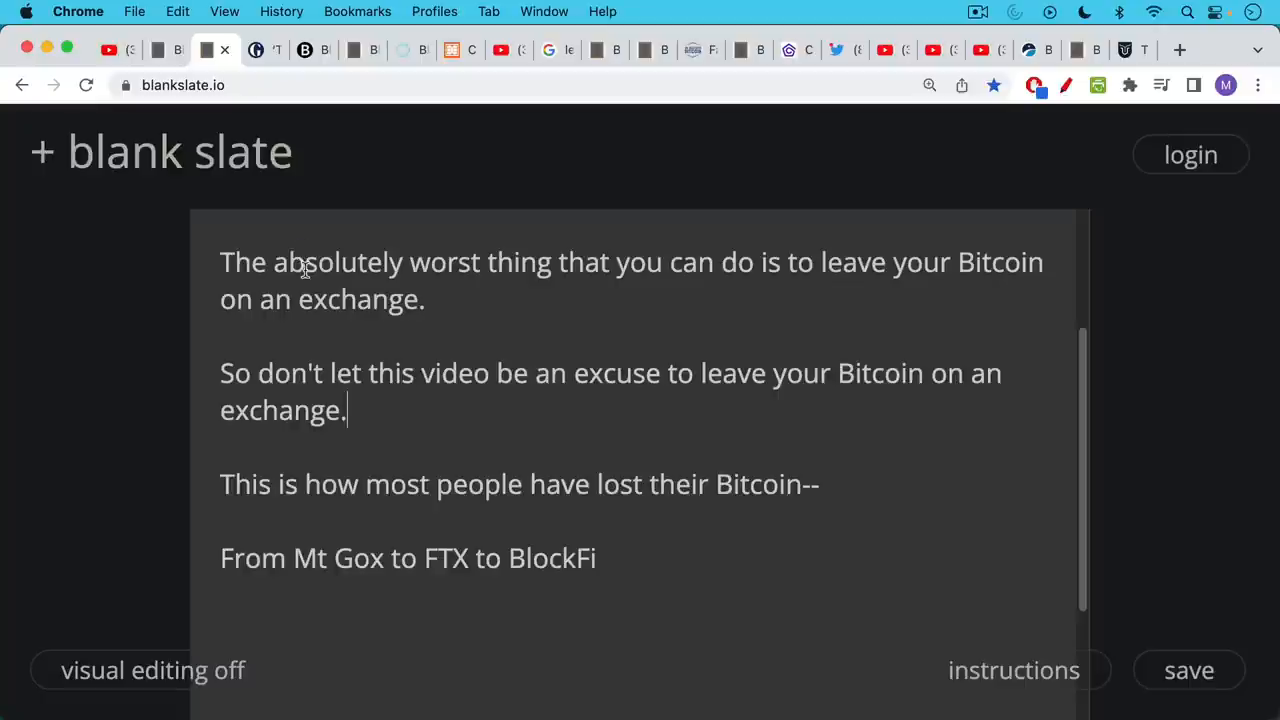
pyautogui.moveTo(312, 186)
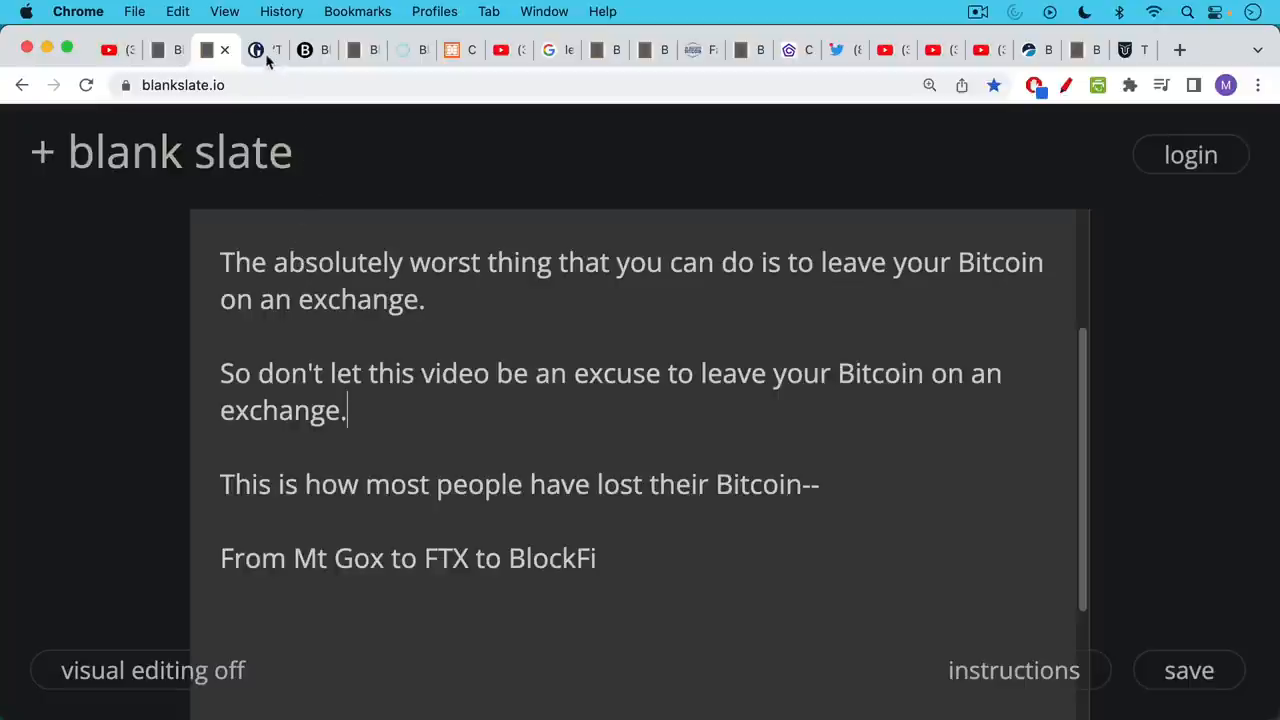
# - Switch to the 'Not your keys, not your coins' note and scroll to the cold storage and single sig lines
pyautogui.click(262, 50)
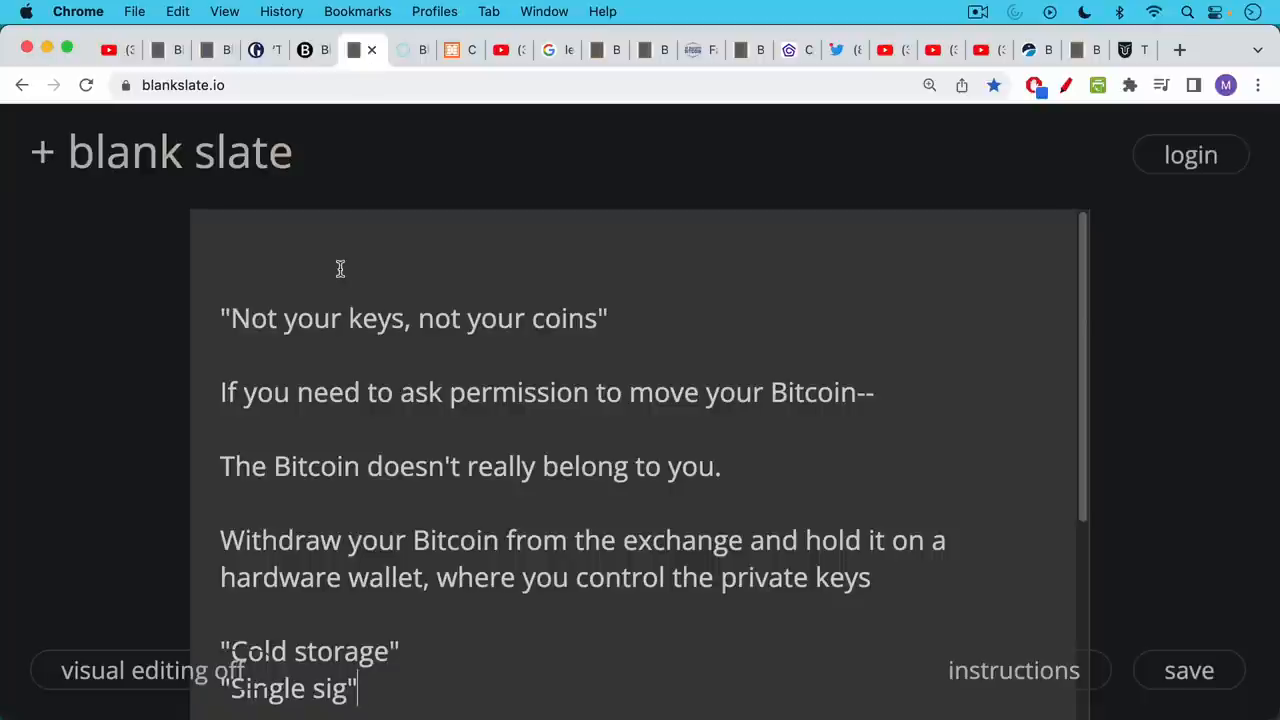
pyautogui.moveTo(338, 256)
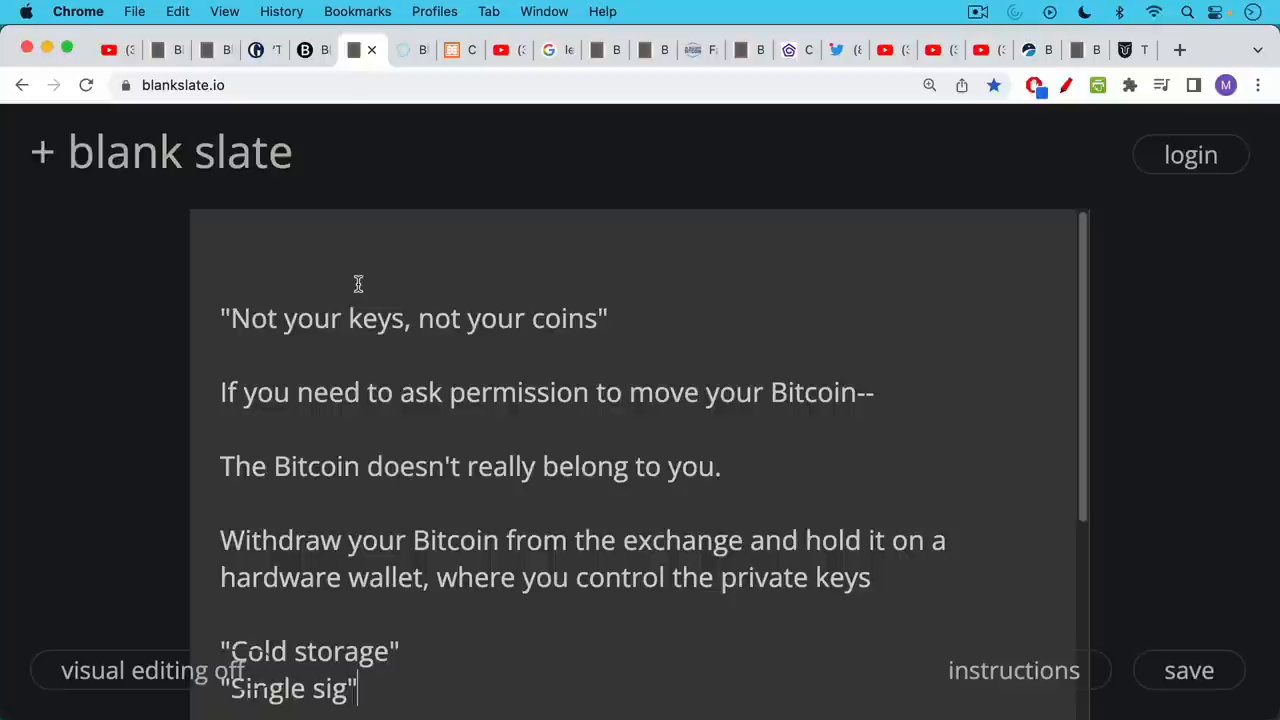
pyautogui.moveTo(360, 280)
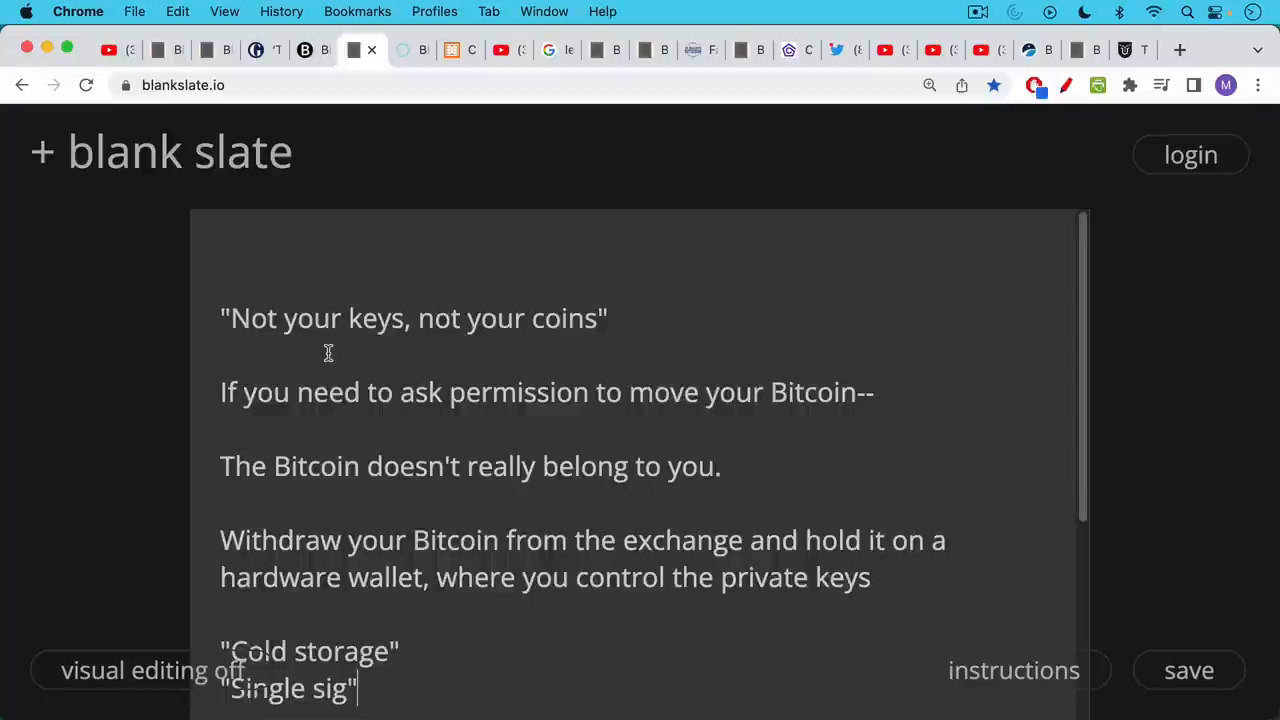
pyautogui.scroll(-3)
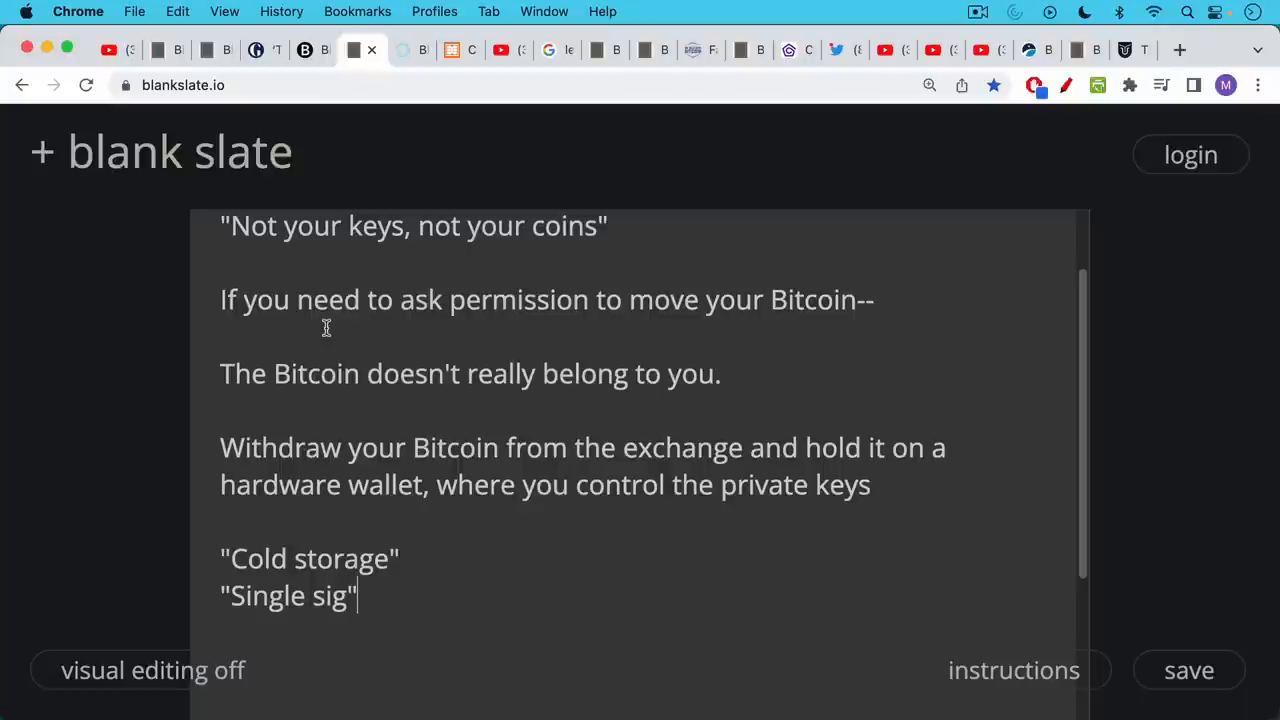
pyautogui.moveTo(336, 324)
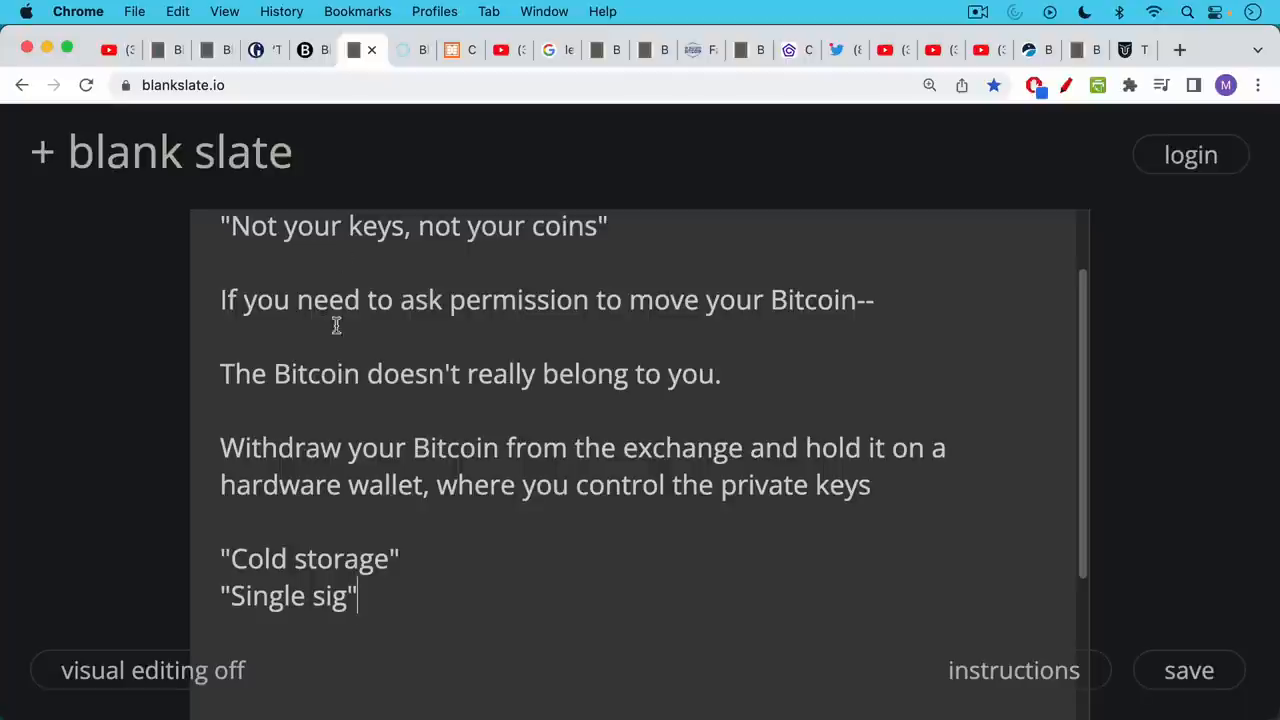
# - View the Blockstream Jade page, glance at the Coldcard site, and return to Jade
pyautogui.click(408, 50)
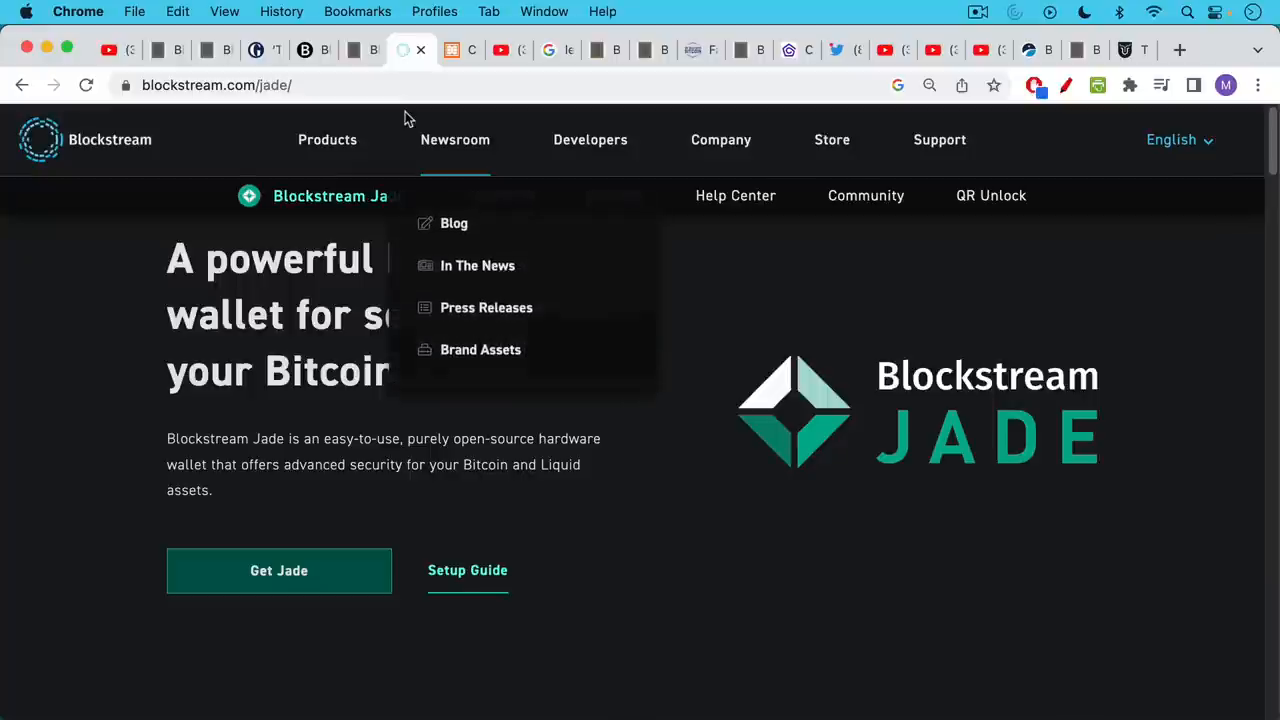
pyautogui.moveTo(676, 420)
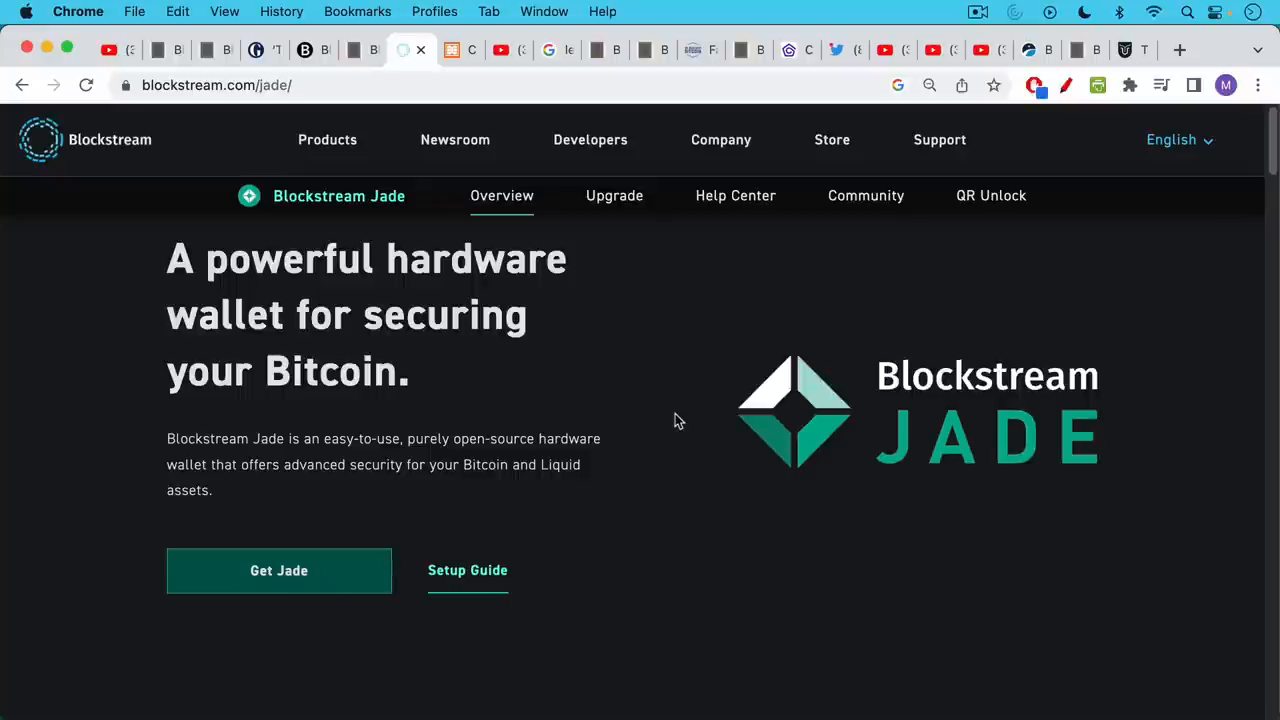
pyautogui.click(456, 50)
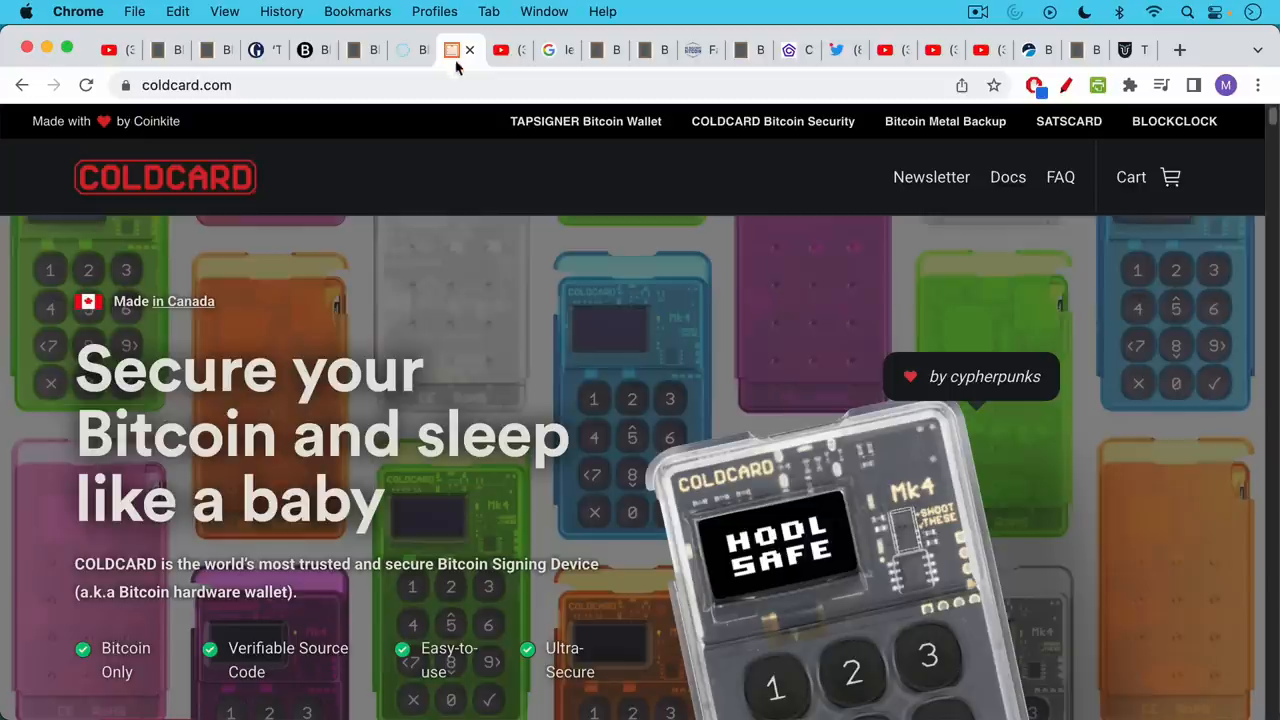
pyautogui.moveTo(460, 82)
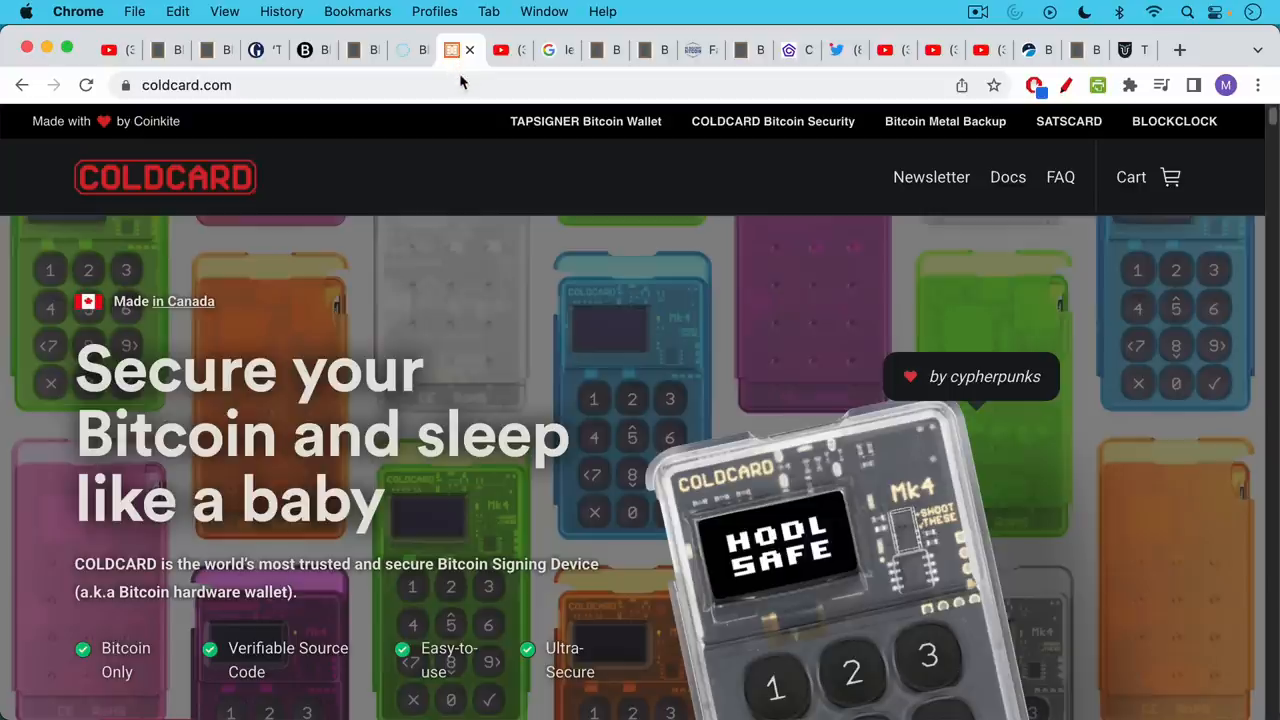
pyautogui.click(408, 50)
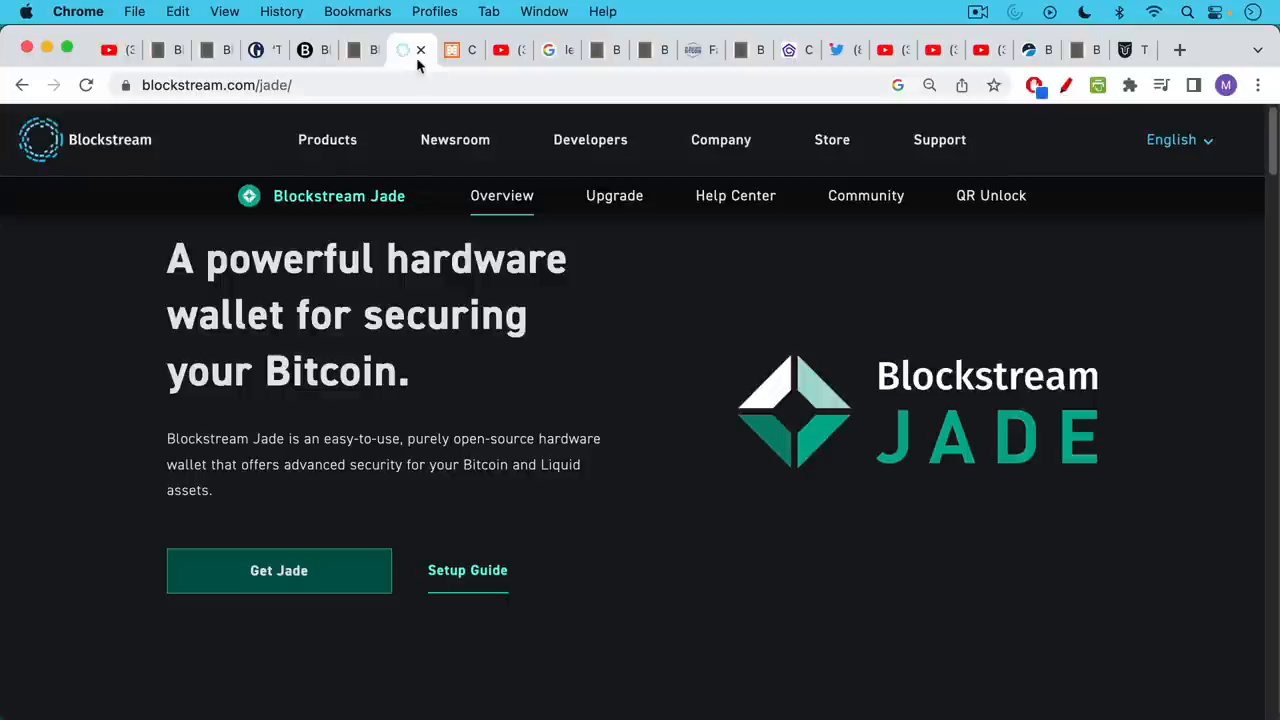
pyautogui.moveTo(444, 70)
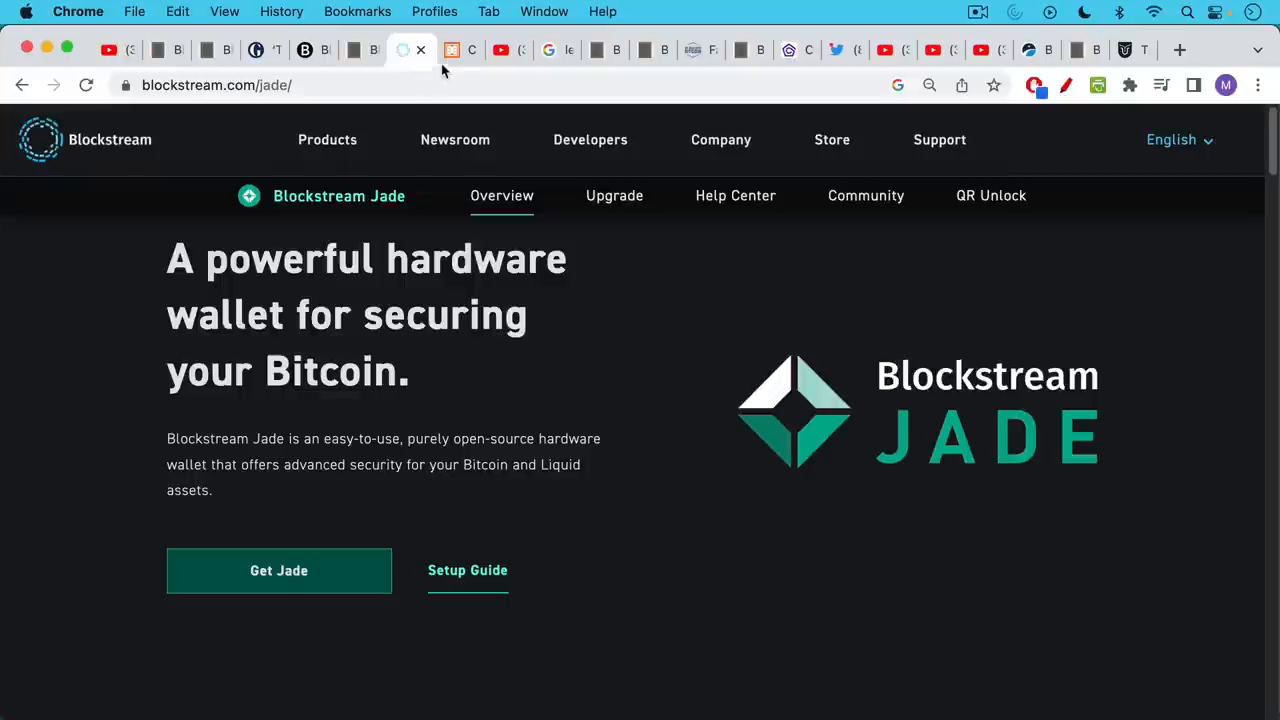
# - View the Trezor coinjoin YouTube video, then the Google results for 'ledger hardware wallet not open source'
pyautogui.click(502, 50)
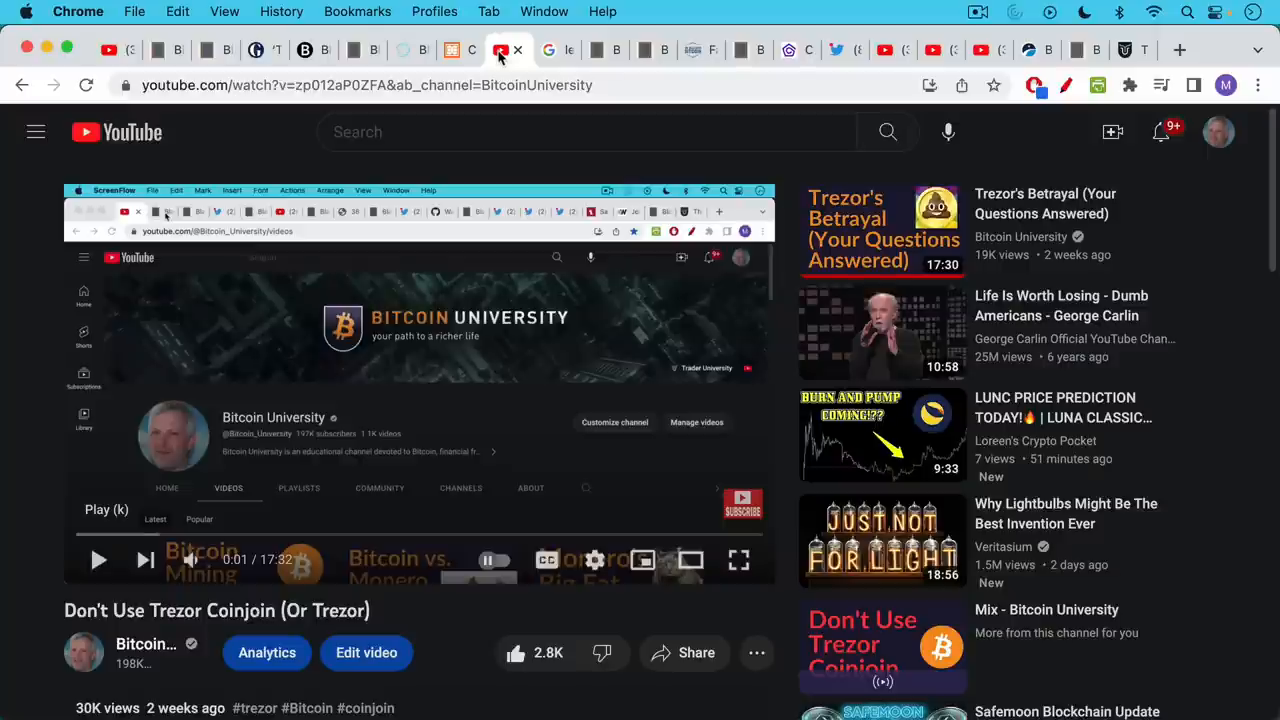
pyautogui.click(548, 50)
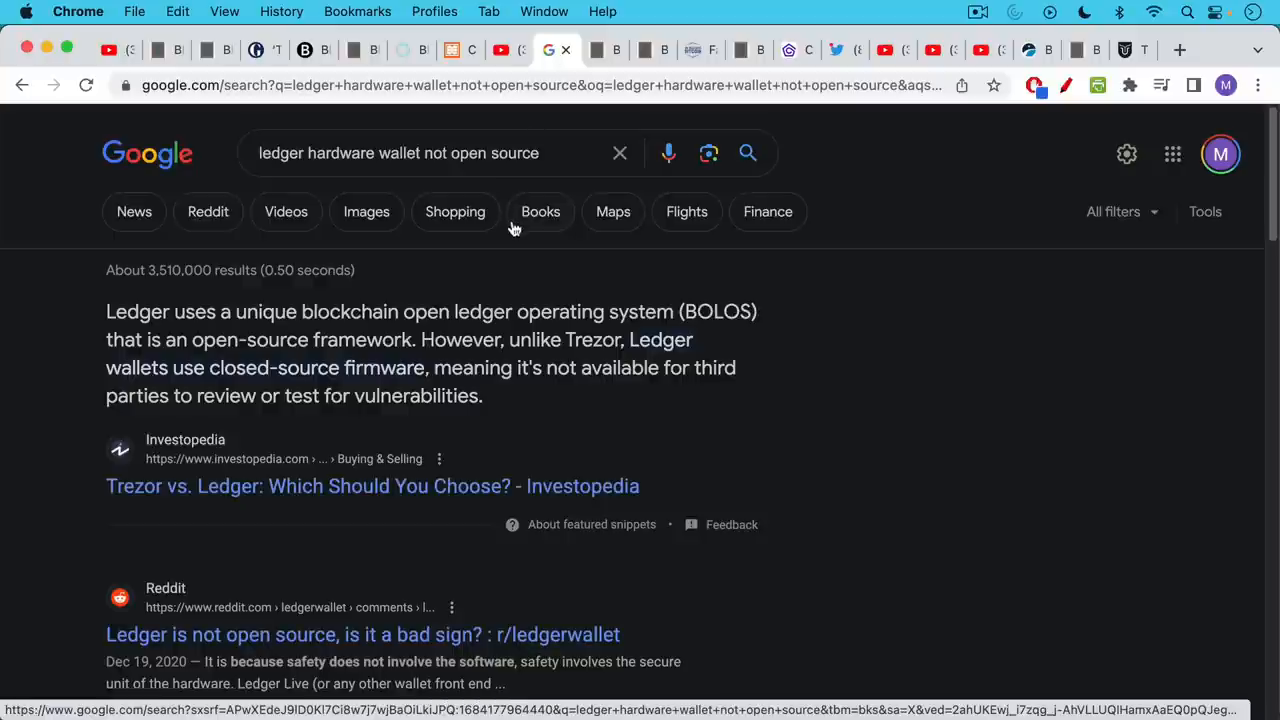
pyautogui.moveTo(510, 216)
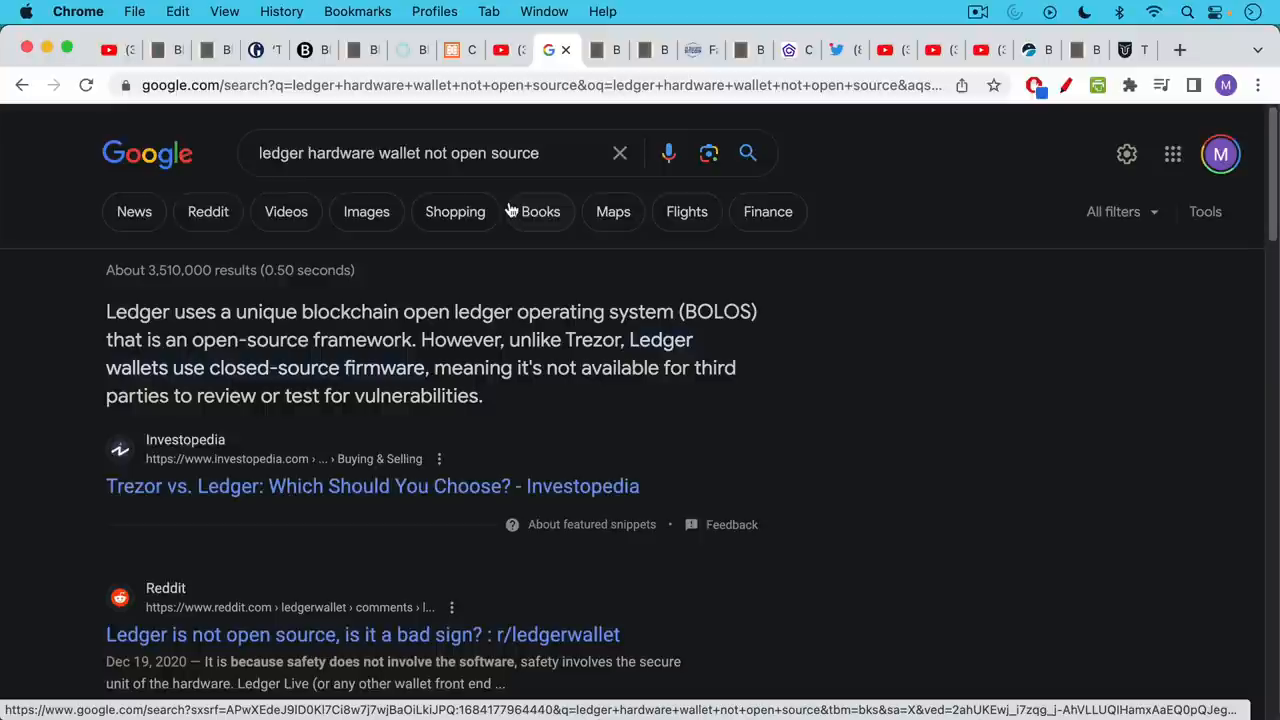
pyautogui.moveTo(508, 218)
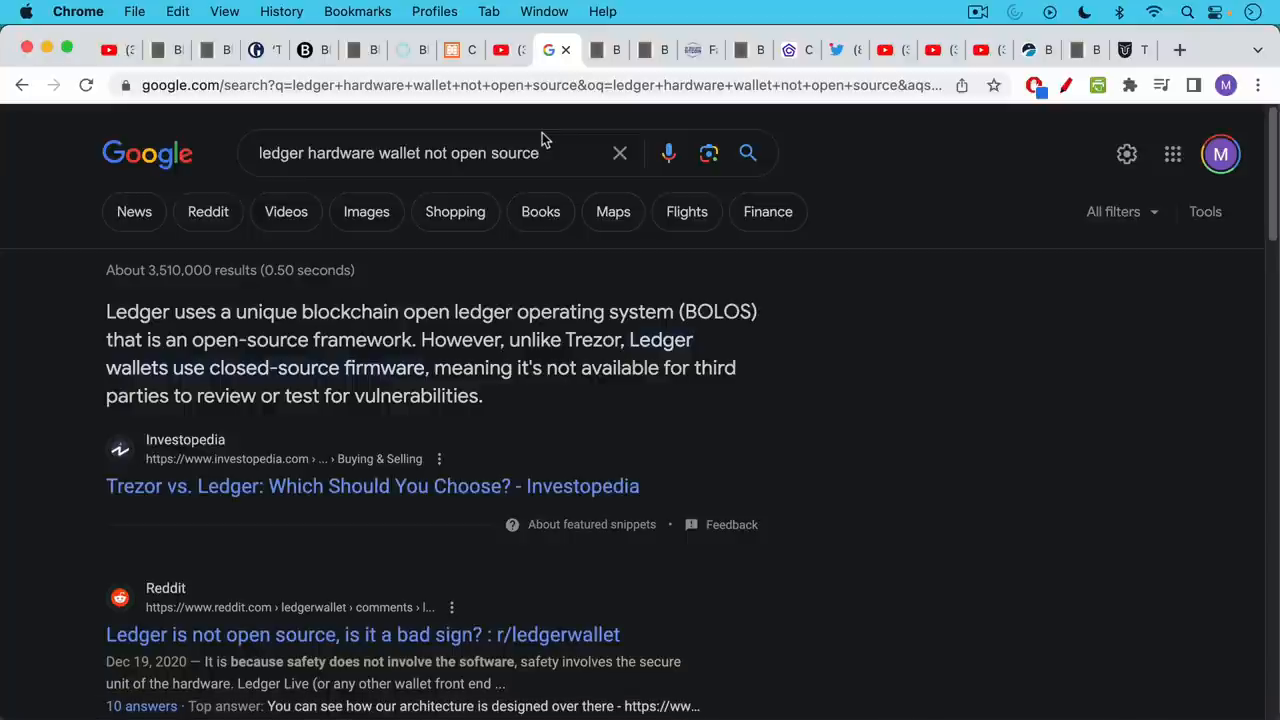
pyautogui.moveTo(416, 58)
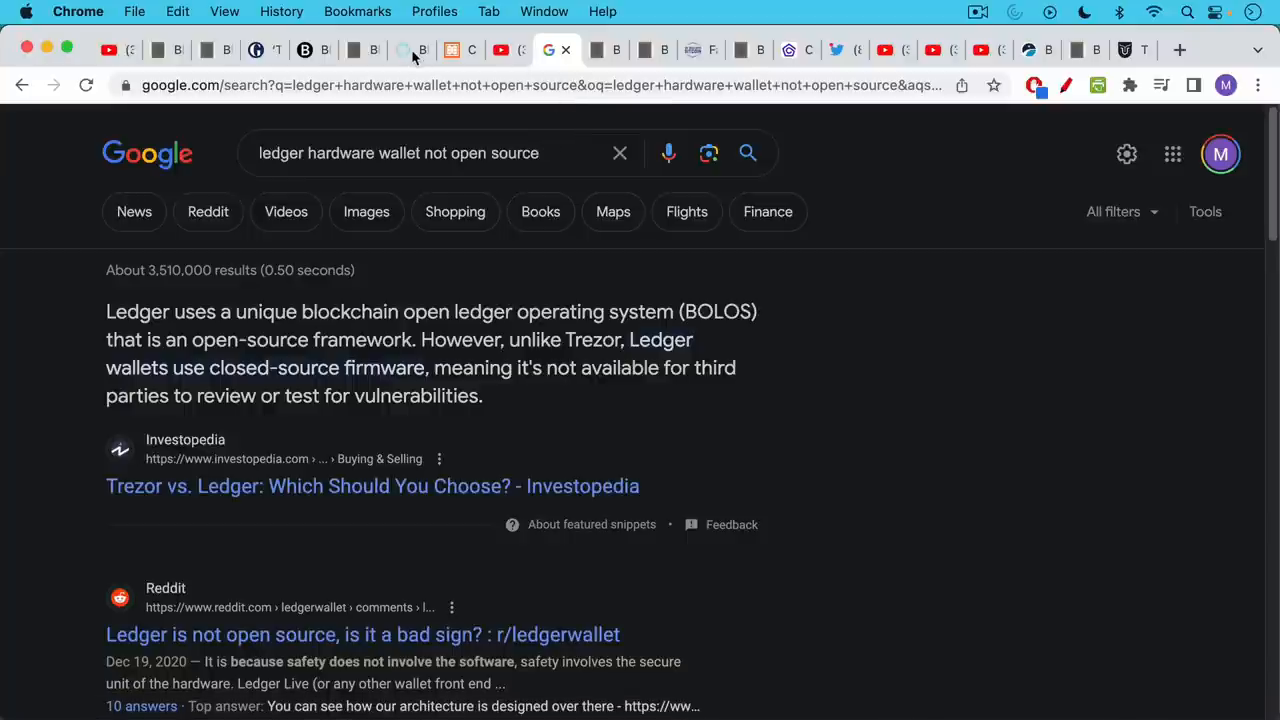
pyautogui.moveTo(510, 56)
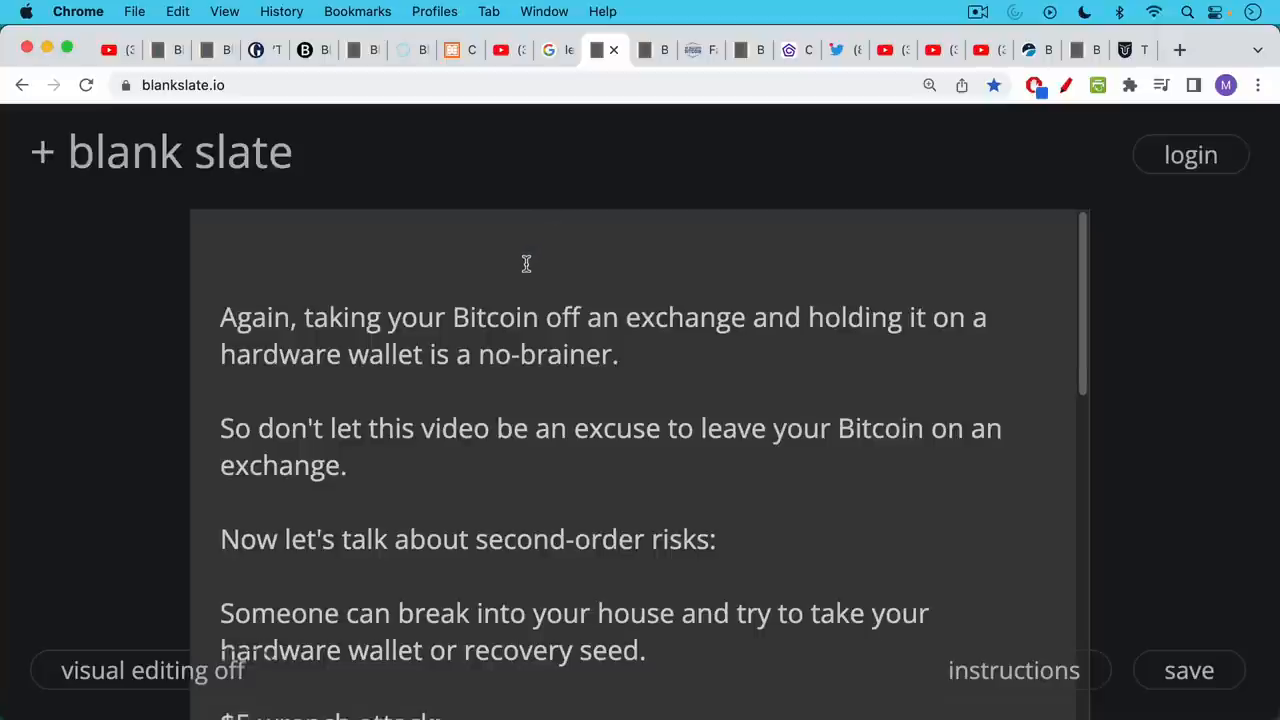
# - Scroll the notes down through second-order risks to the '$5 wrench attack' section
pyautogui.scroll(-3)
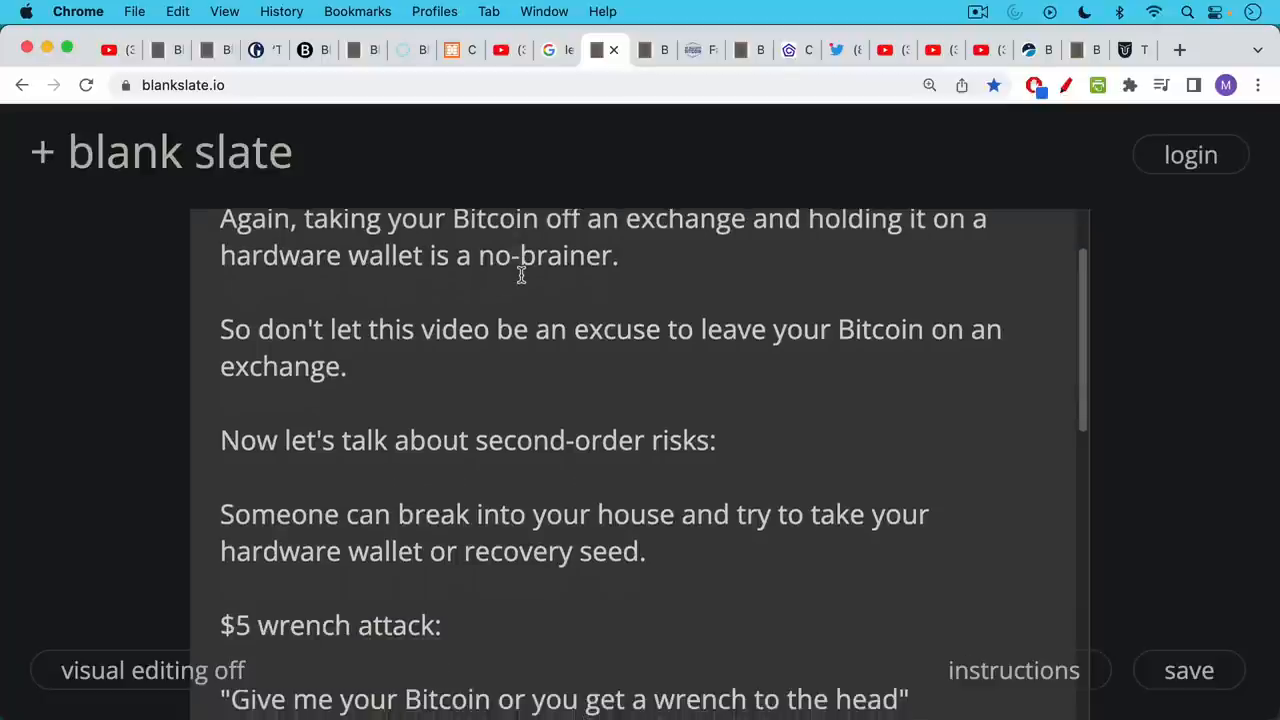
pyautogui.moveTo(516, 294)
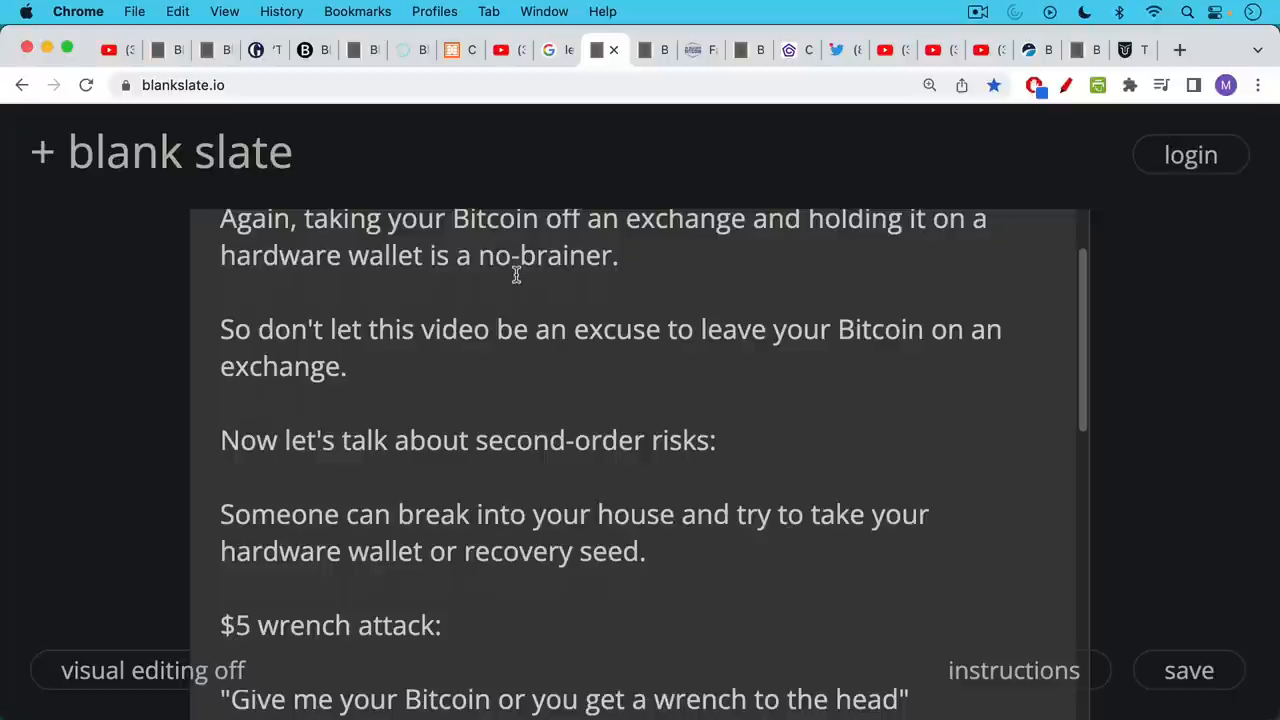
pyautogui.scroll(-3)
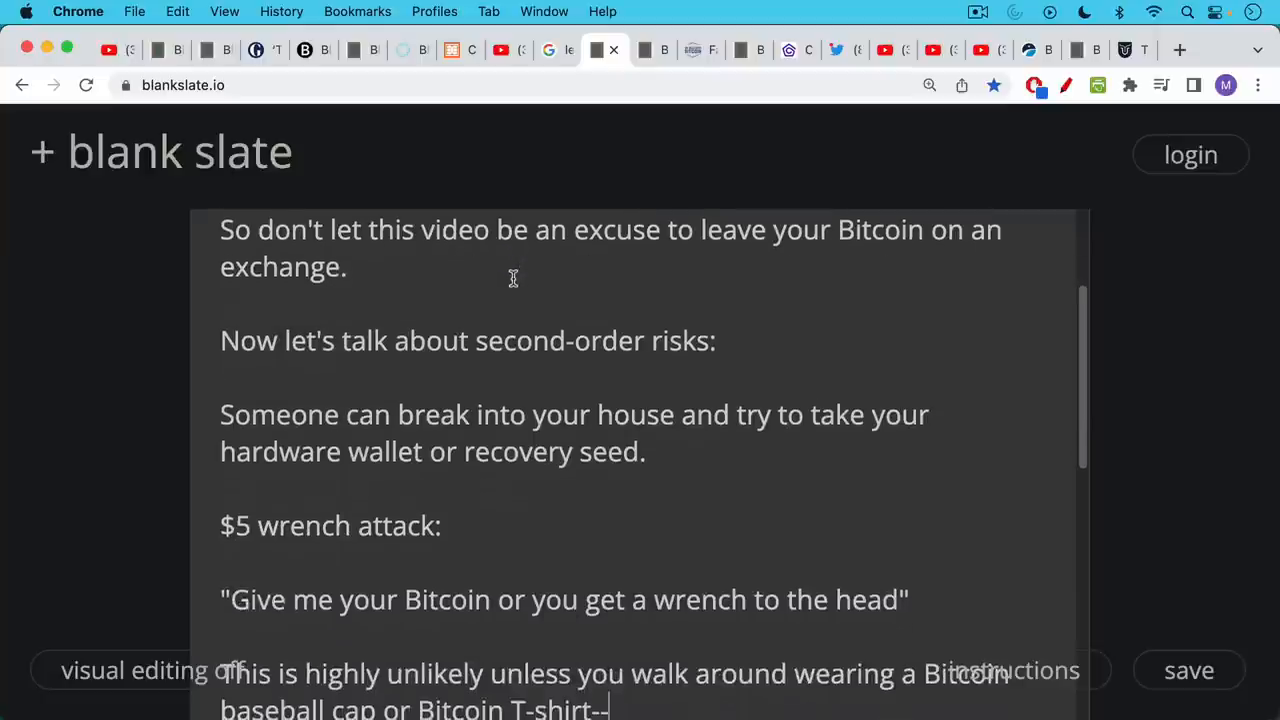
pyautogui.moveTo(518, 244)
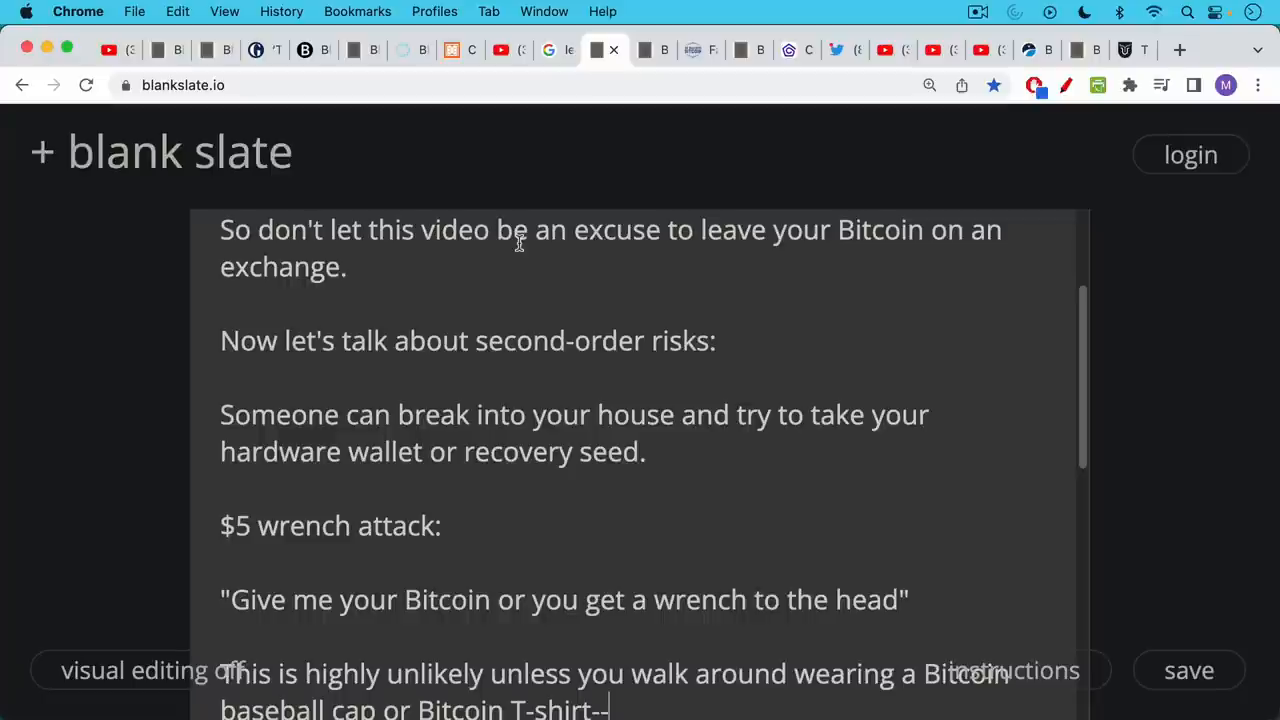
pyautogui.scroll(-3)
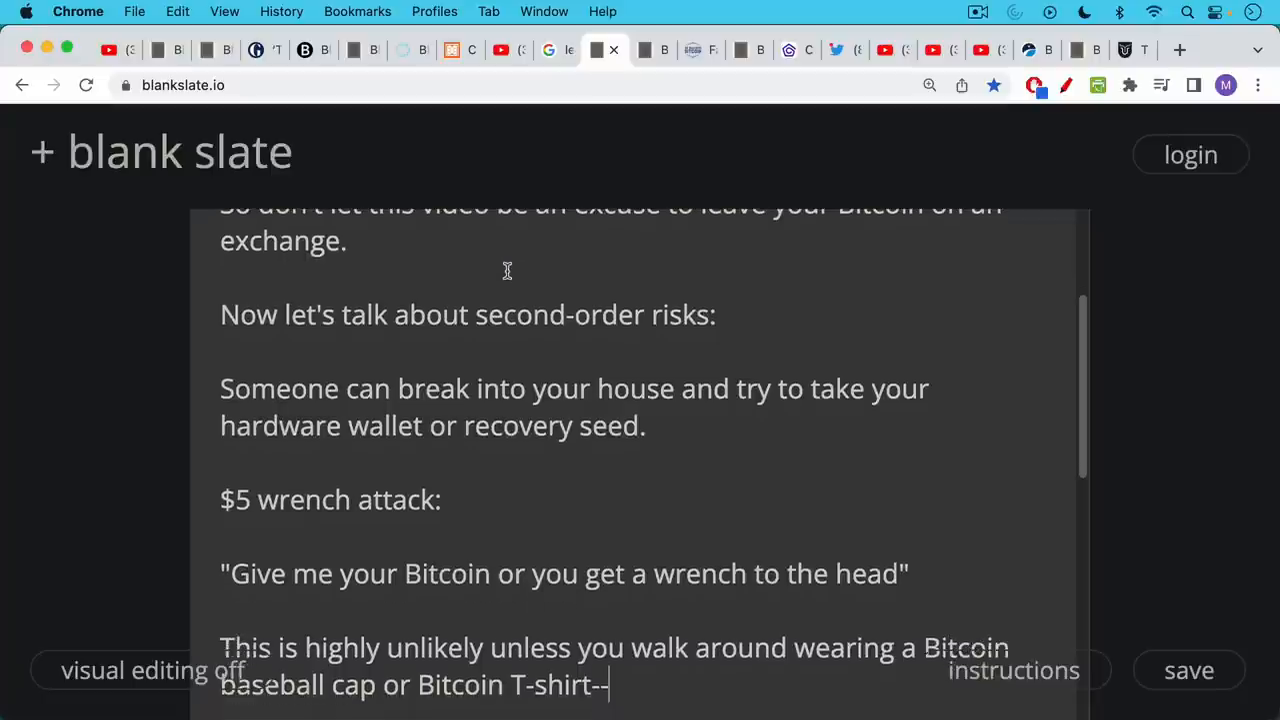
pyautogui.scroll(-3)
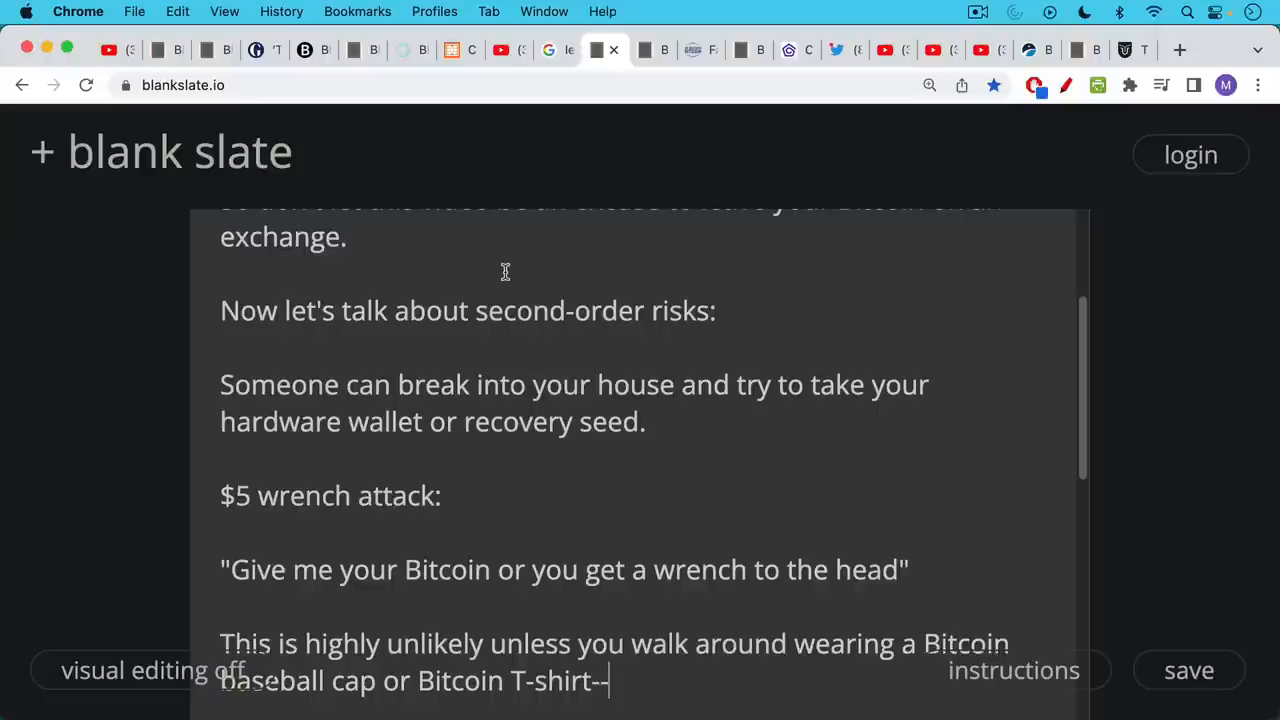
pyautogui.scroll(-3)
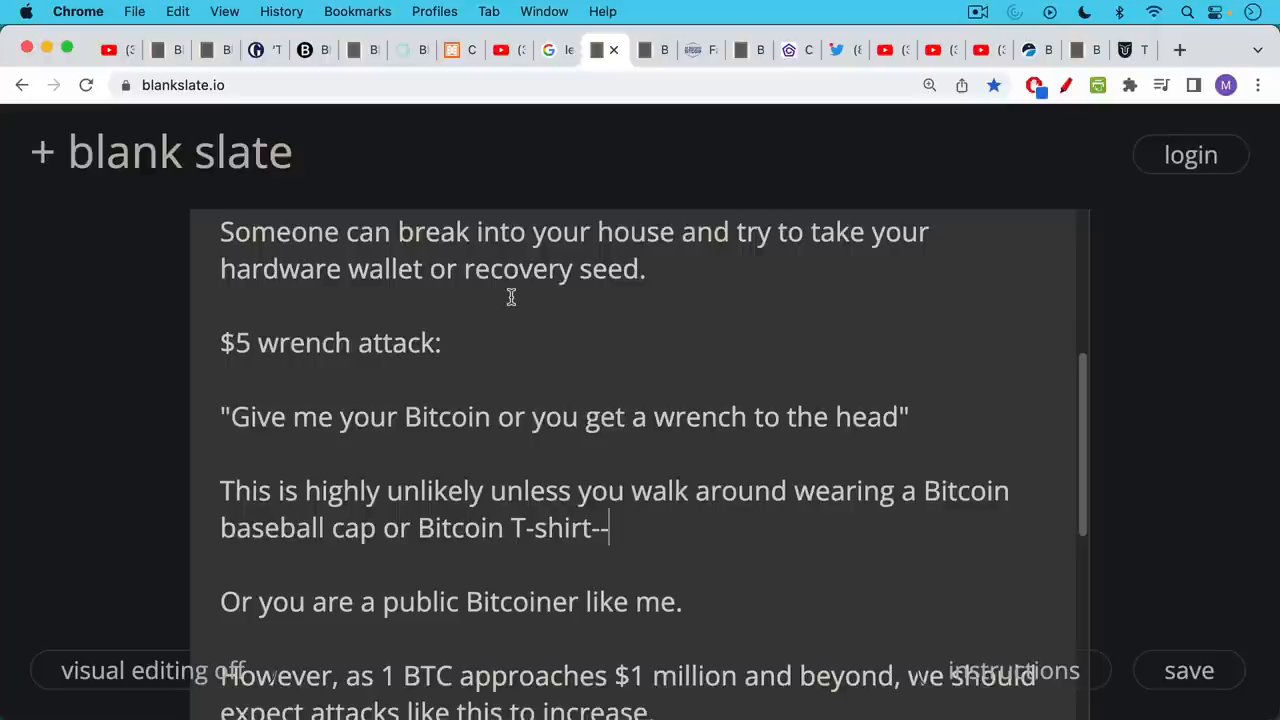
pyautogui.moveTo(502, 312)
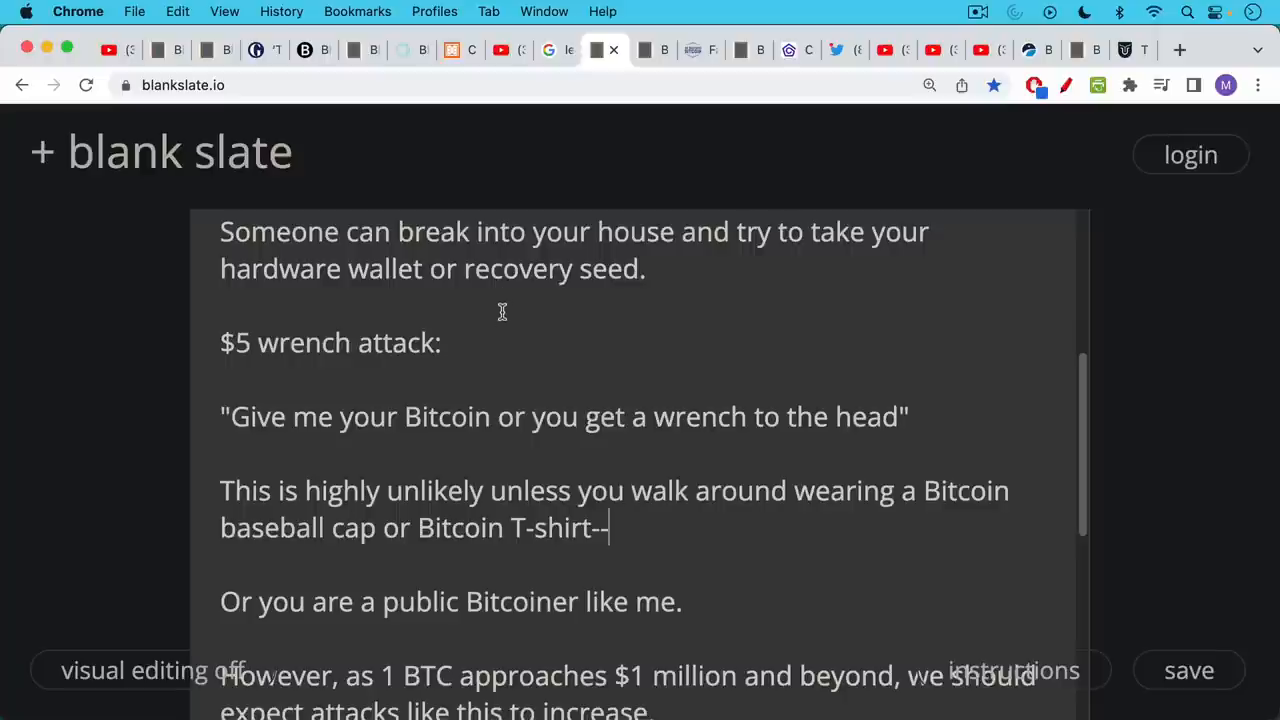
pyautogui.moveTo(504, 304)
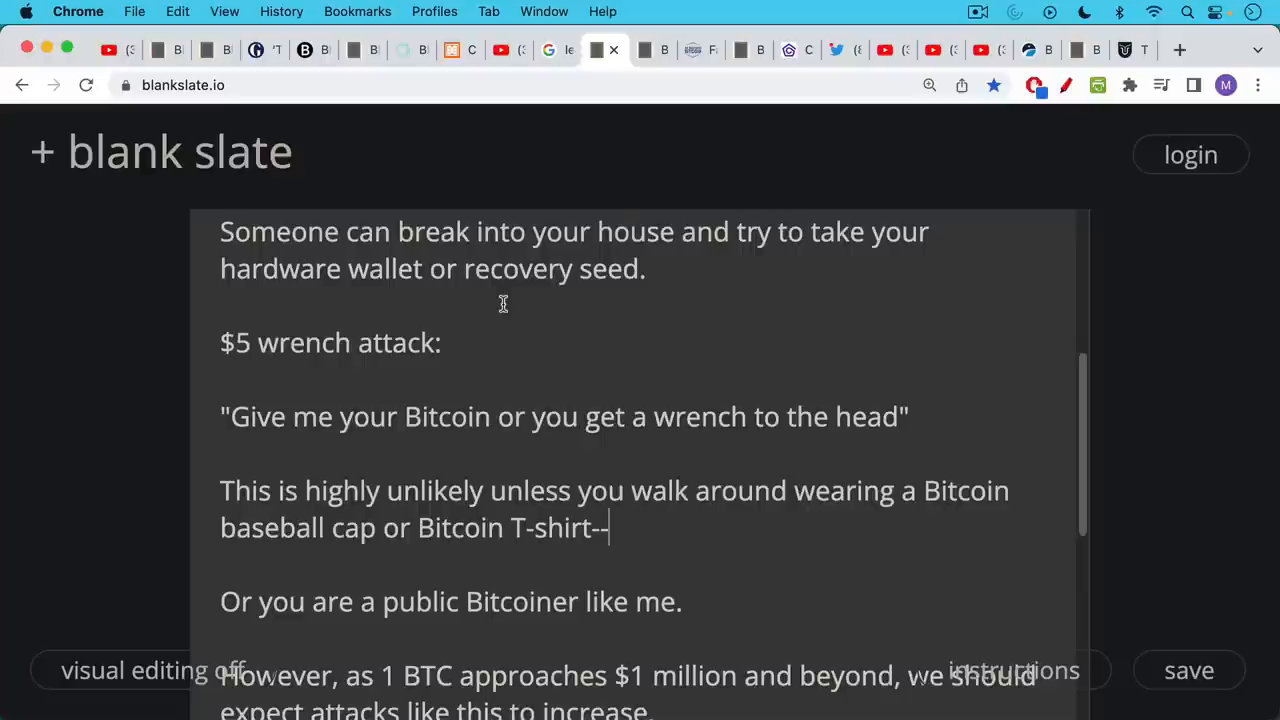
pyautogui.scroll(-3)
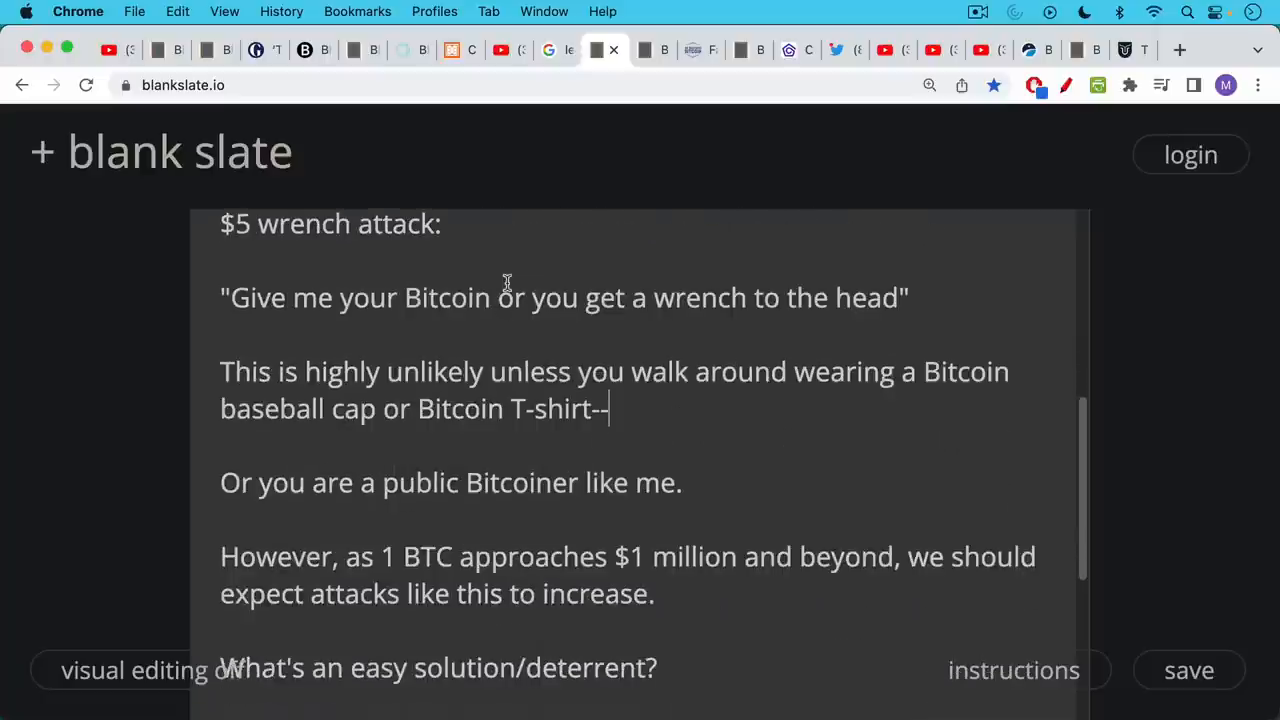
pyautogui.scroll(-3)
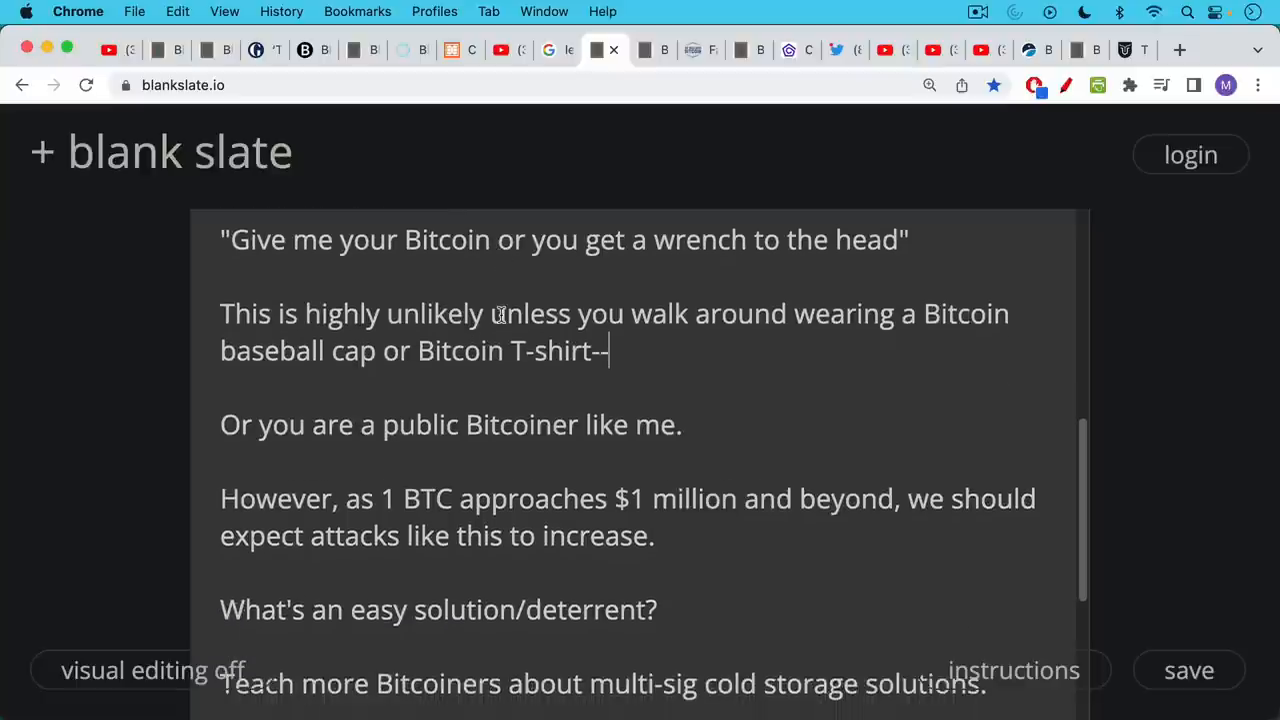
pyautogui.scroll(-3)
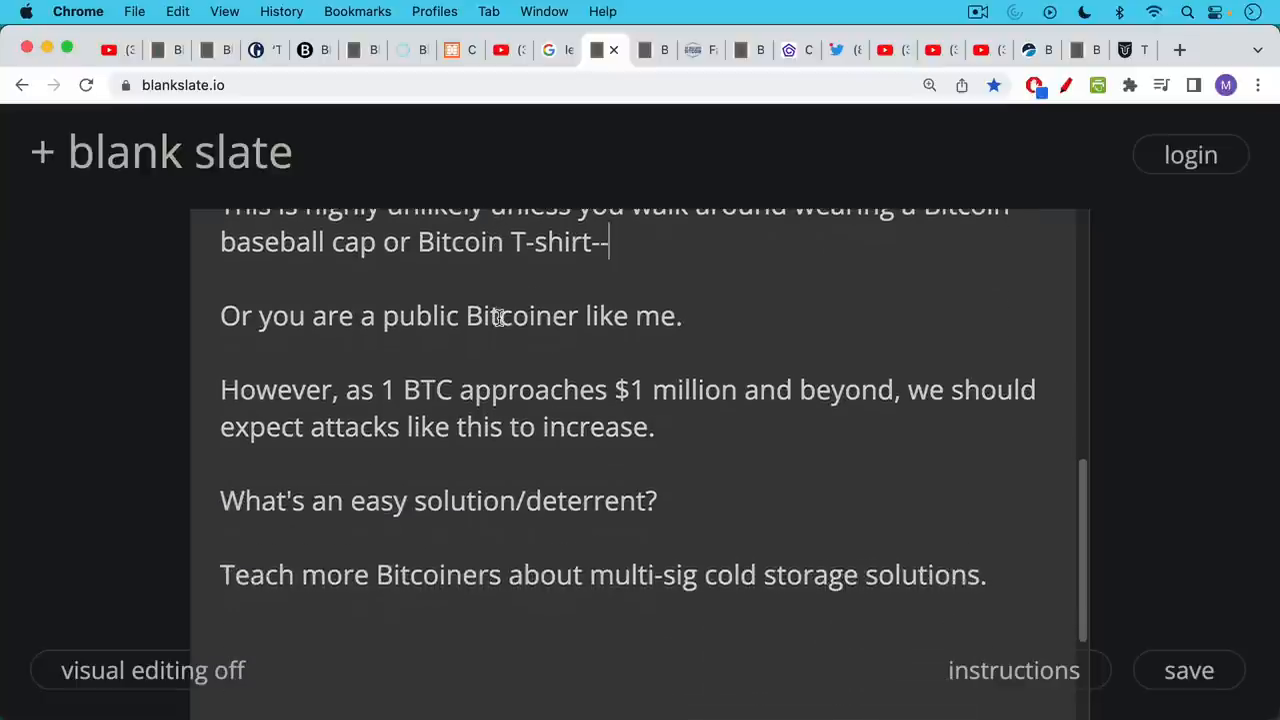
pyautogui.moveTo(500, 318)
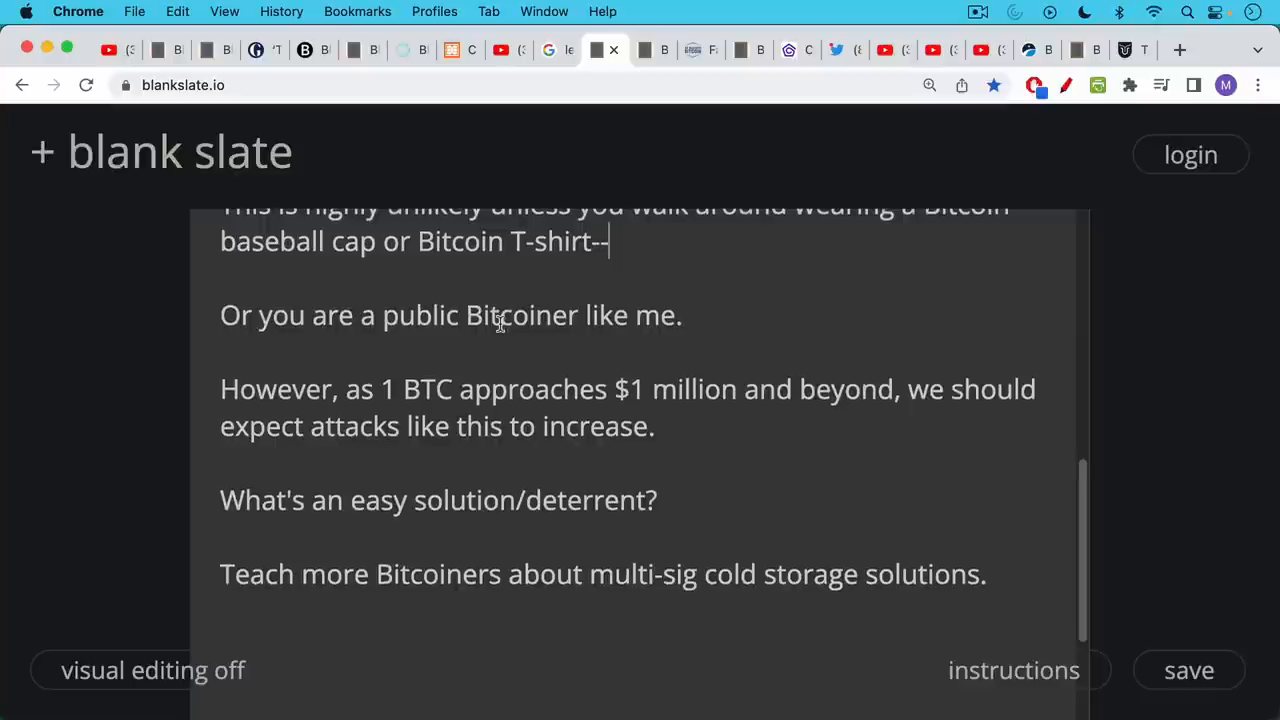
pyautogui.scroll(-3)
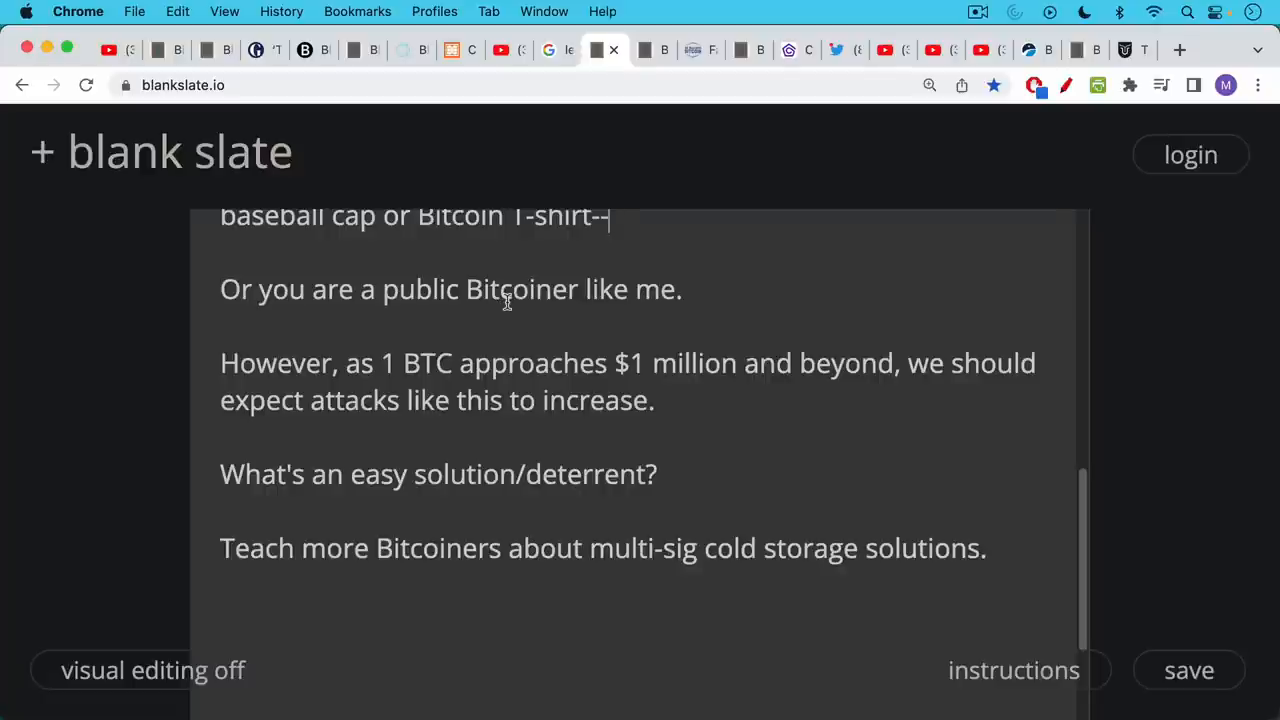
pyautogui.moveTo(500, 270)
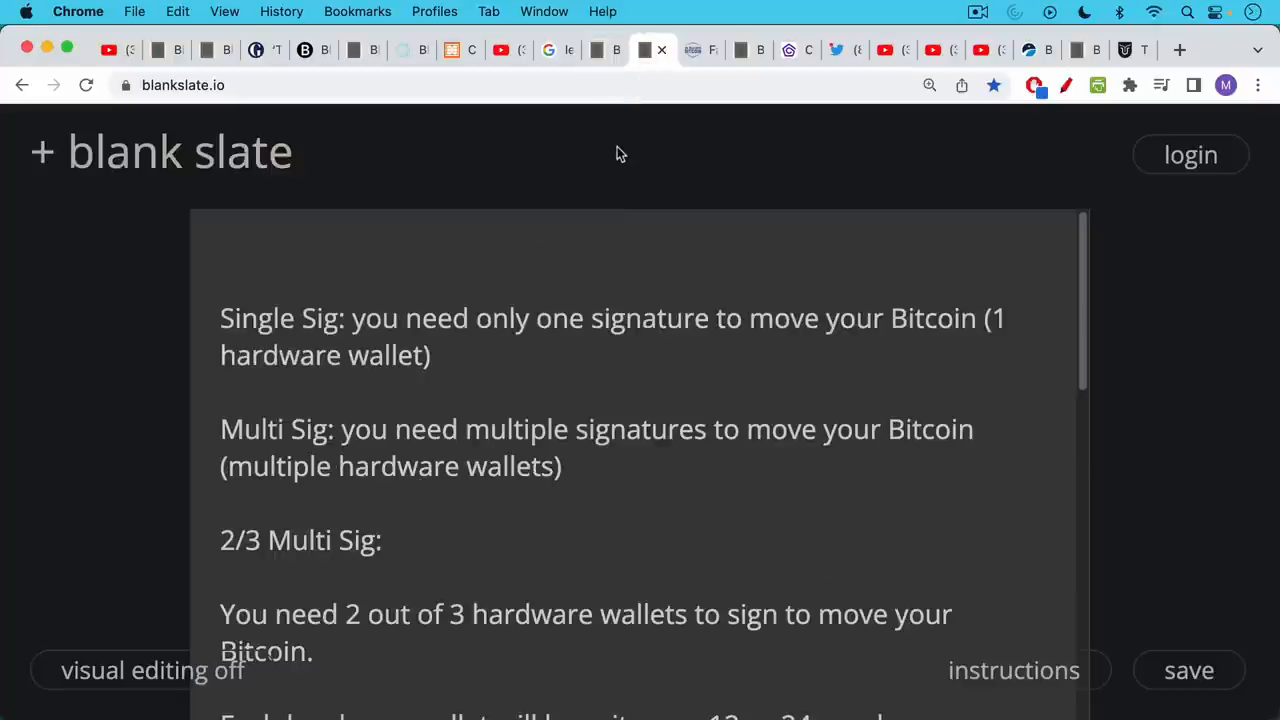
pyautogui.moveTo(608, 184)
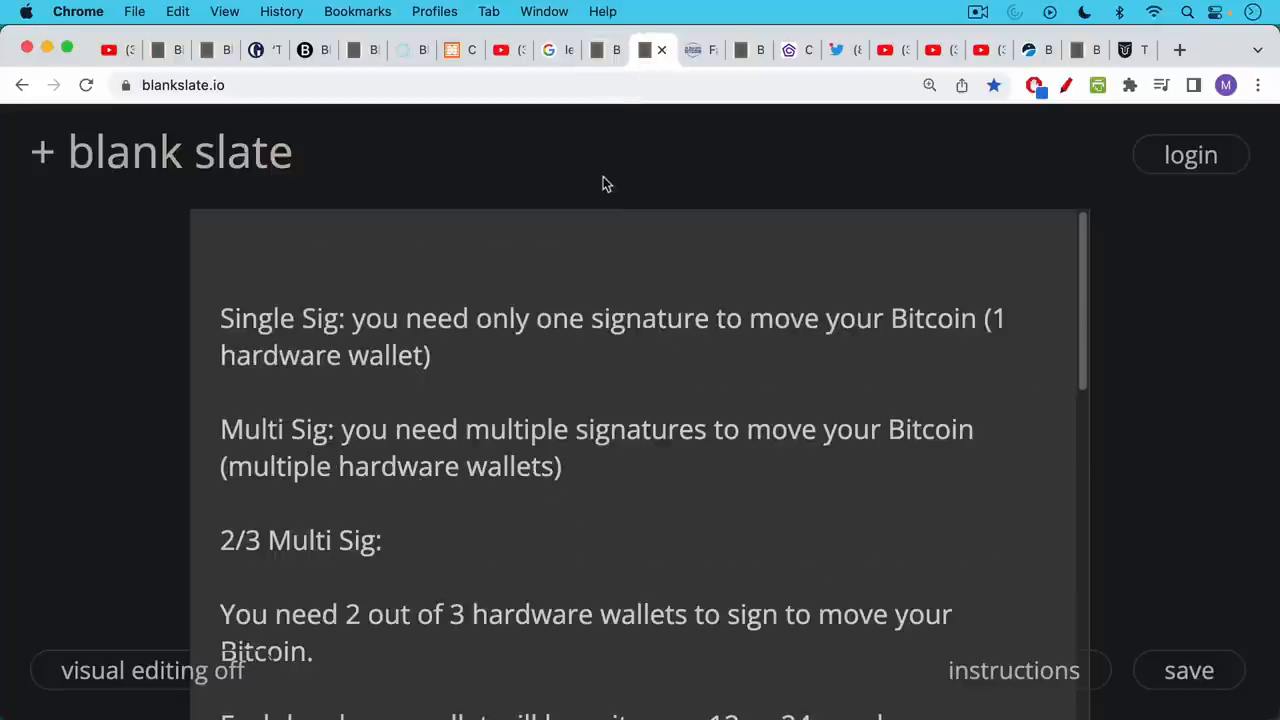
pyautogui.moveTo(612, 192)
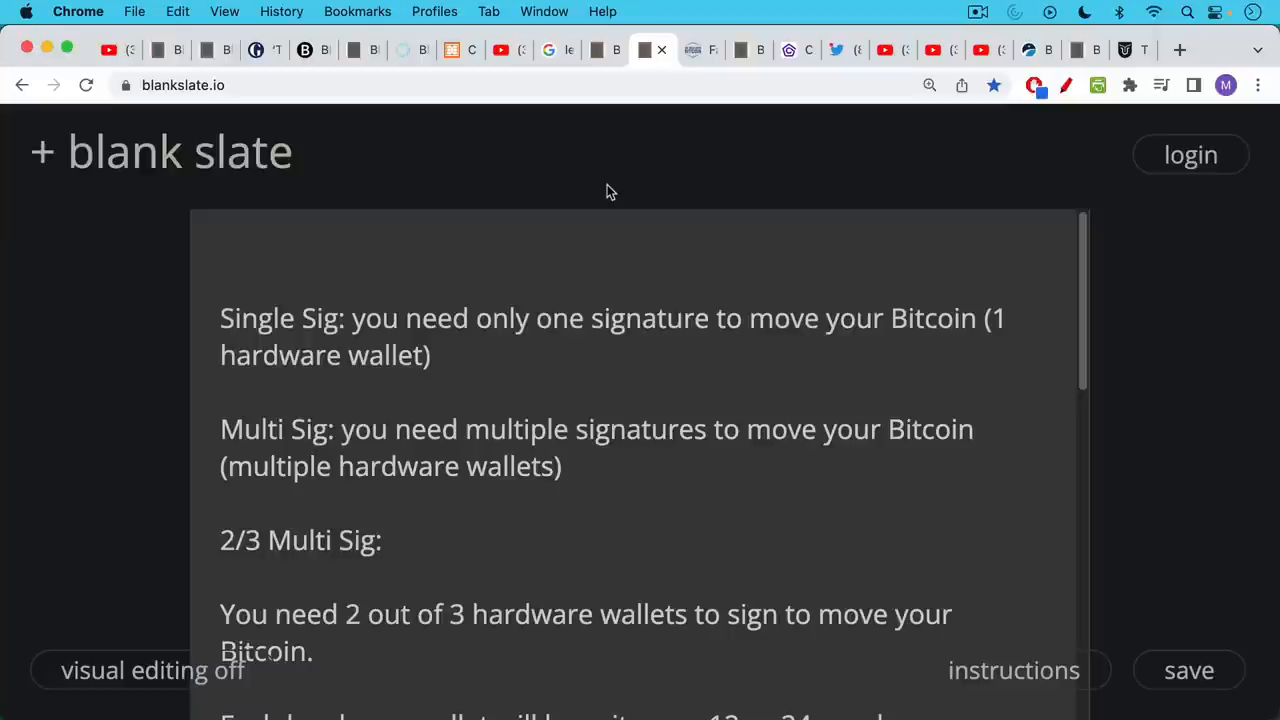
pyautogui.moveTo(616, 204)
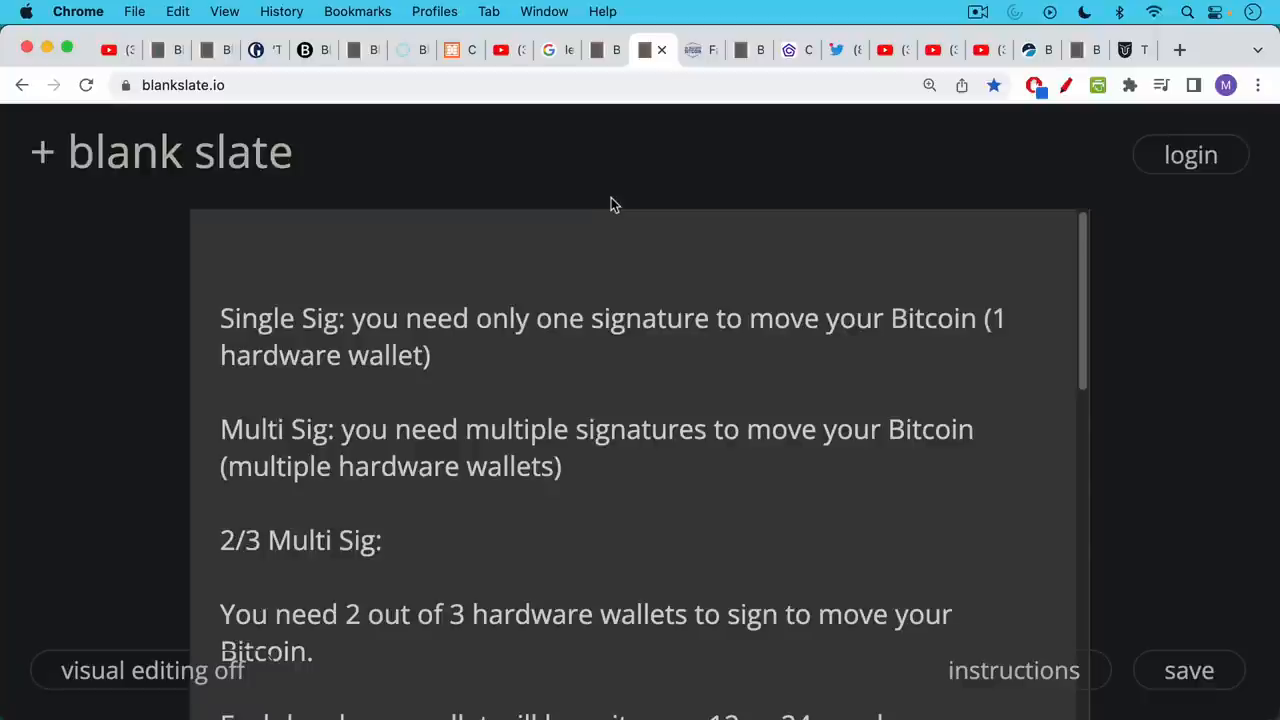
pyautogui.moveTo(620, 228)
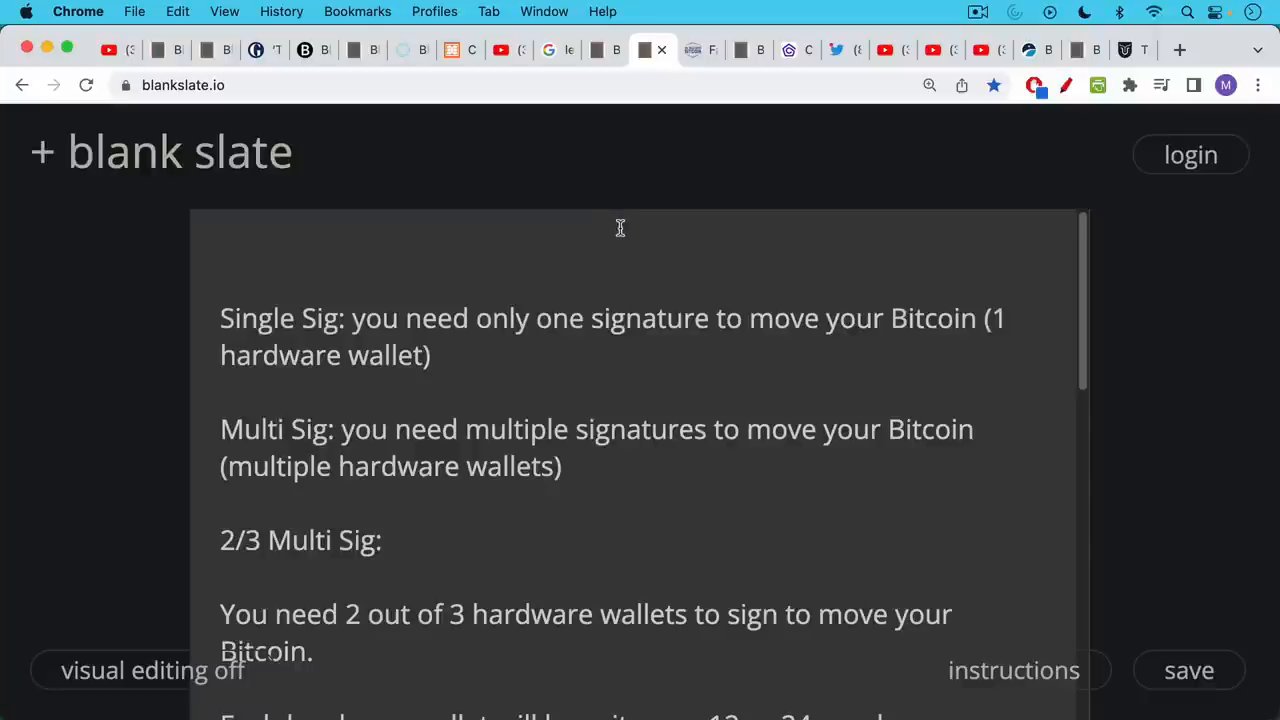
# - Scroll from Single Sig through the 2/3 Multi Sig explanation down to the Conclusion
pyautogui.scroll(-3)
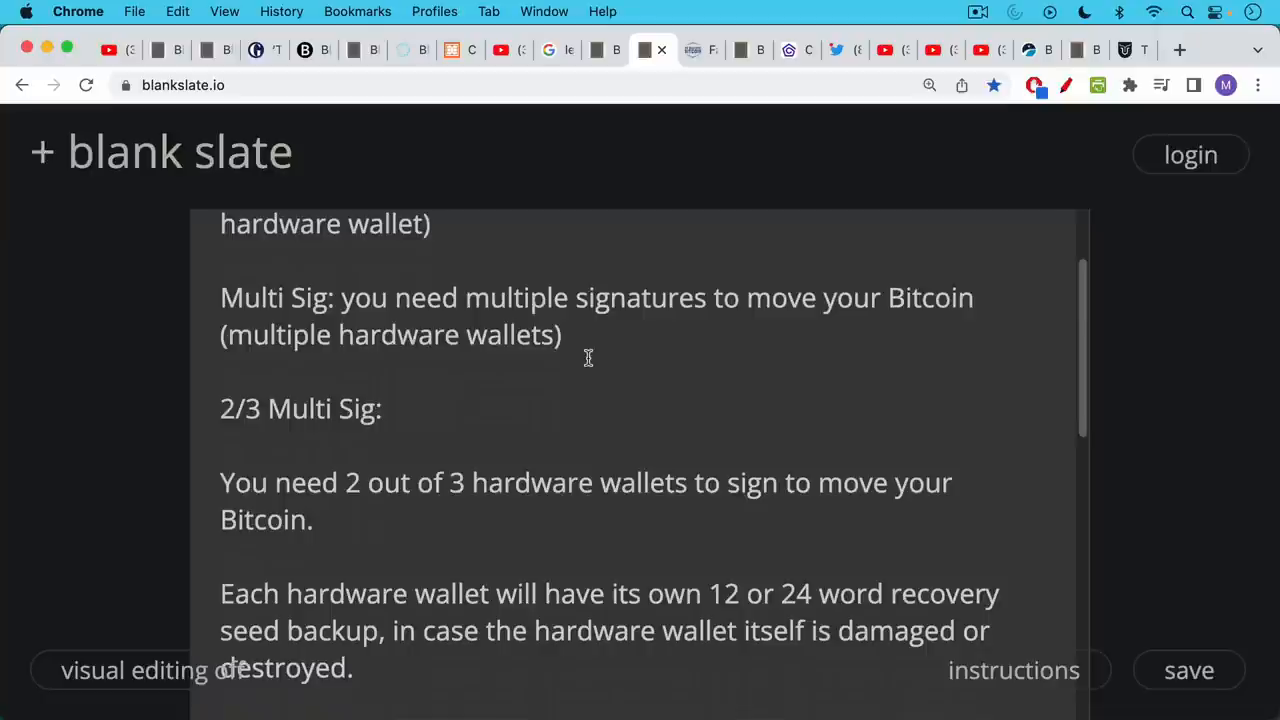
pyautogui.moveTo(580, 358)
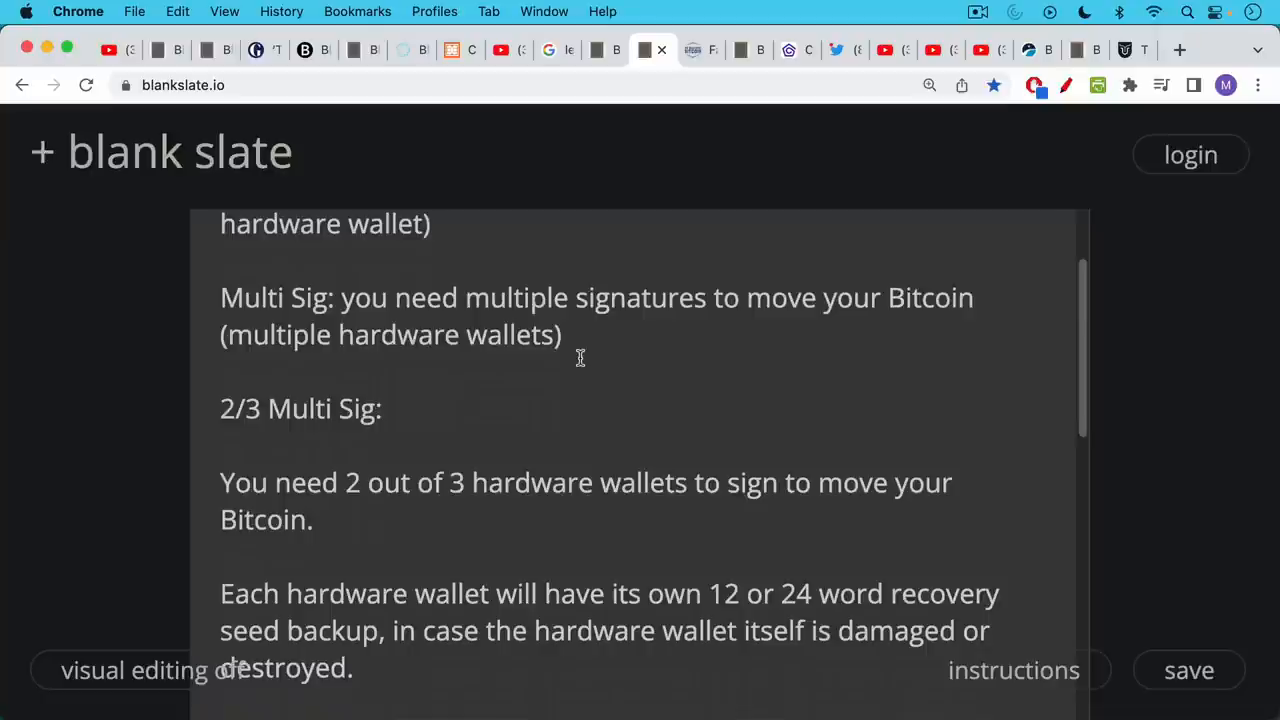
pyautogui.moveTo(568, 368)
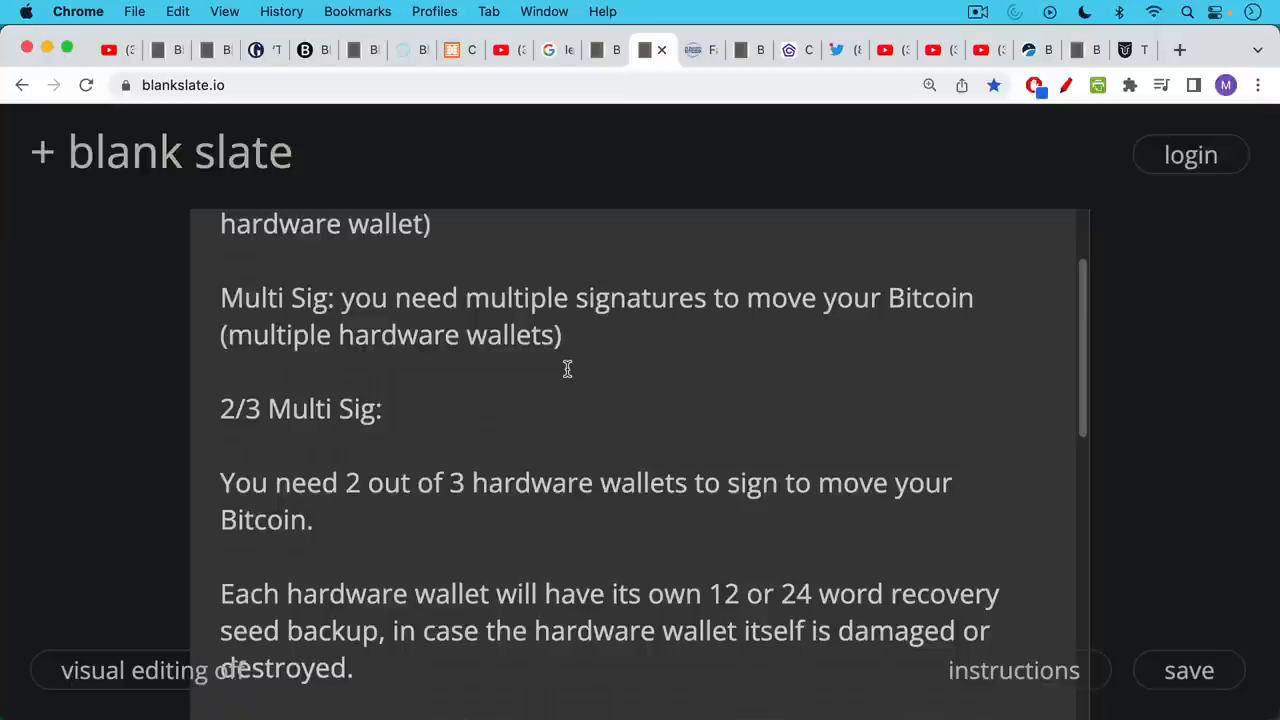
pyautogui.scroll(-3)
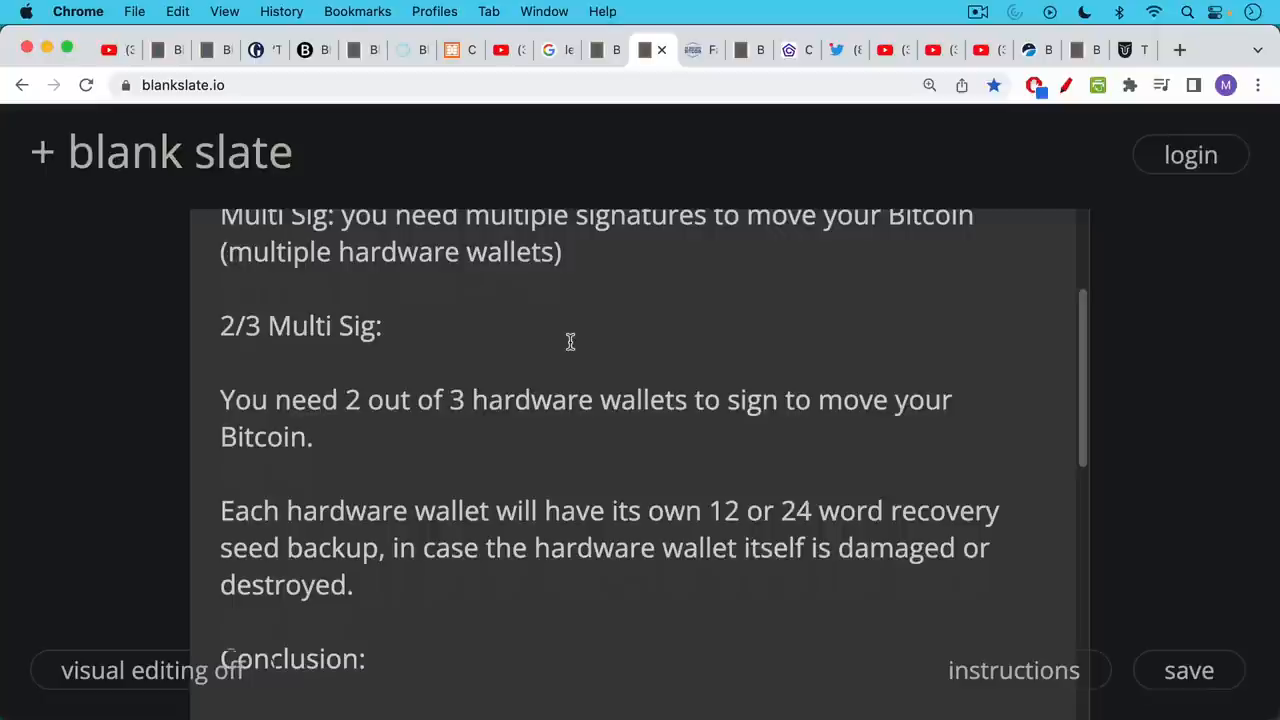
pyautogui.scroll(-3)
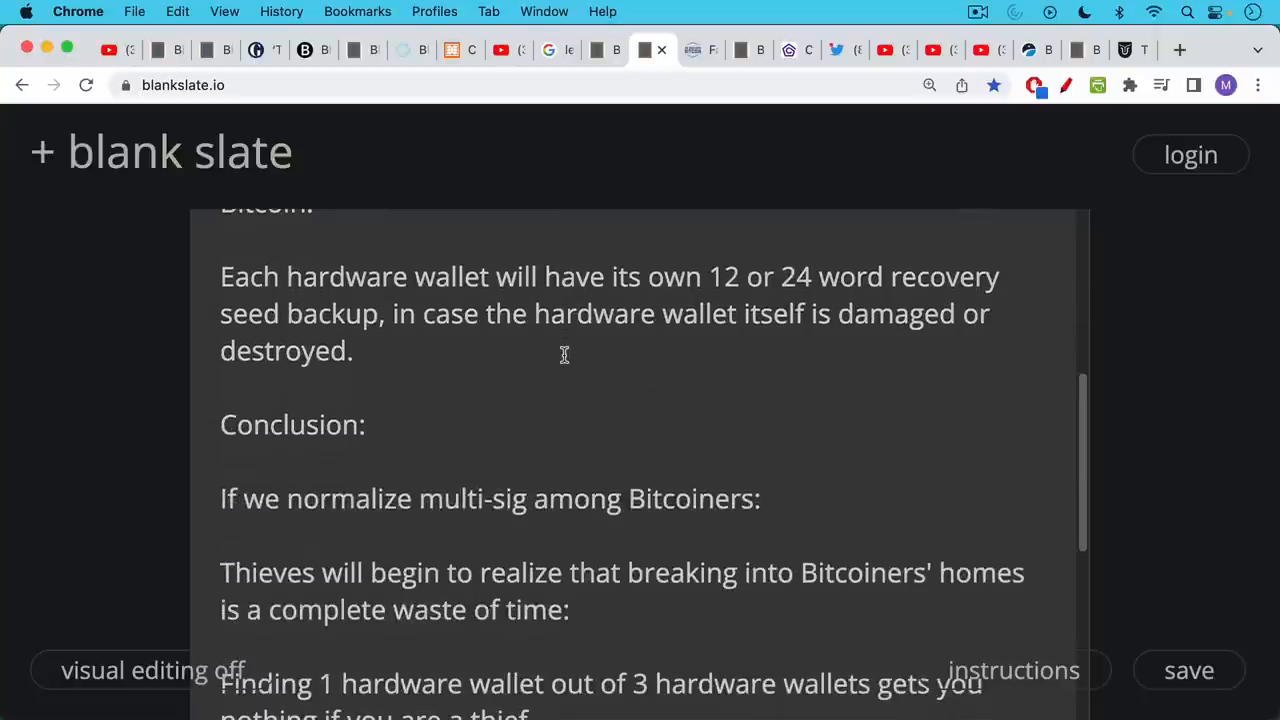
pyautogui.moveTo(564, 334)
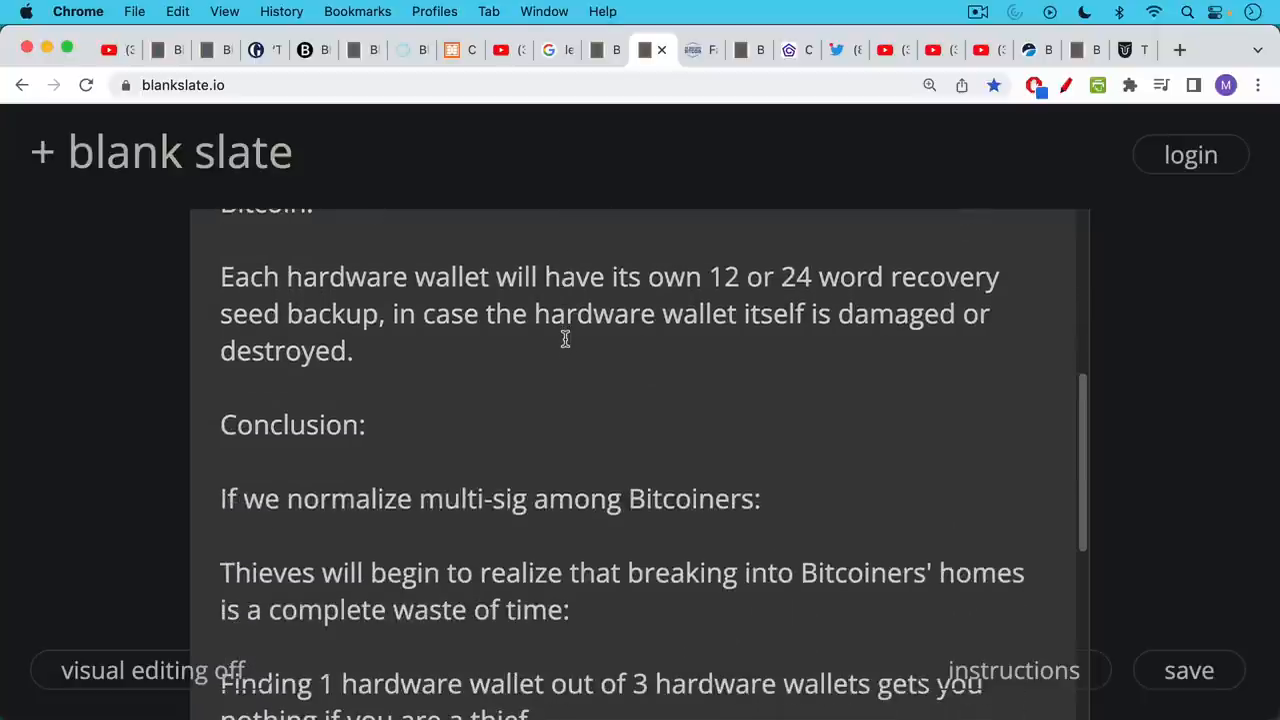
pyautogui.scroll(-3)
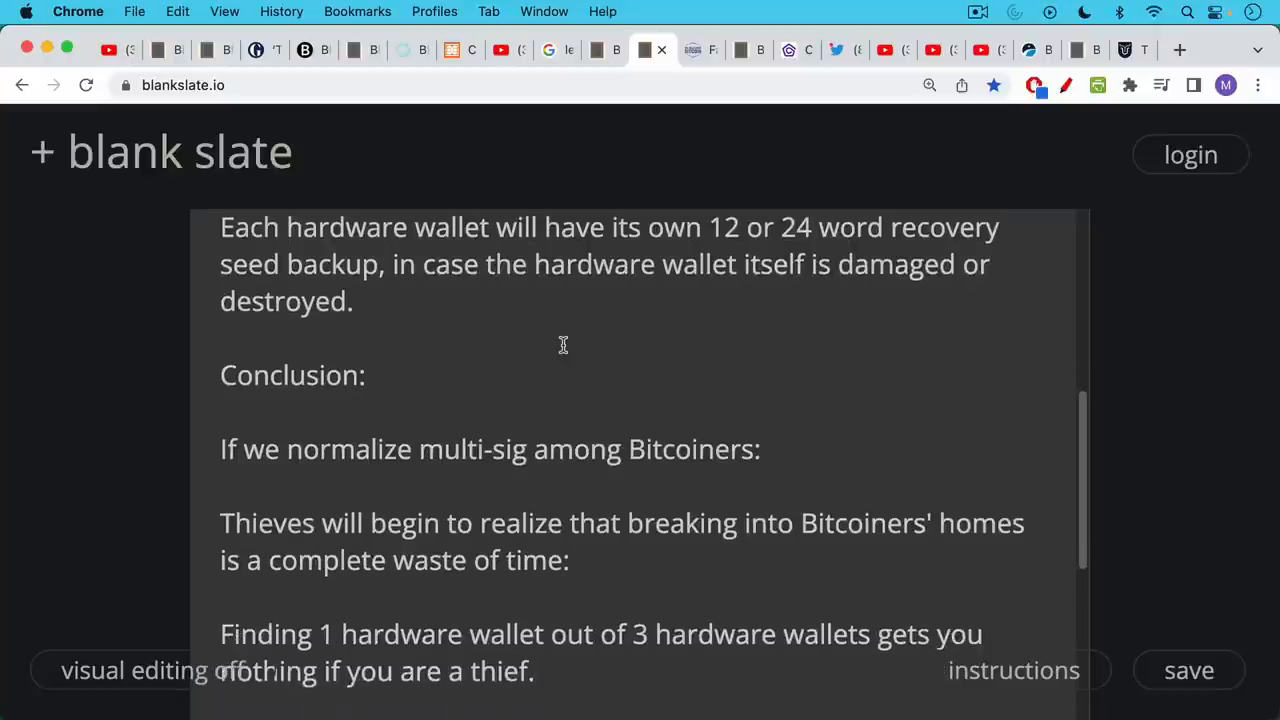
pyautogui.moveTo(560, 350)
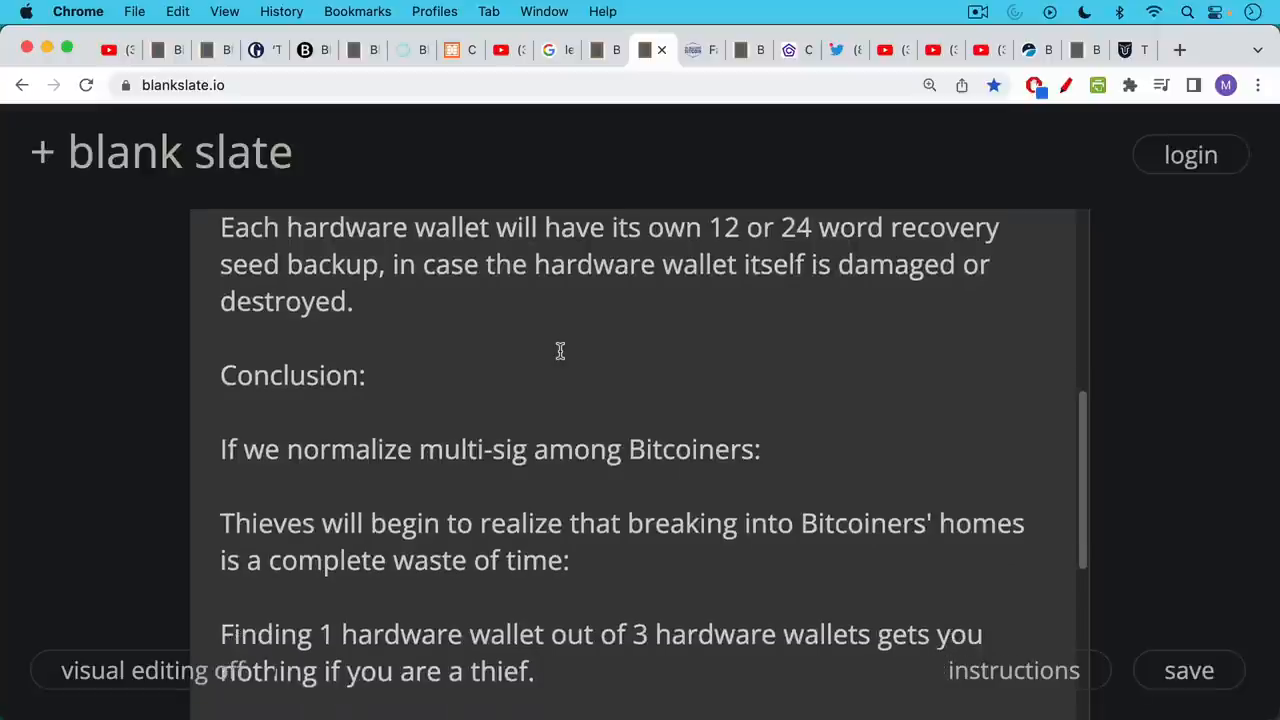
pyautogui.moveTo(564, 330)
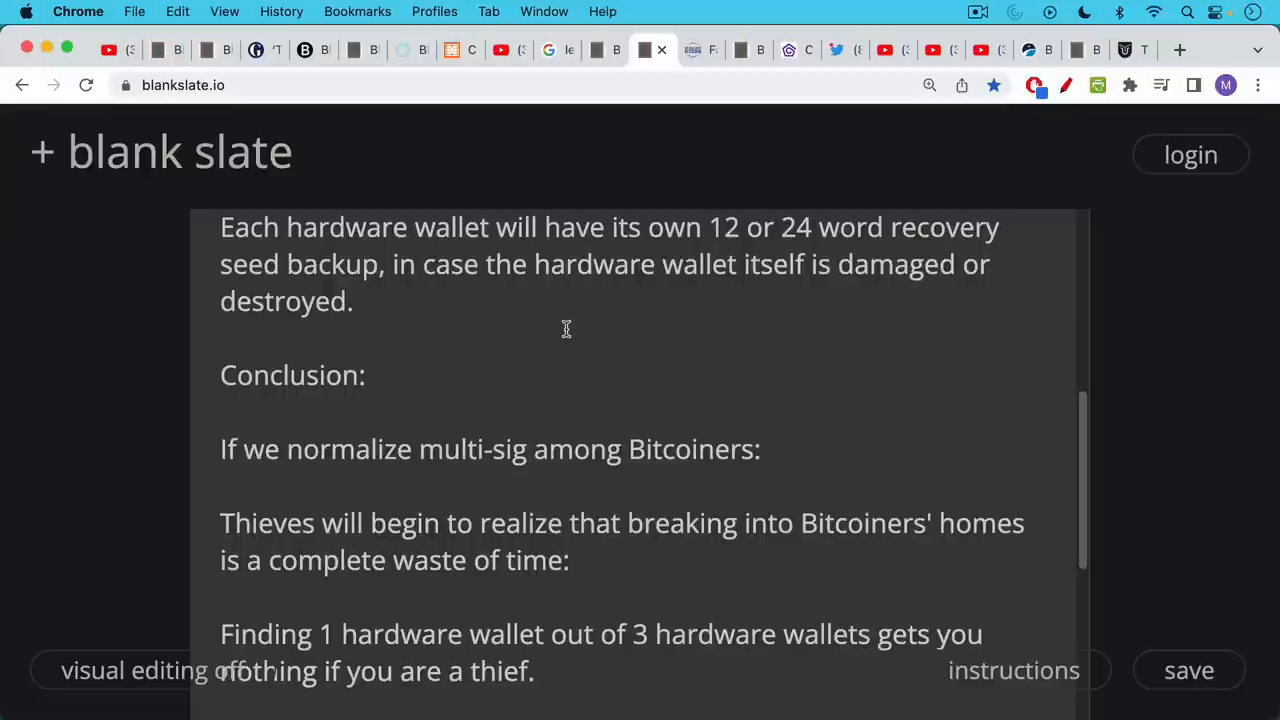
pyautogui.moveTo(556, 350)
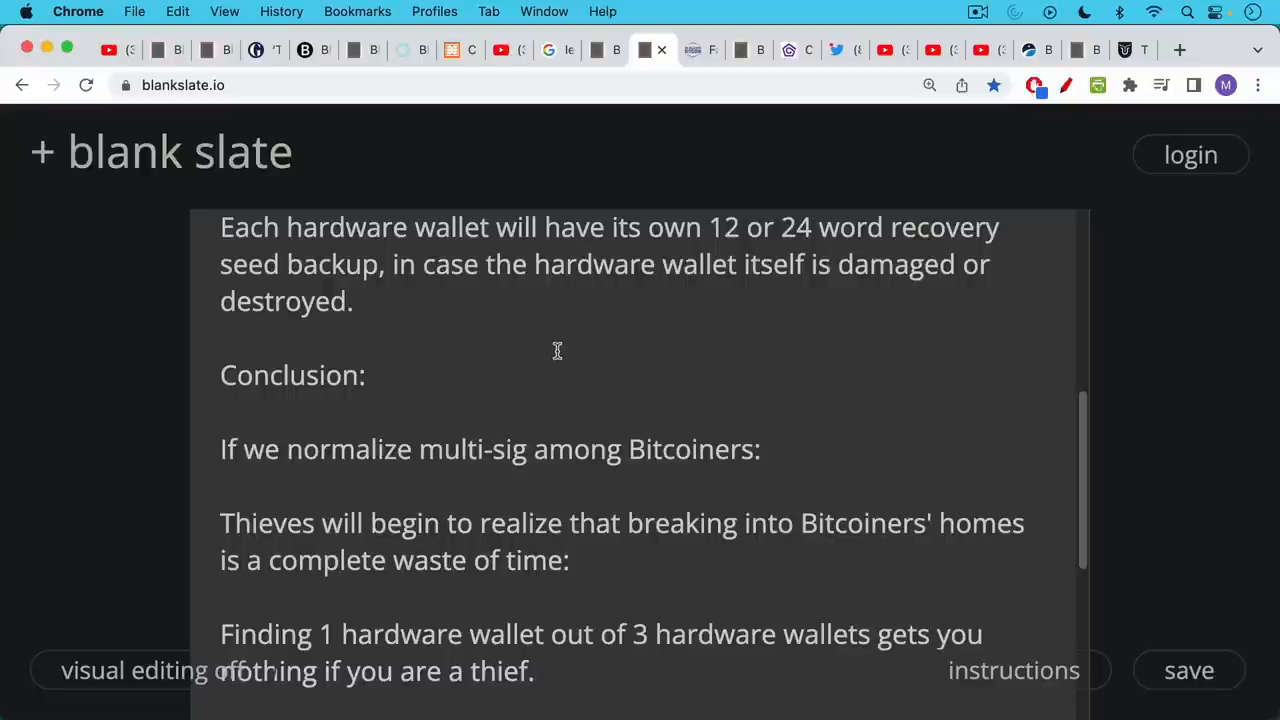
pyautogui.scroll(-3)
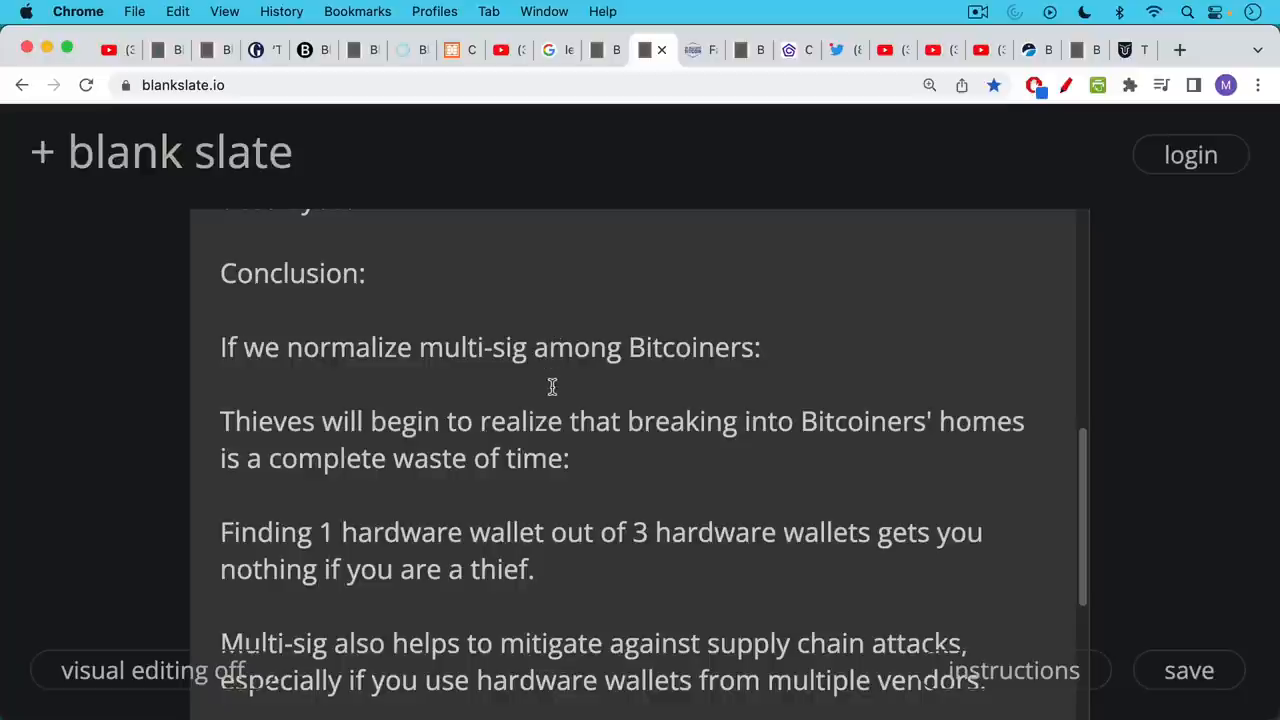
# - Scroll to the closing point on multi-sig mitigating supply chain attacks
pyautogui.scroll(-3)
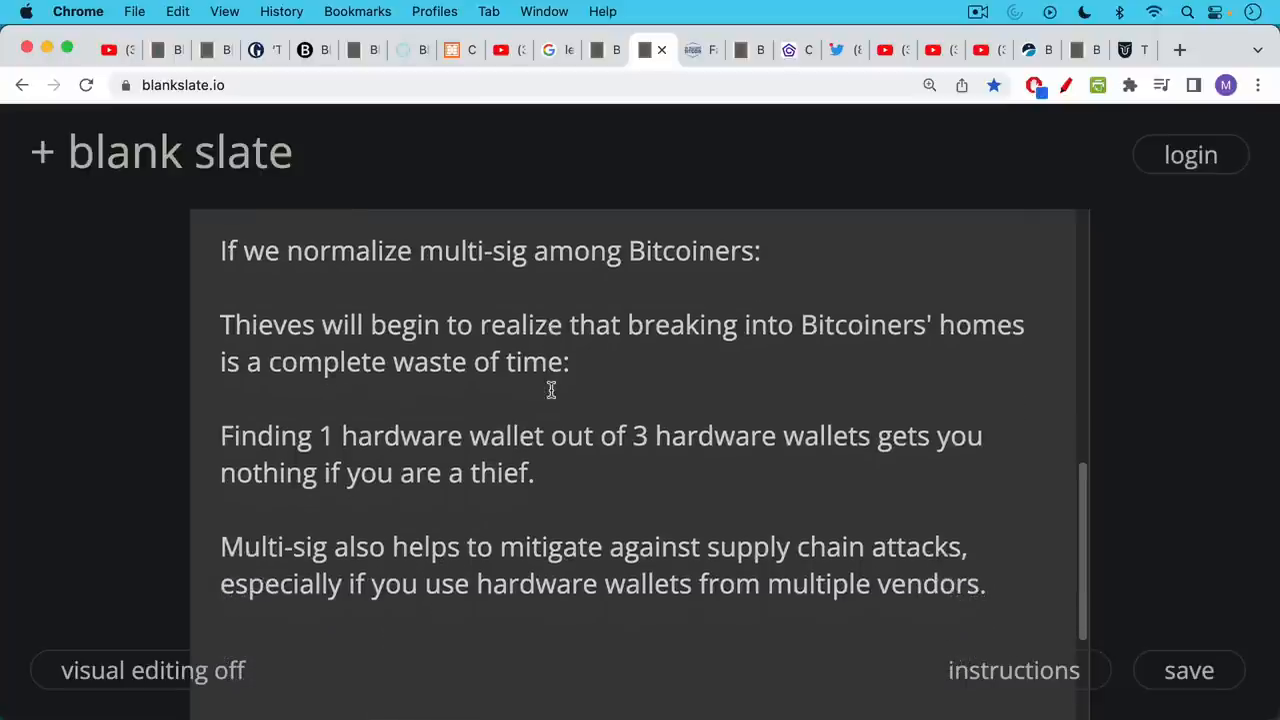
pyautogui.moveTo(550, 388)
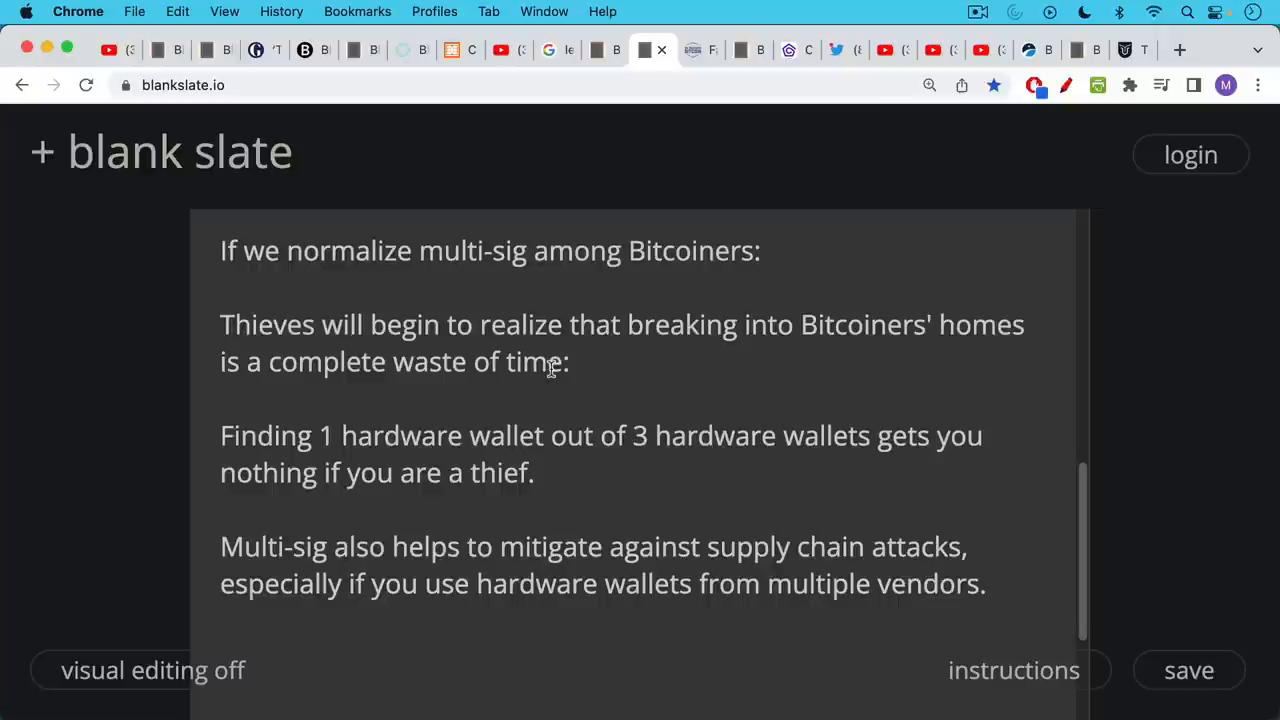
pyautogui.moveTo(548, 396)
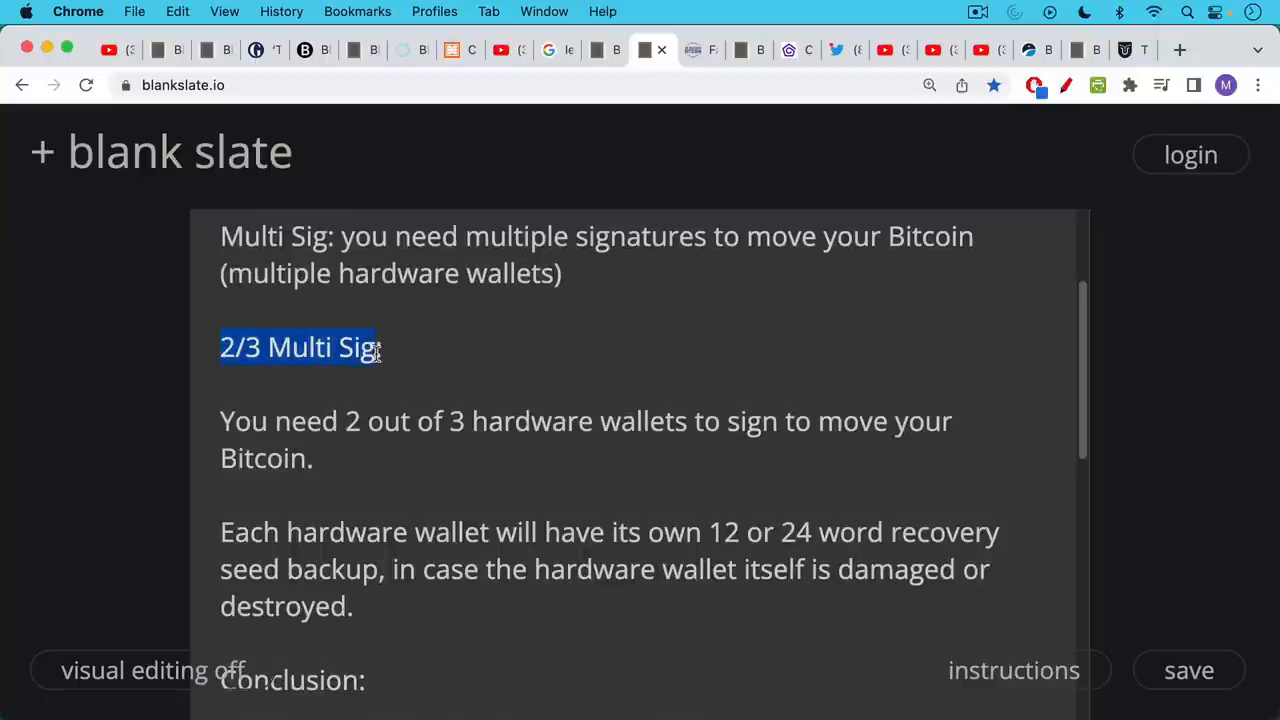
pyautogui.moveTo(364, 448)
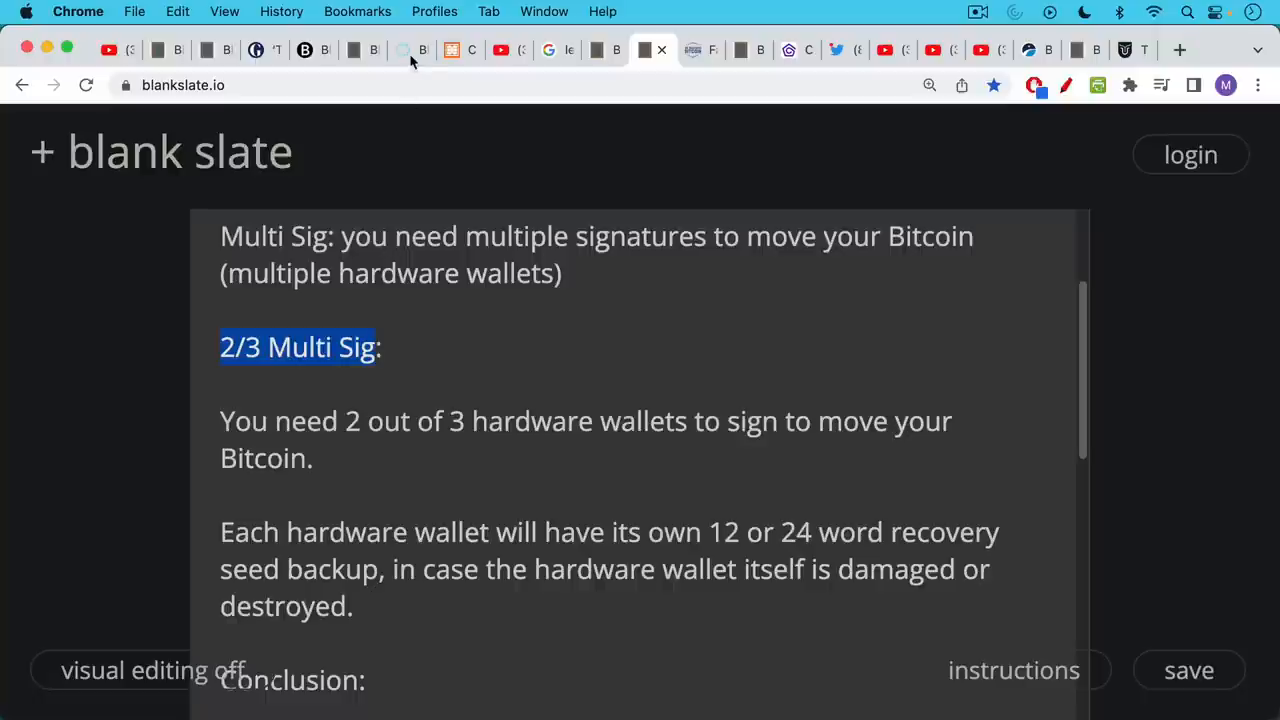
pyautogui.moveTo(498, 56)
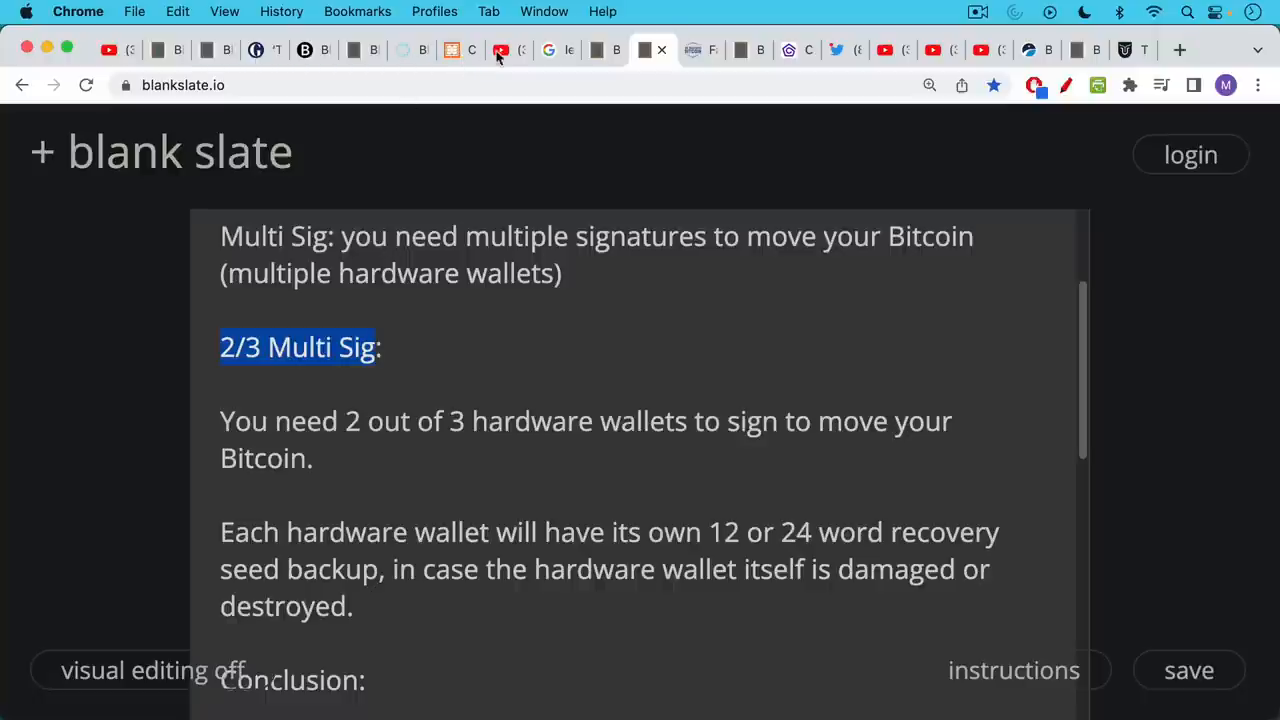
pyautogui.moveTo(478, 138)
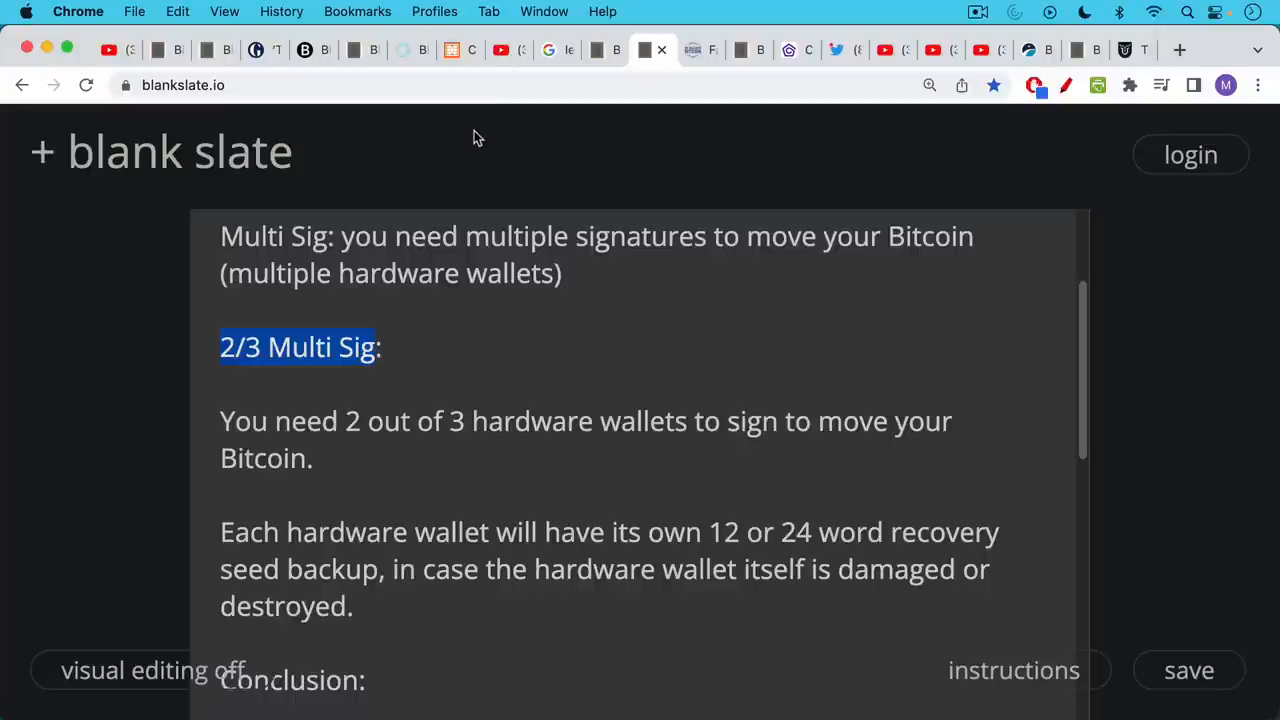
pyautogui.moveTo(696, 58)
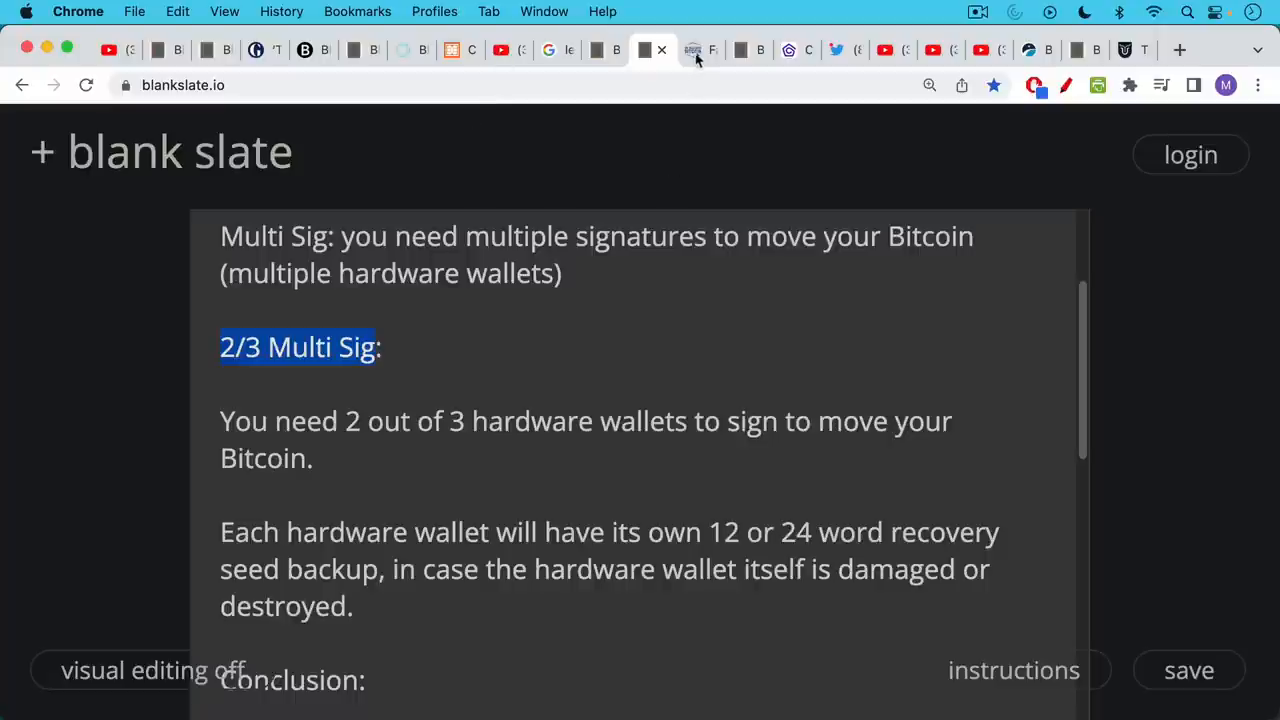
# - Read through the nobsbitcoin Fake Trezor Wallets article, then bring up the Blockstream Jade page
pyautogui.click(692, 50)
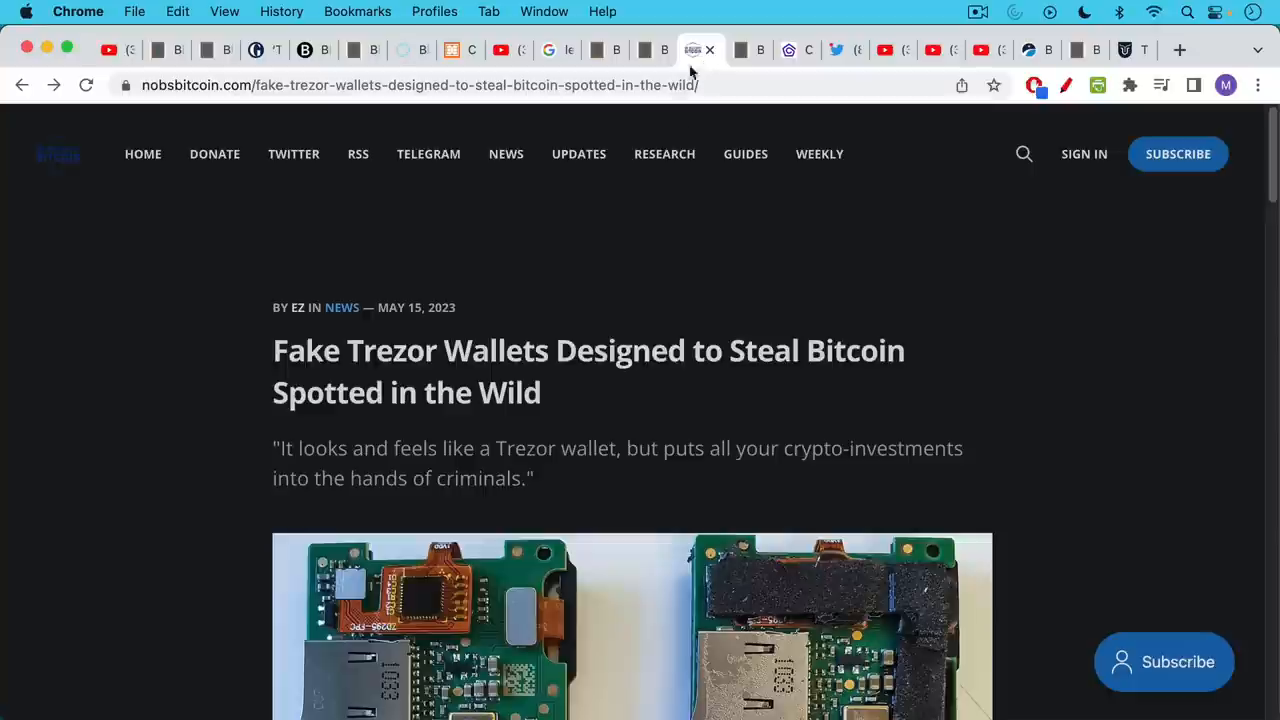
pyautogui.moveTo(614, 276)
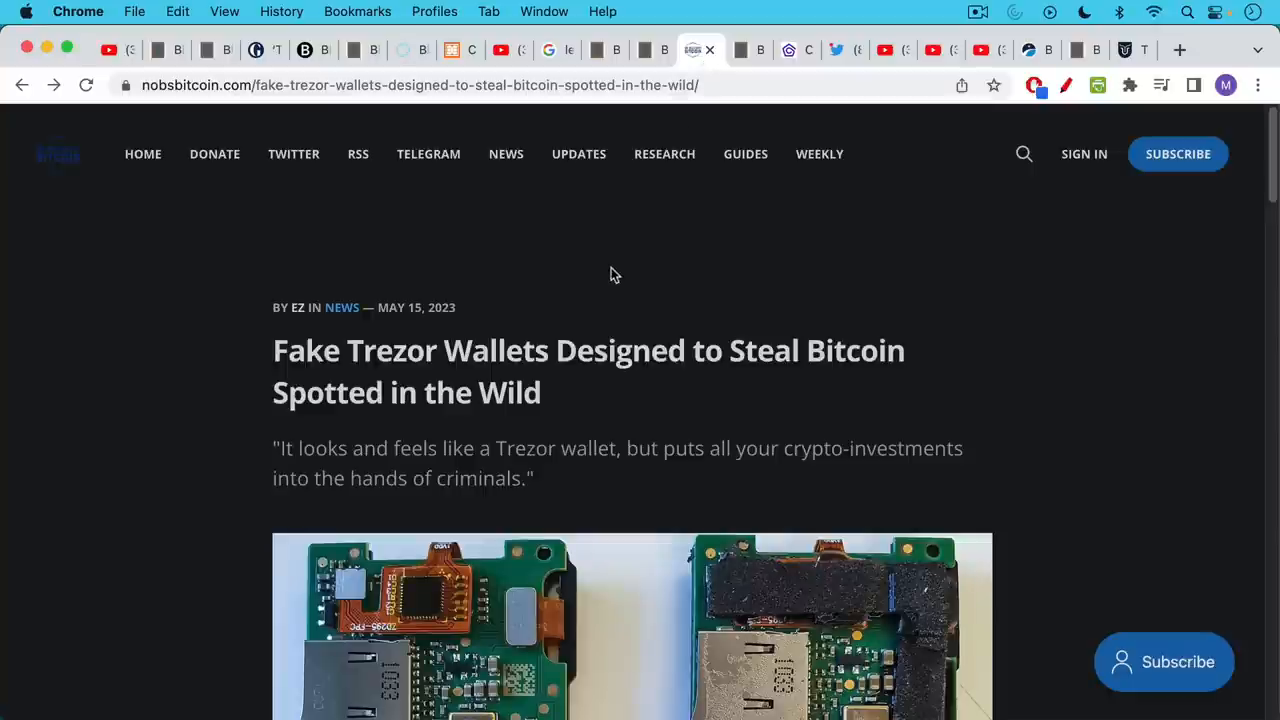
pyautogui.moveTo(582, 338)
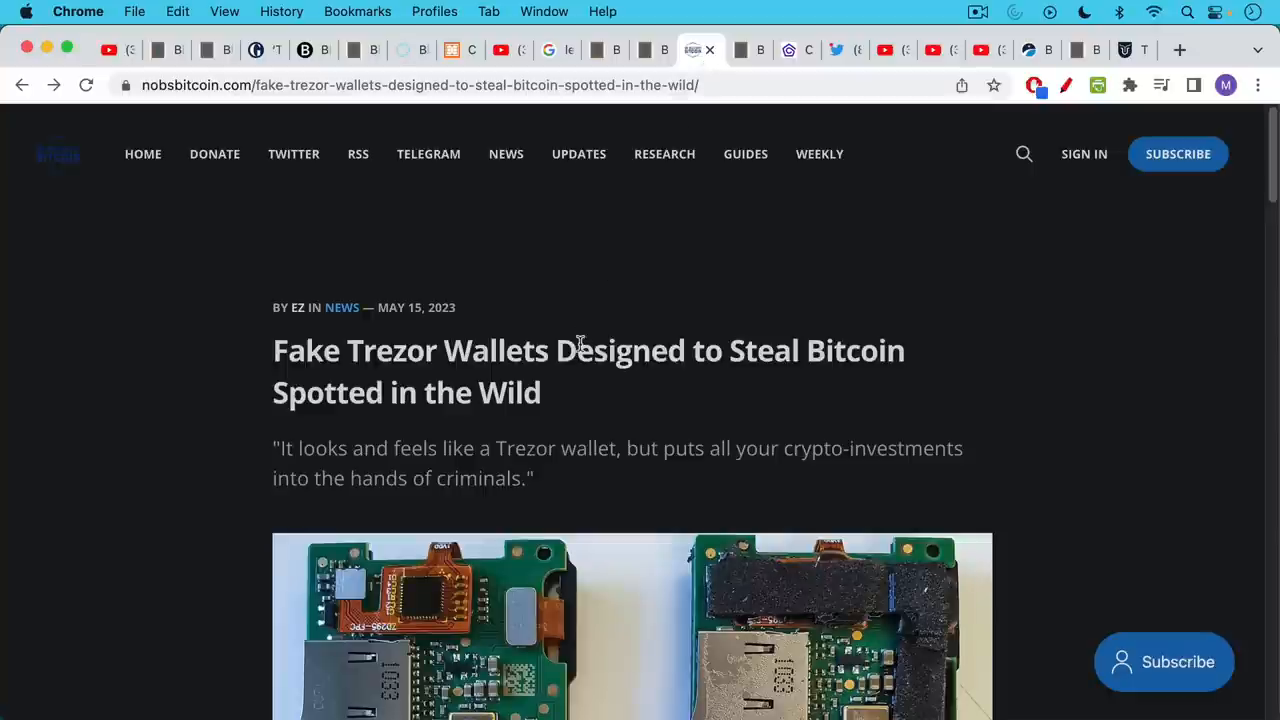
pyautogui.scroll(-3)
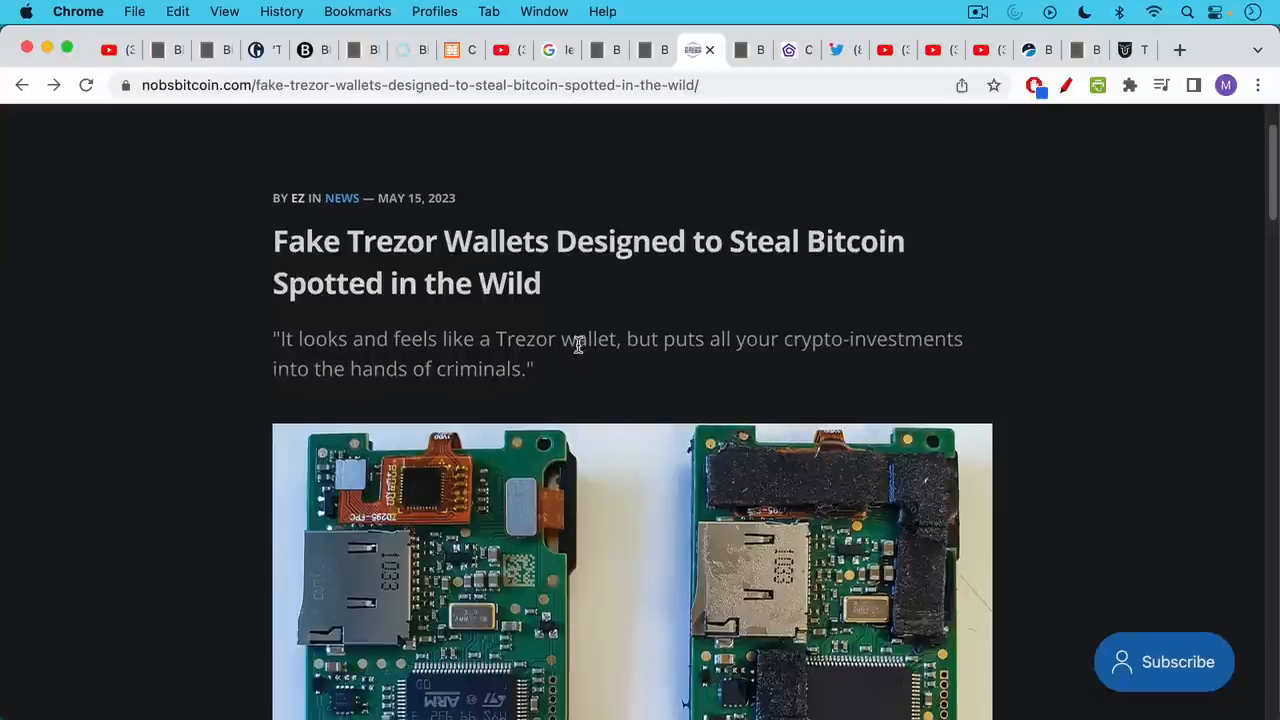
pyautogui.scroll(-3)
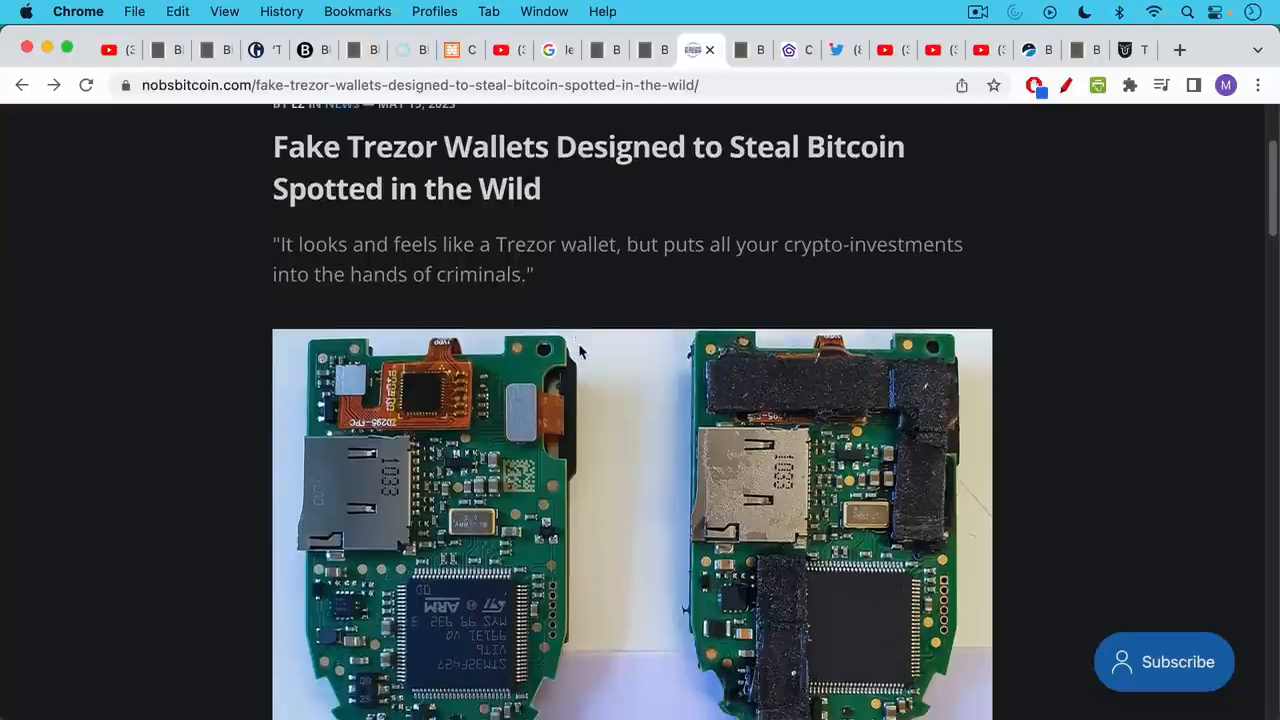
pyautogui.moveTo(572, 368)
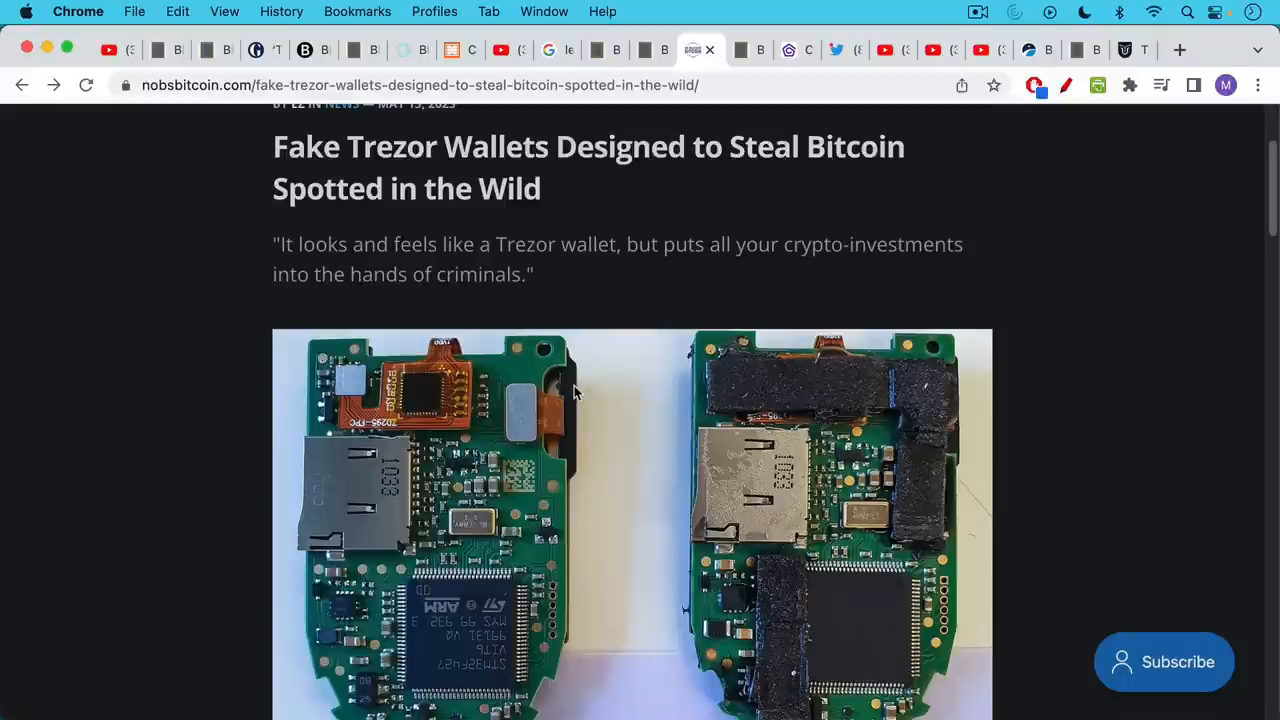
pyautogui.moveTo(572, 398)
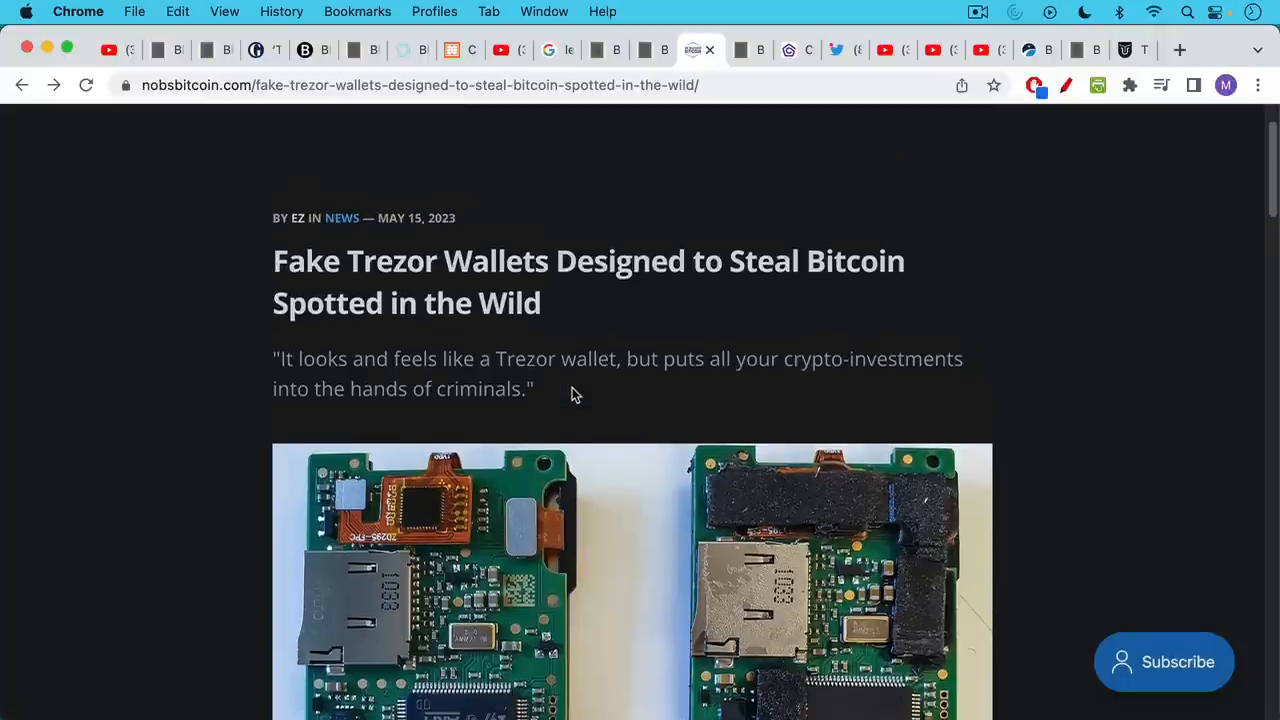
pyautogui.moveTo(570, 356)
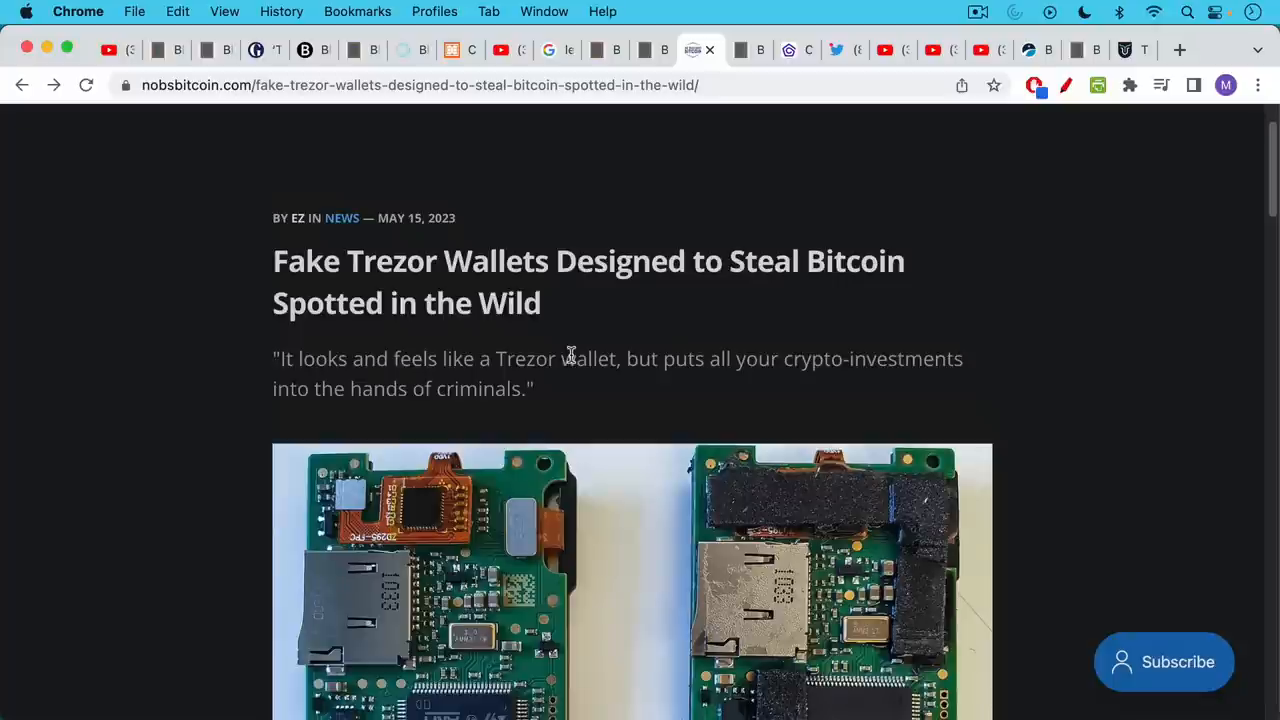
pyautogui.moveTo(564, 308)
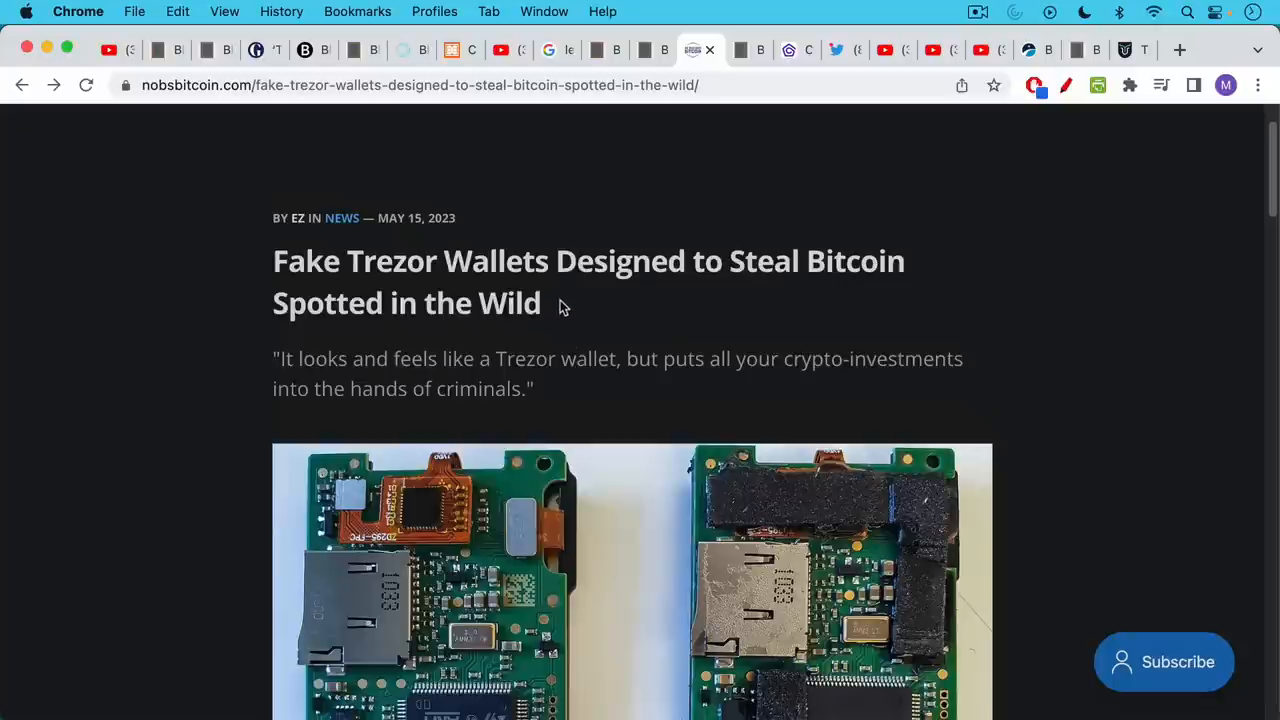
pyautogui.moveTo(576, 288)
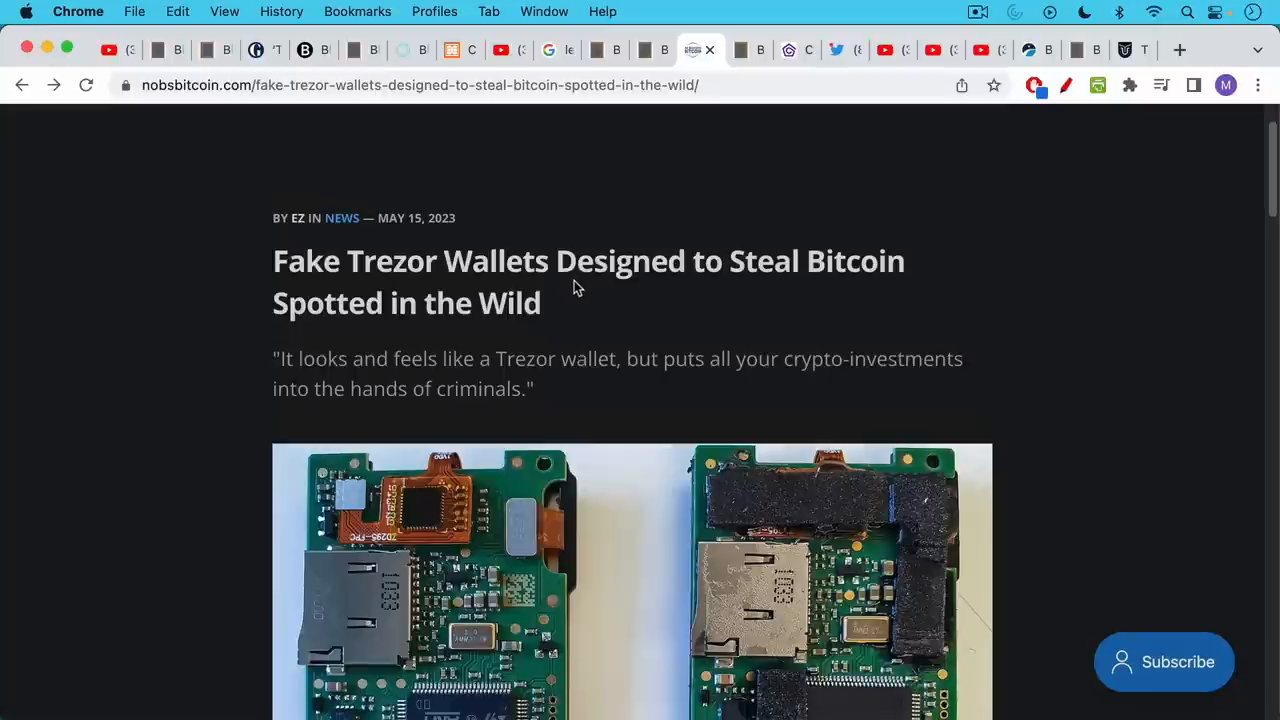
pyautogui.moveTo(576, 280)
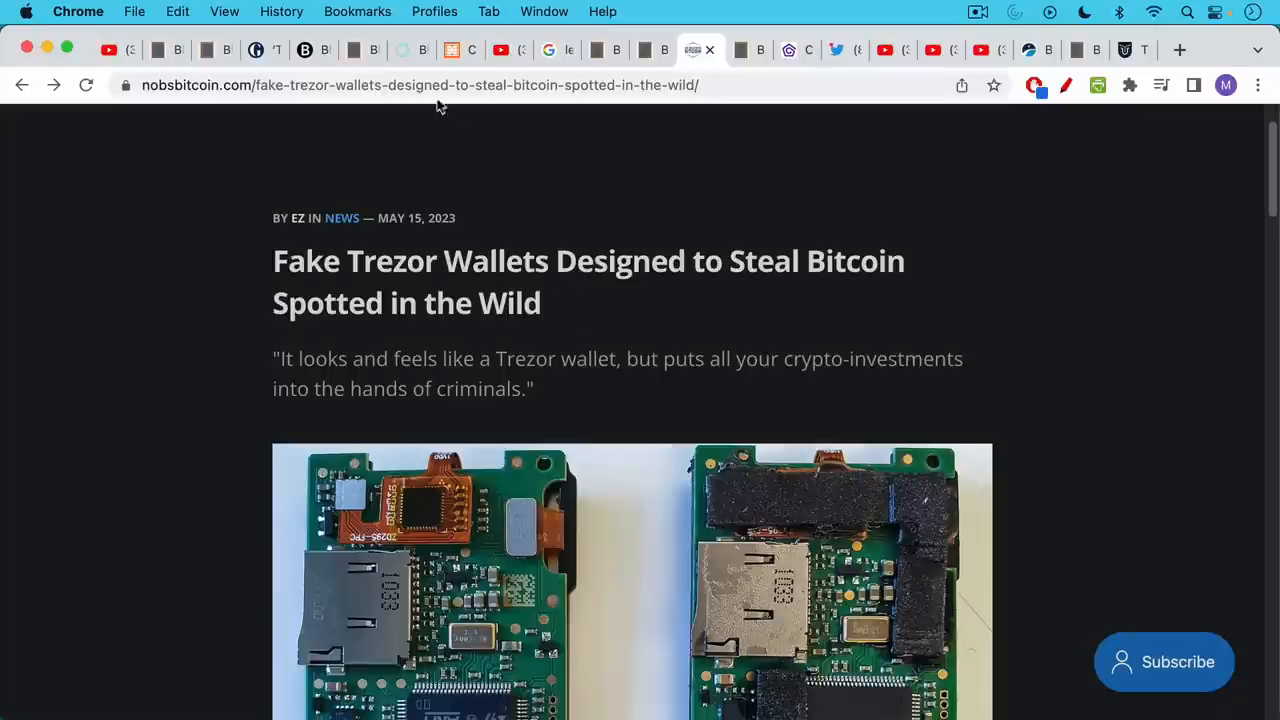
pyautogui.click(400, 50)
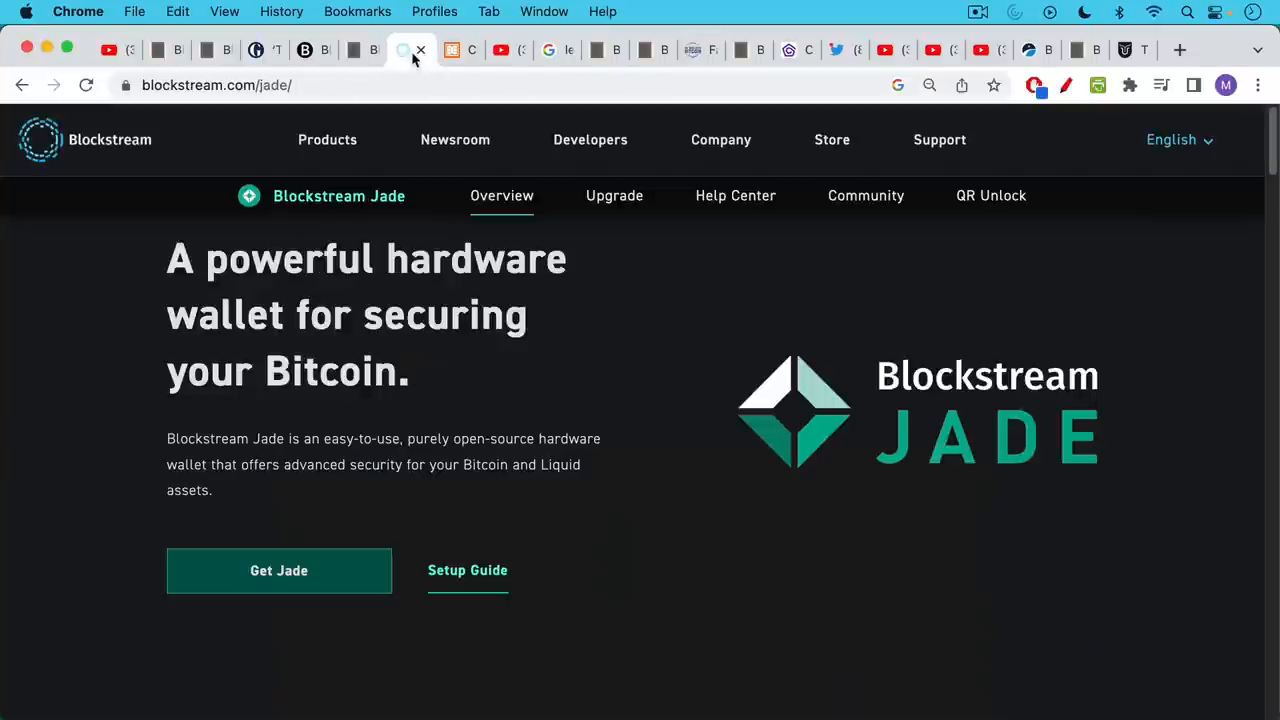
# - Return to the fake Trezor wallets article, then go back to the multisig notes conclusion
pyautogui.click(450, 50)
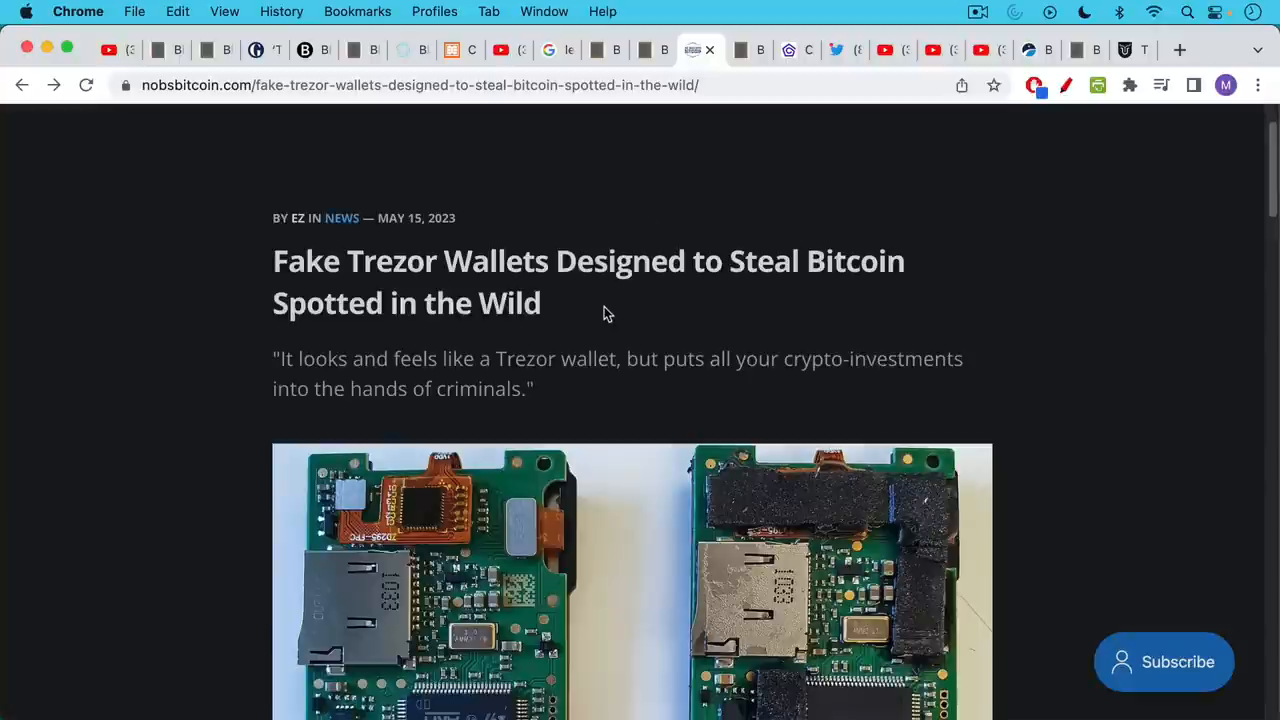
pyautogui.click(652, 48)
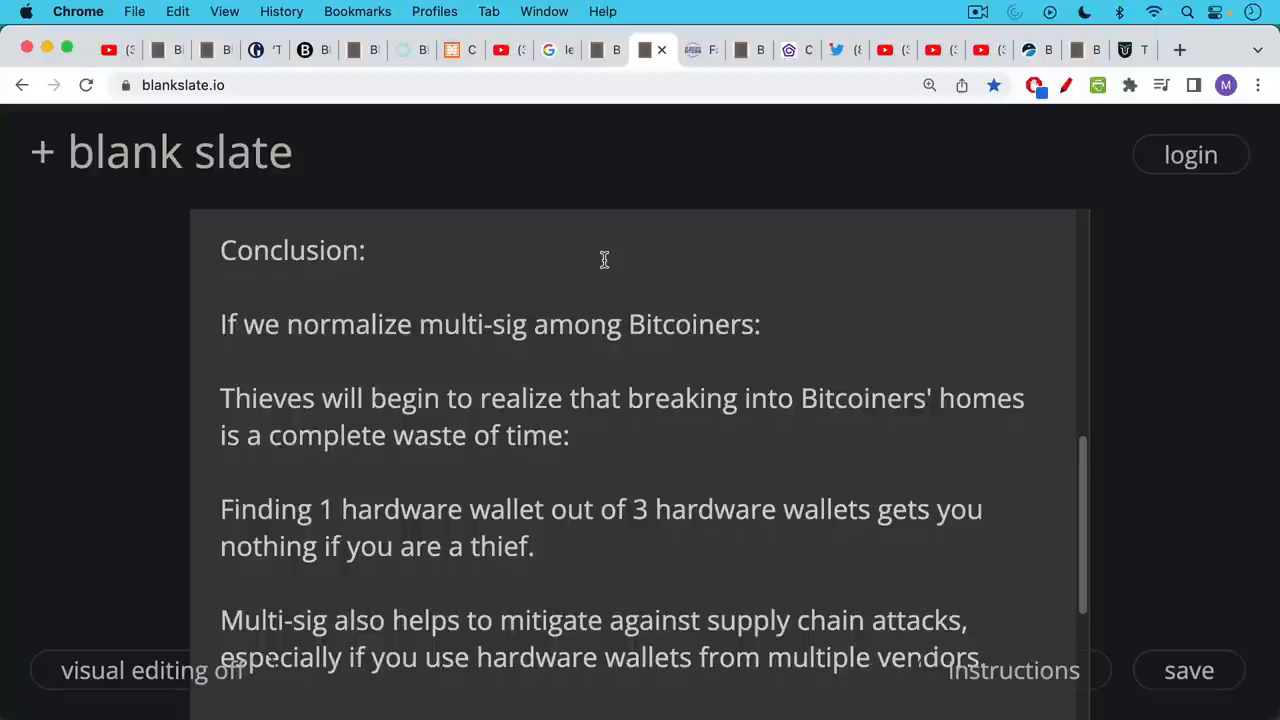
pyautogui.moveTo(600, 282)
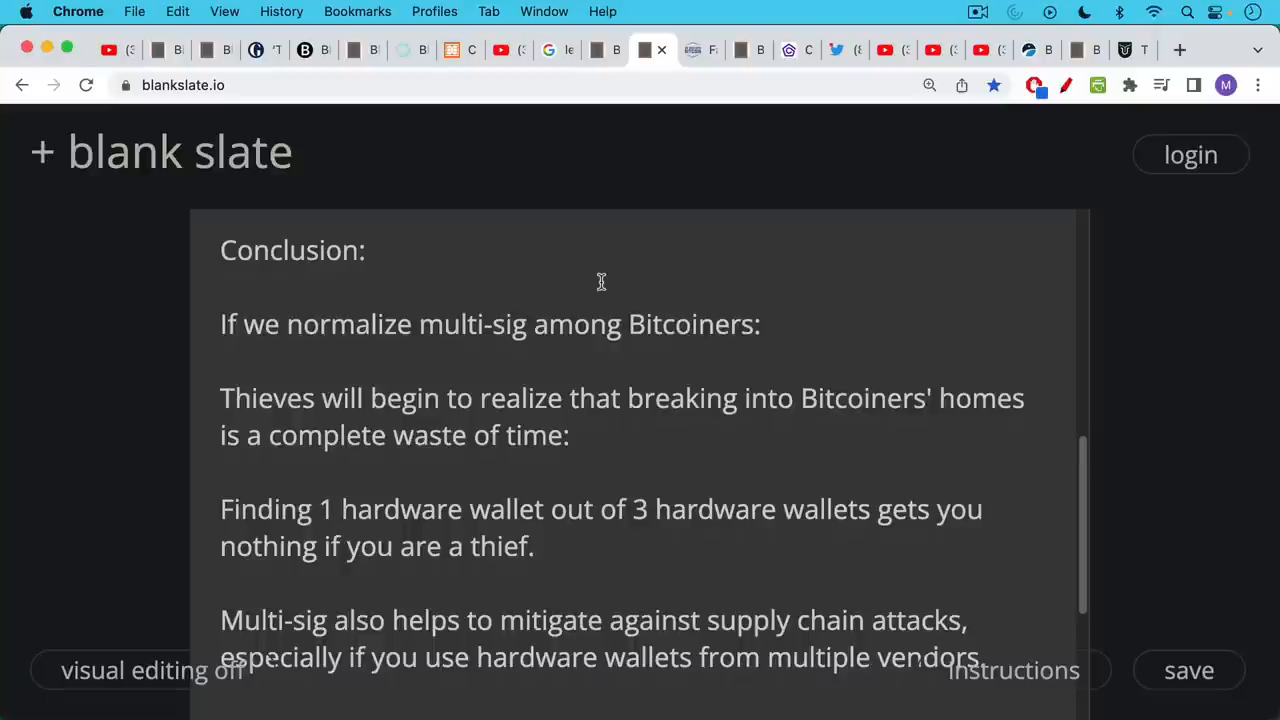
# - Briefly revisit the nobsbitcoin article, then switch to the note on storing the hardware wallets
pyautogui.click(688, 48)
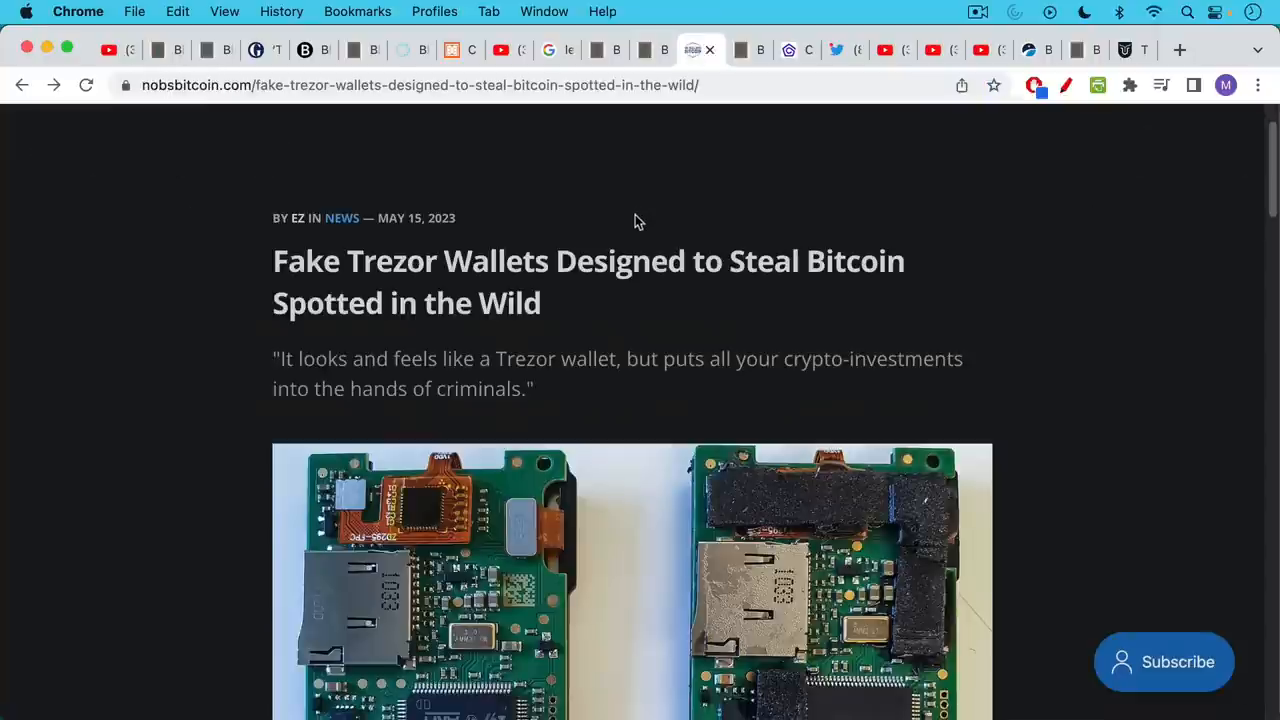
pyautogui.click(740, 48)
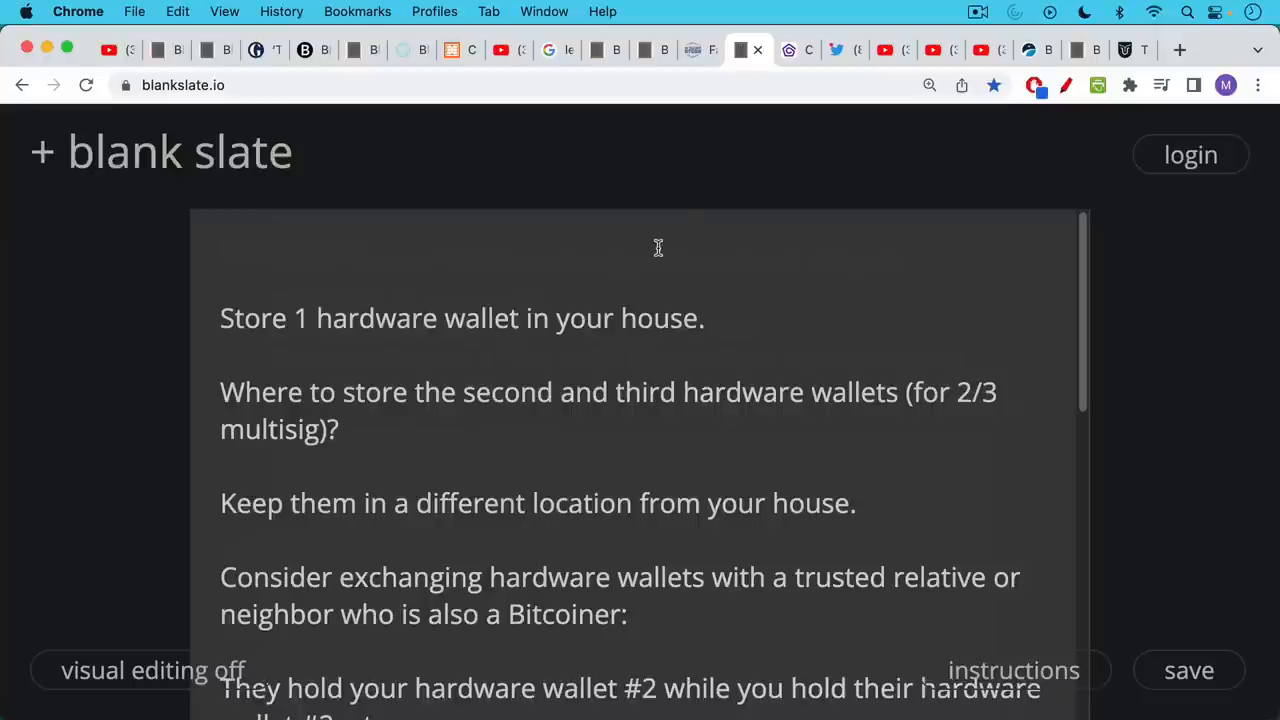
pyautogui.moveTo(656, 248)
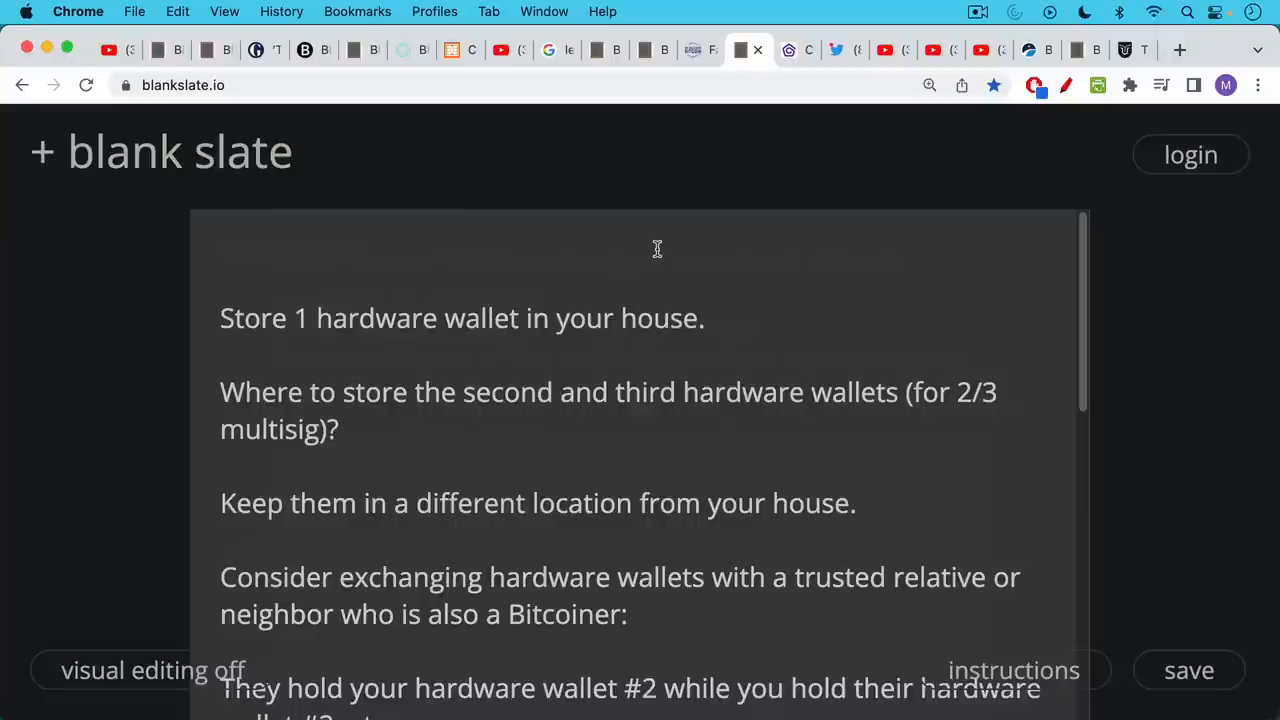
# - Scroll the storage notes to the closing line recommending Casa or Unchained for multi-sig
pyautogui.scroll(-3)
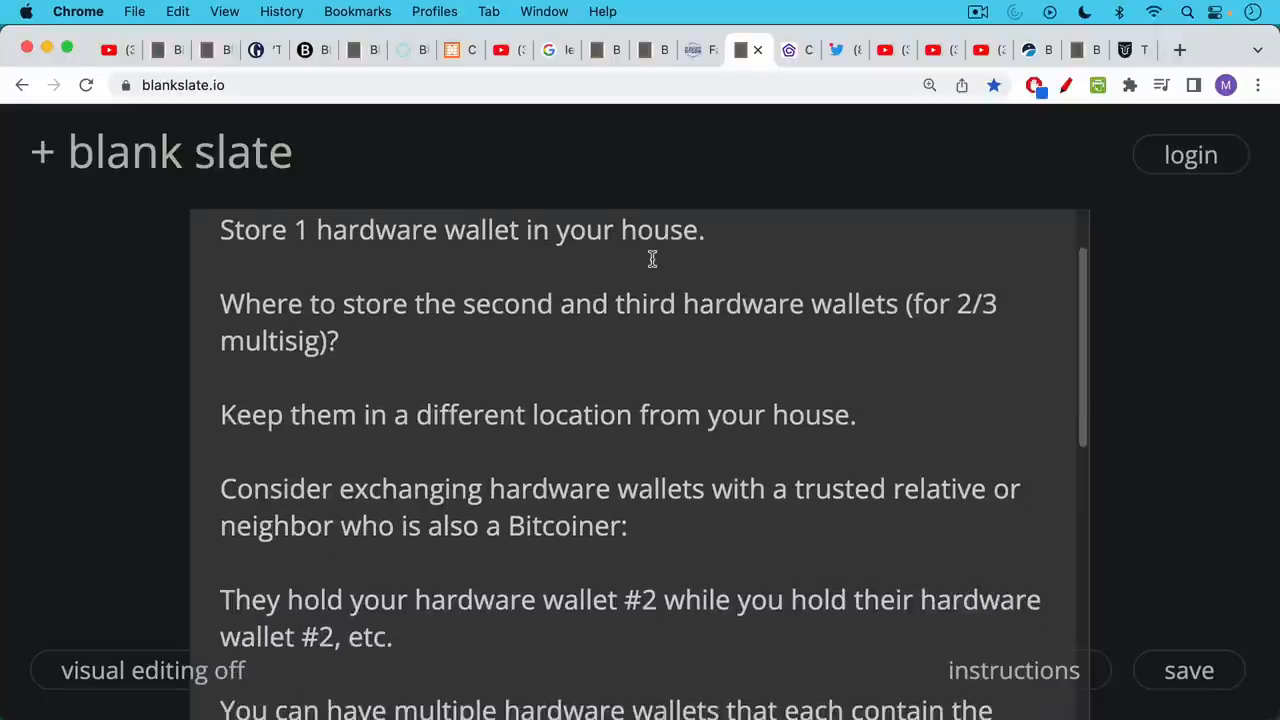
pyautogui.moveTo(652, 258)
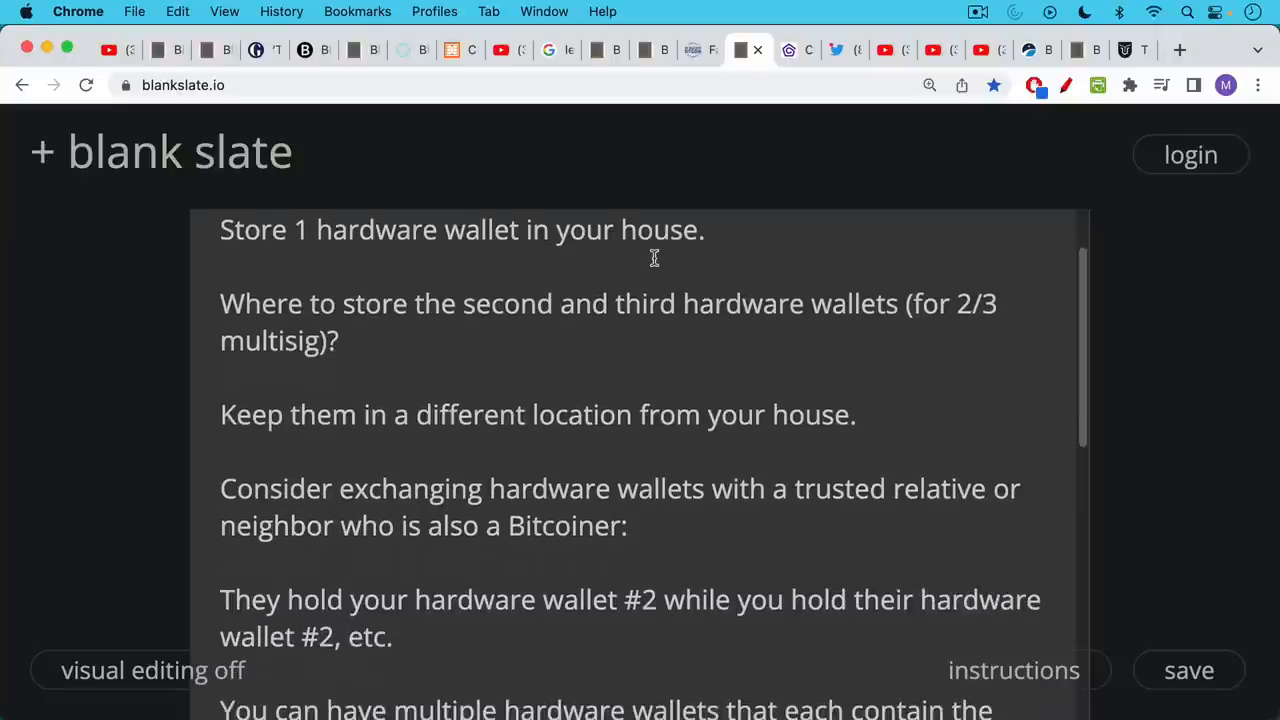
pyautogui.scroll(-3)
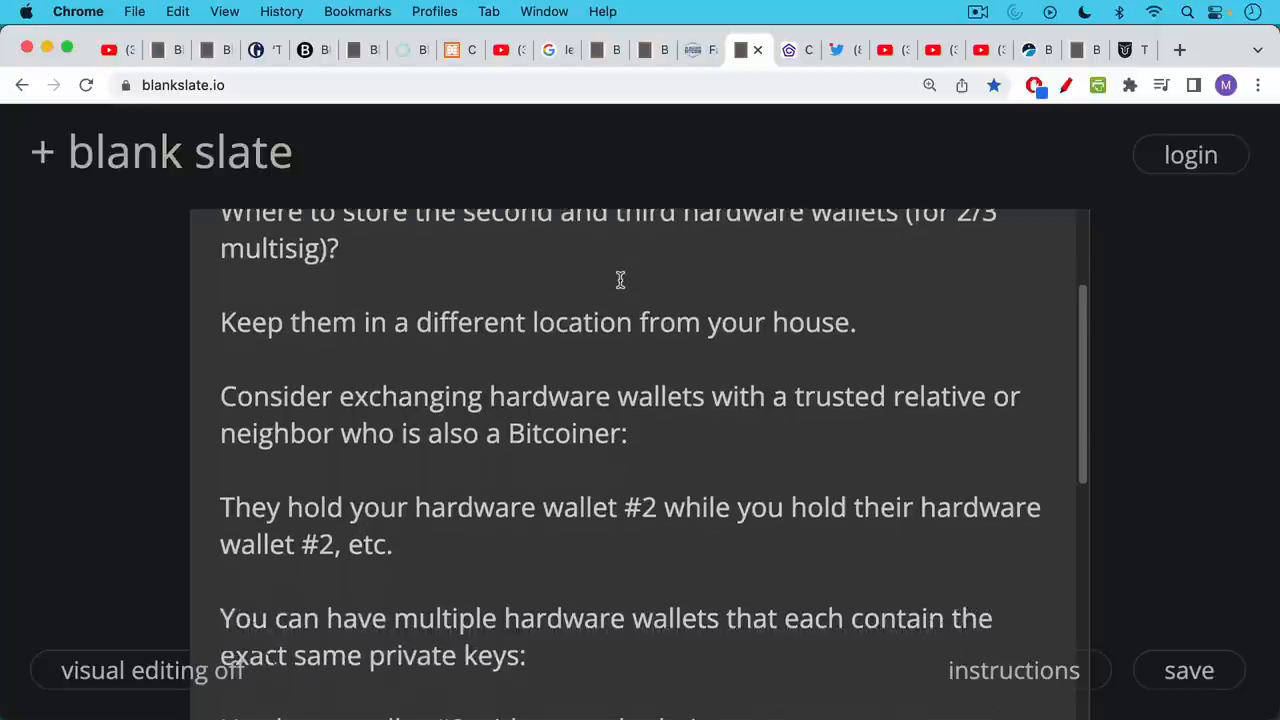
pyautogui.moveTo(620, 280)
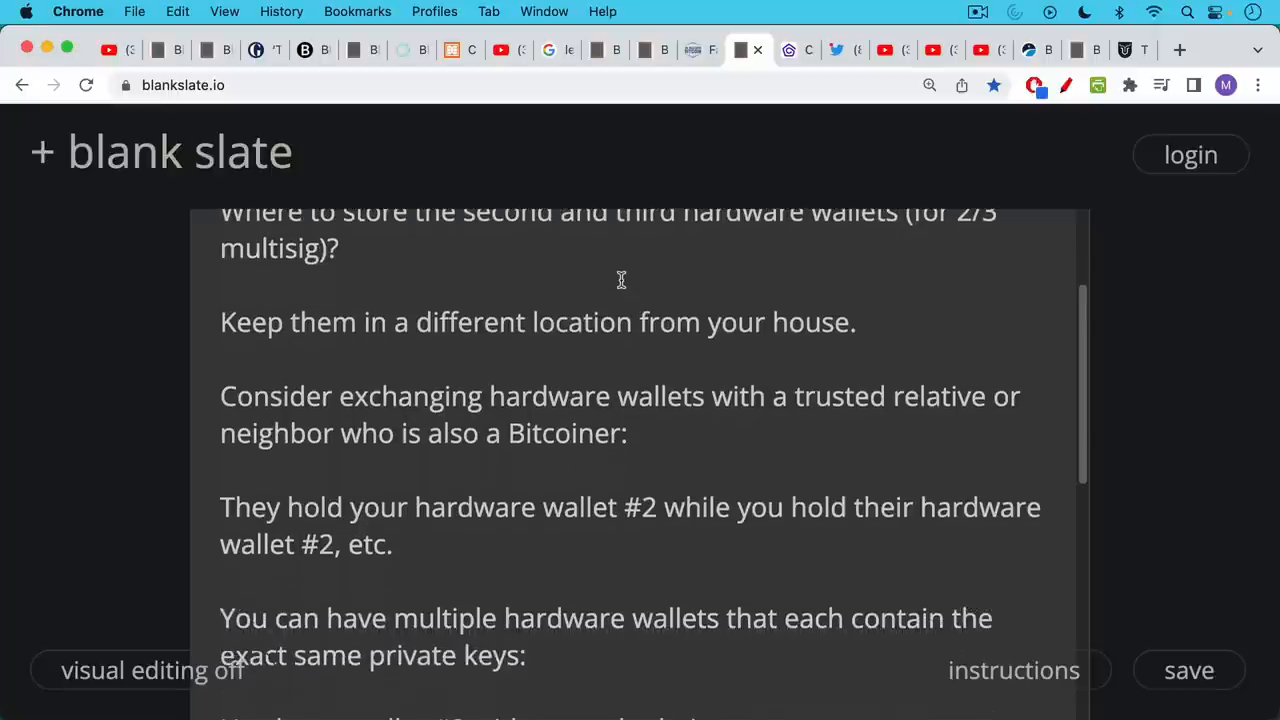
pyautogui.scroll(-3)
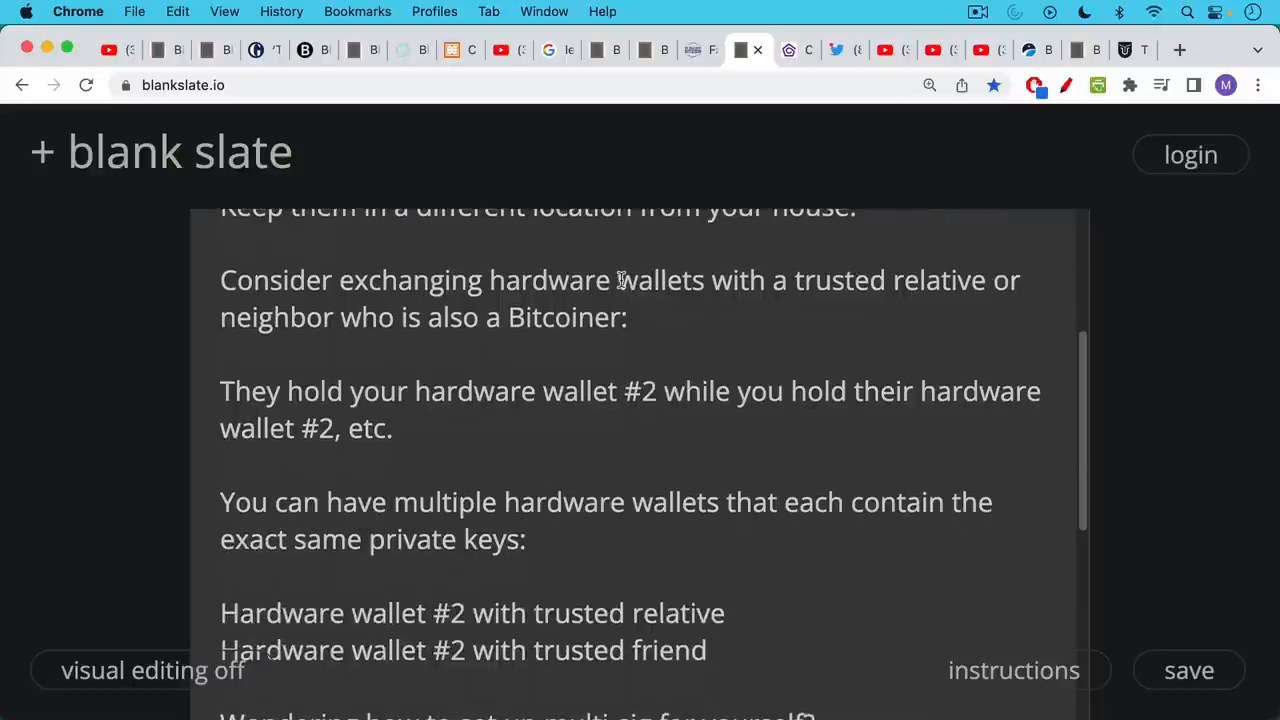
pyautogui.scroll(-3)
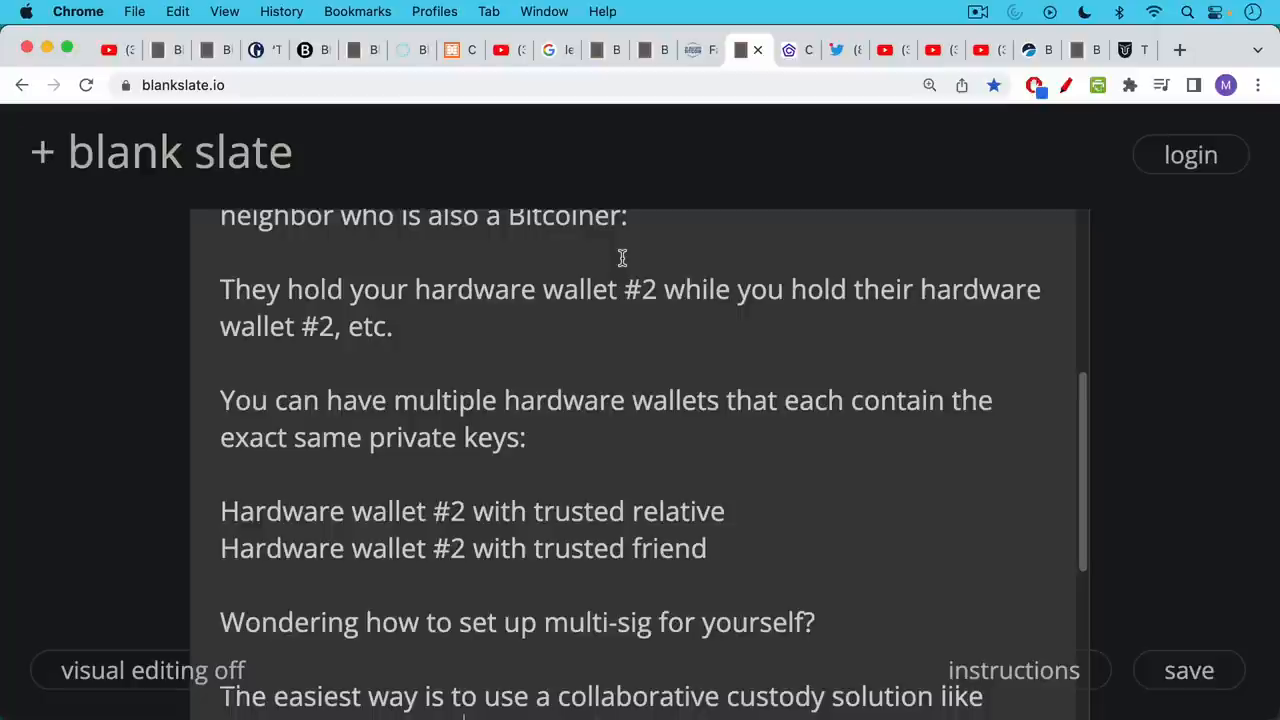
pyautogui.moveTo(620, 268)
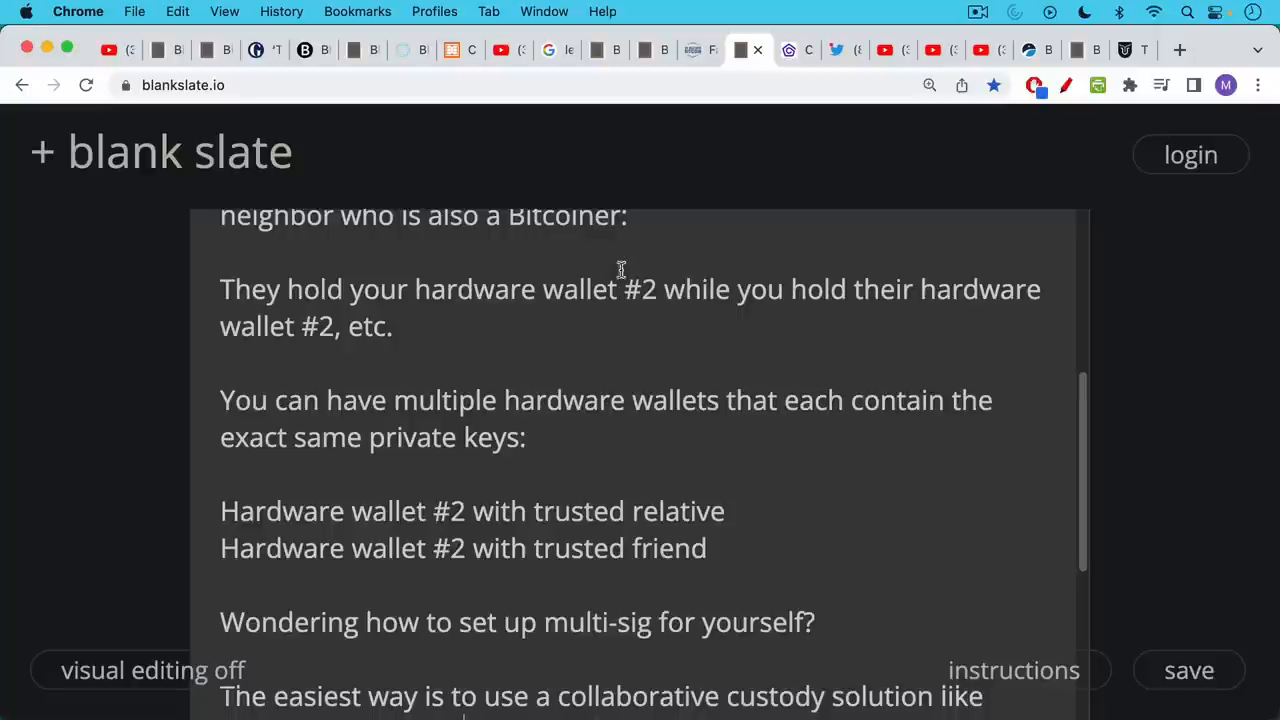
pyautogui.scroll(-3)
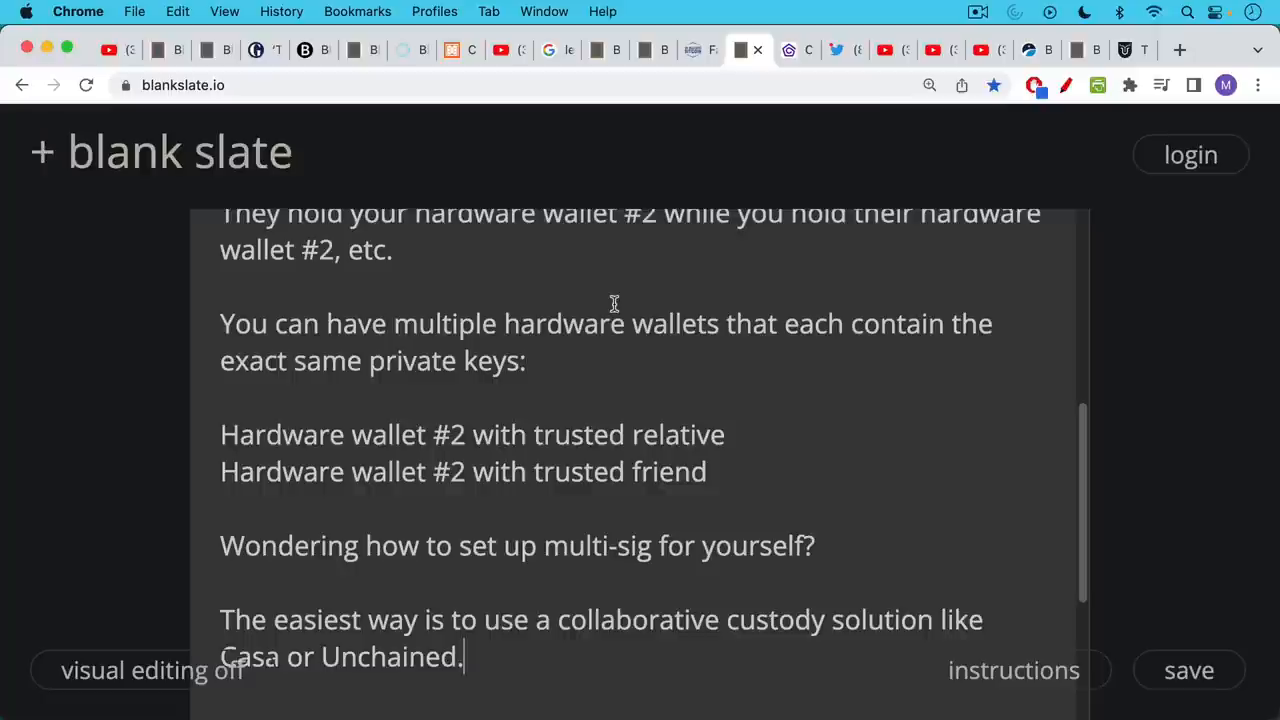
pyautogui.moveTo(616, 300)
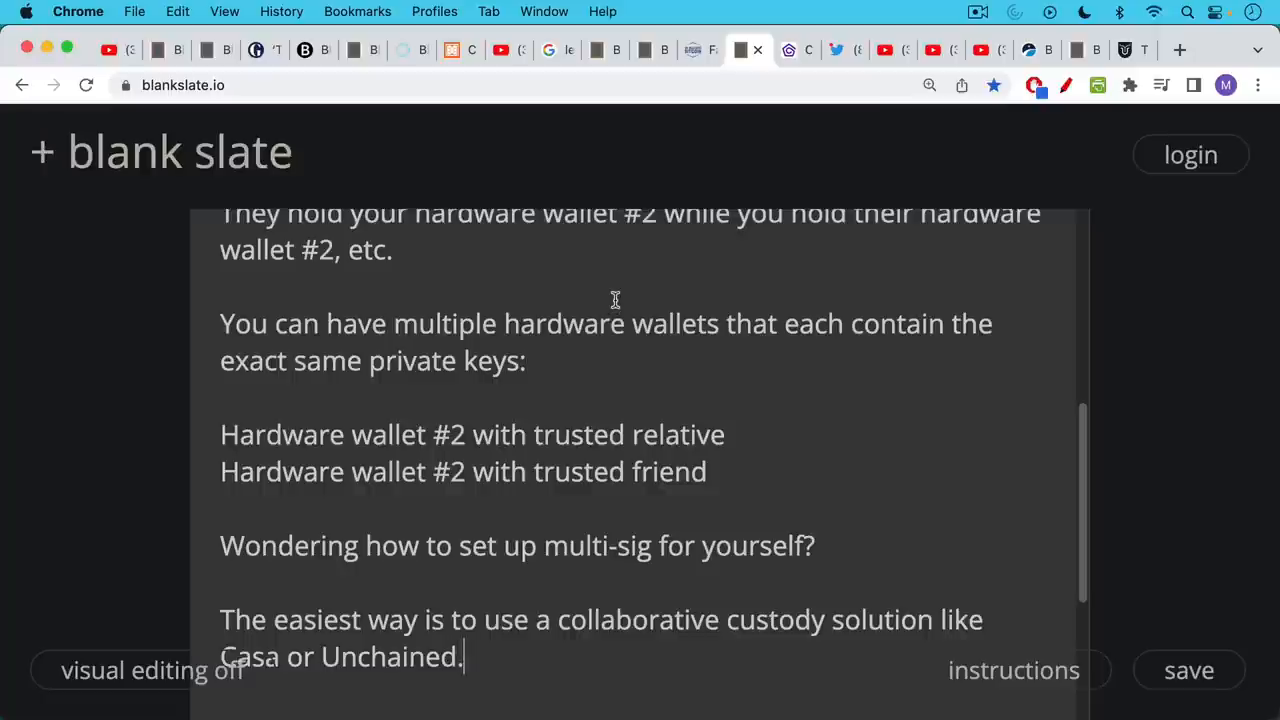
pyautogui.moveTo(618, 284)
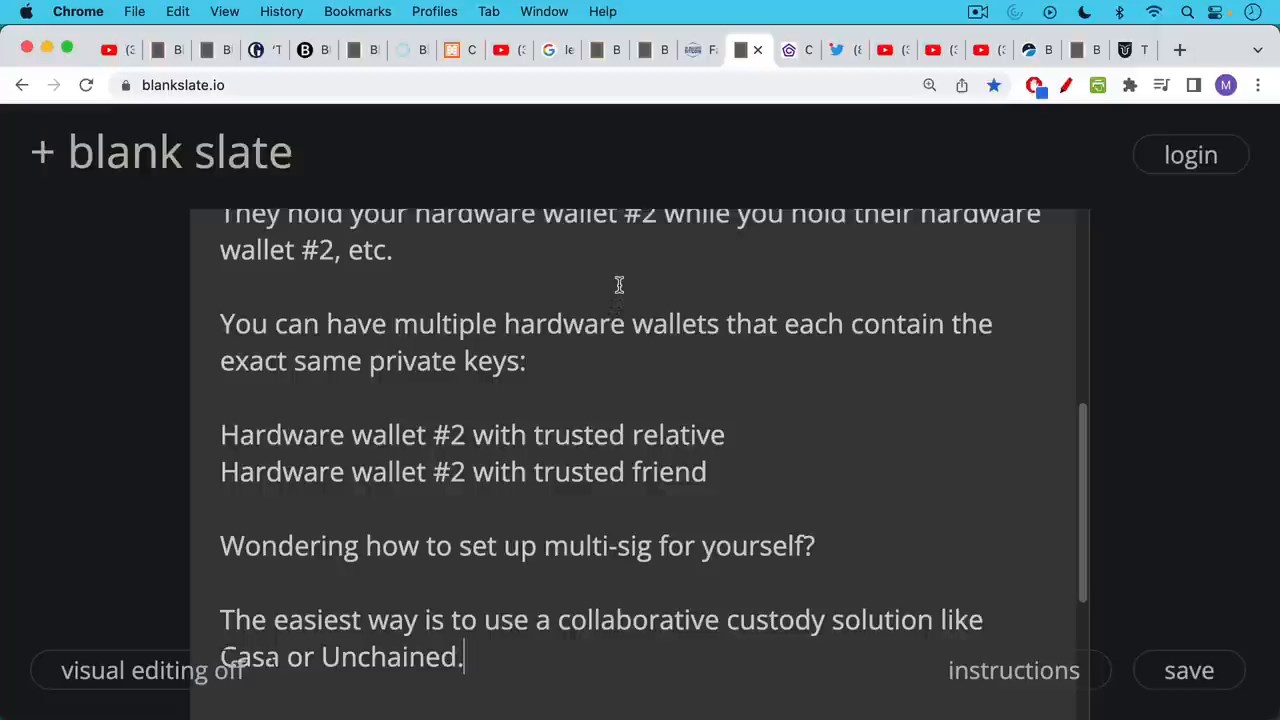
pyautogui.moveTo(620, 274)
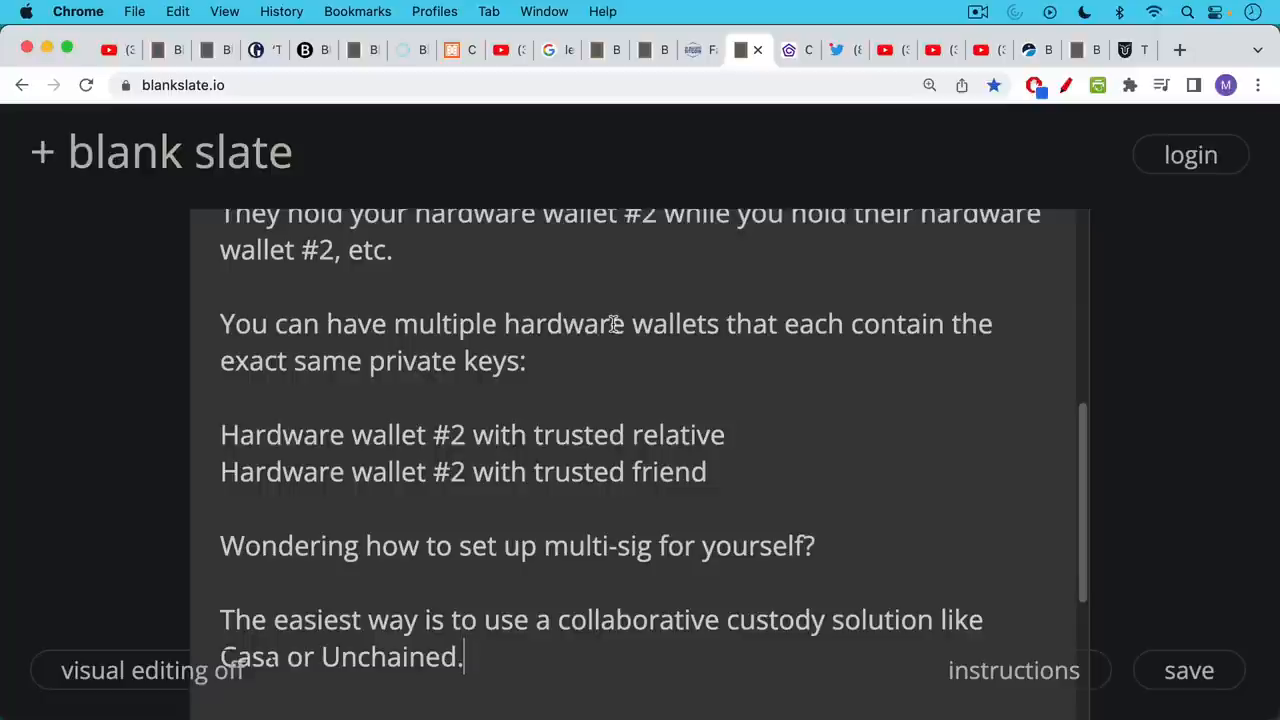
pyautogui.scroll(-3)
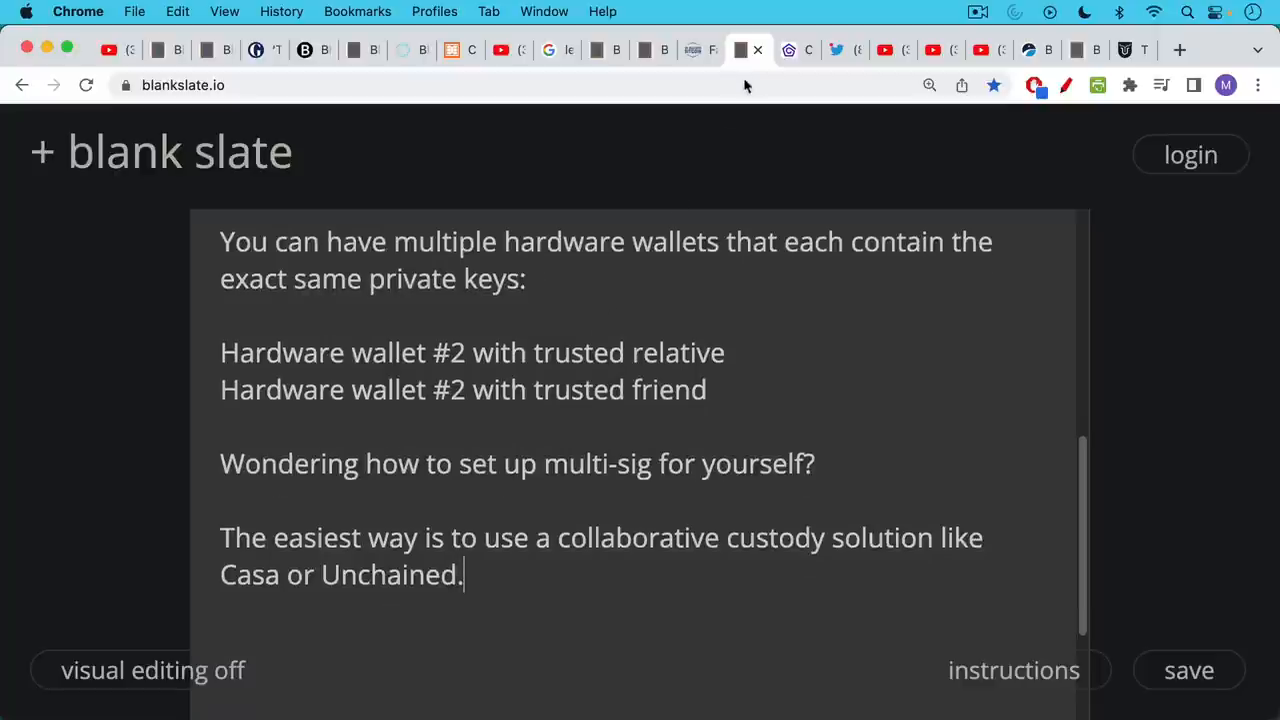
# - Show the Casa homepage, then Jameson Lopp's Twitter profile as Casa co-founder and CTO
pyautogui.click(796, 50)
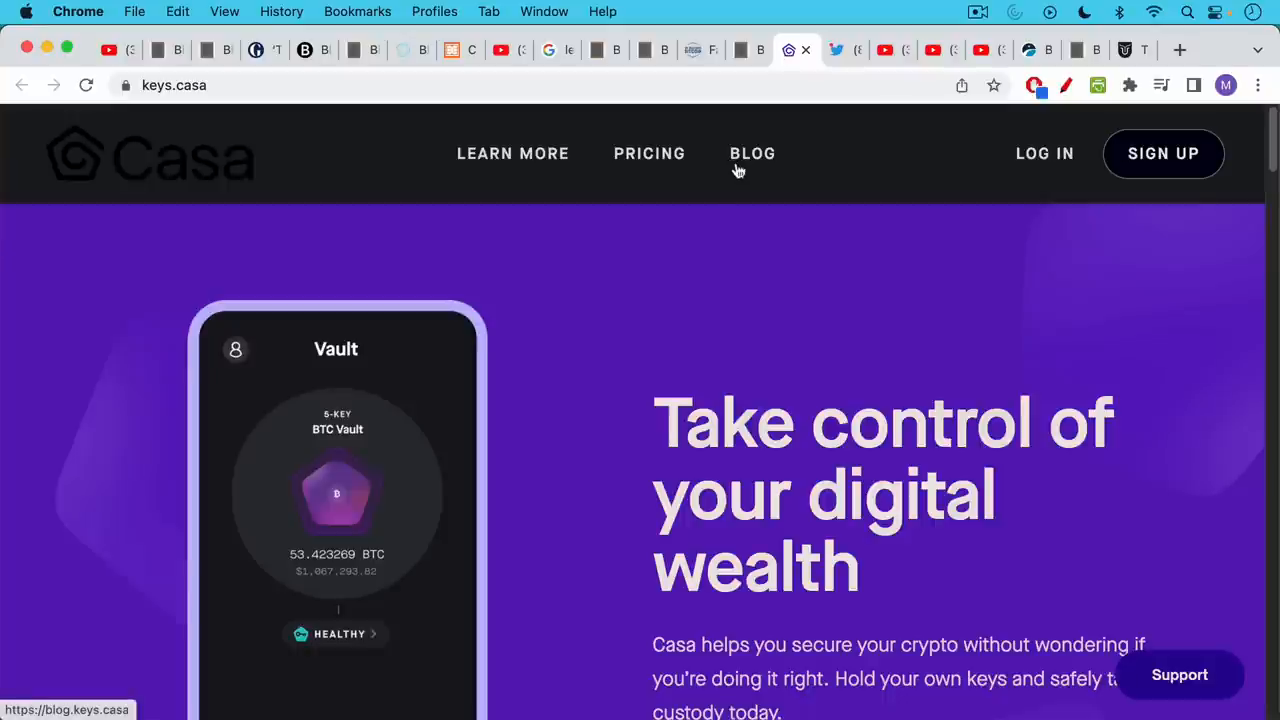
pyautogui.moveTo(816, 60)
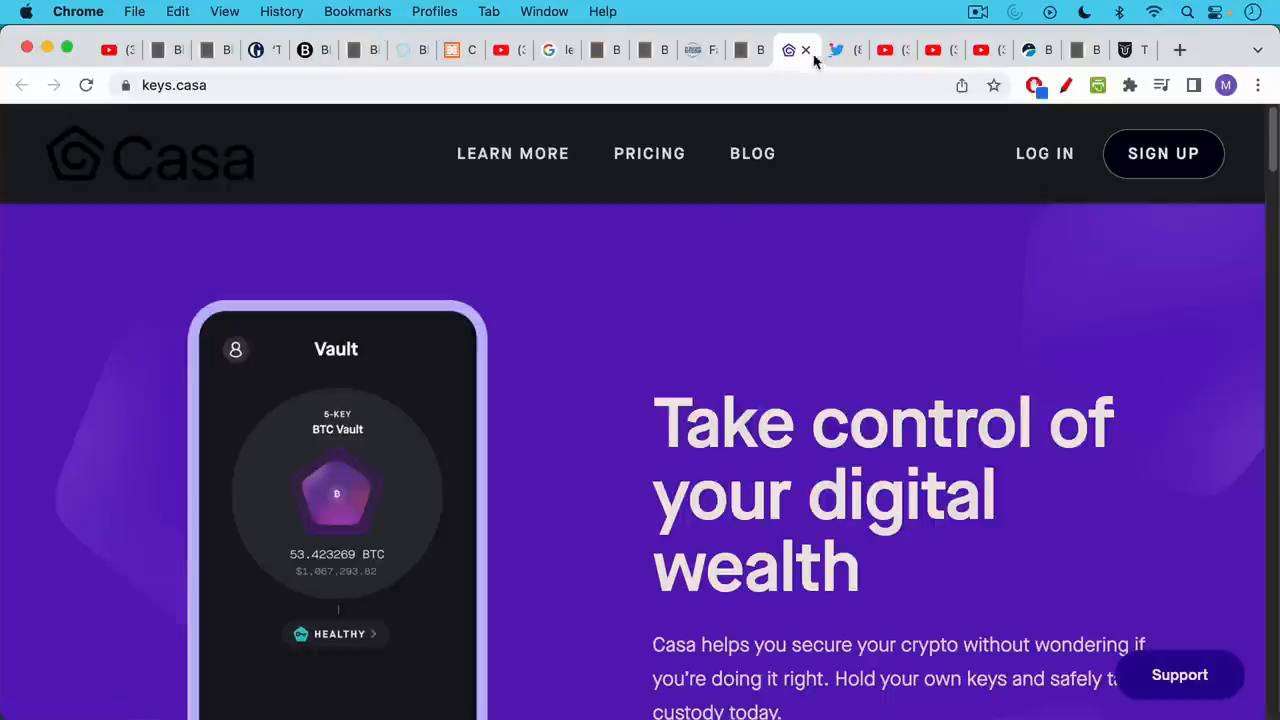
pyautogui.click(840, 50)
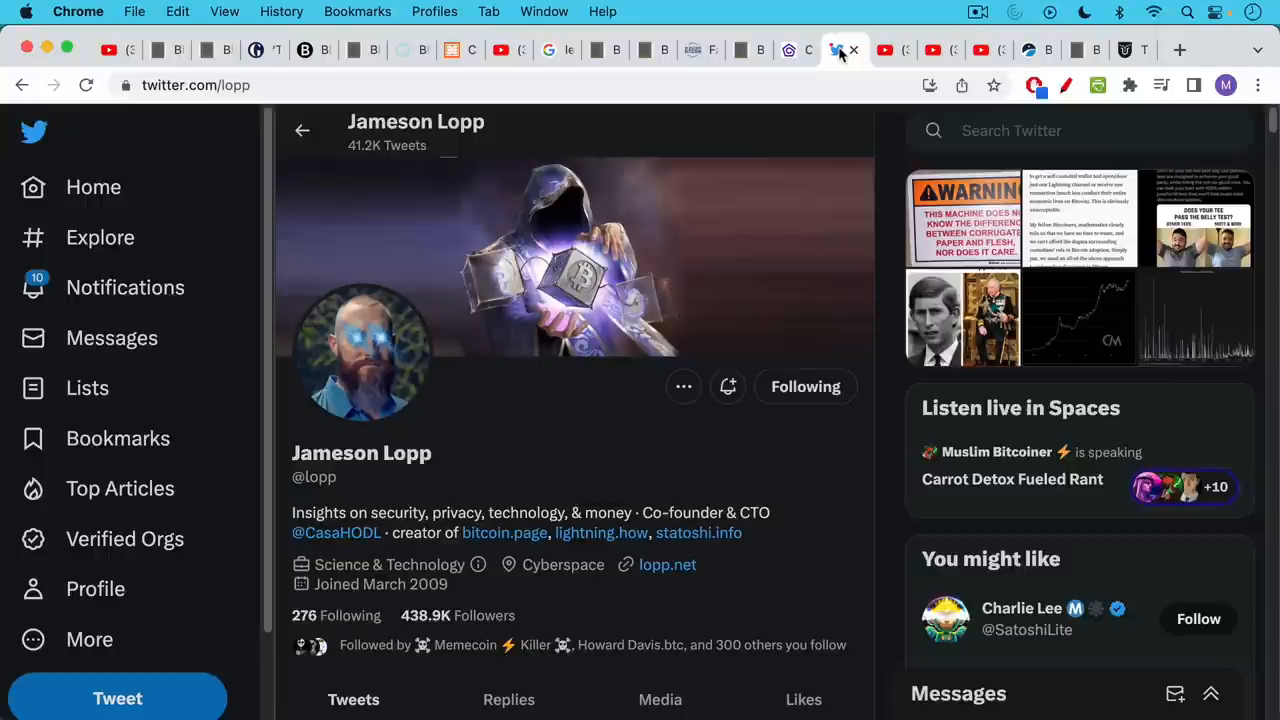
pyautogui.moveTo(820, 190)
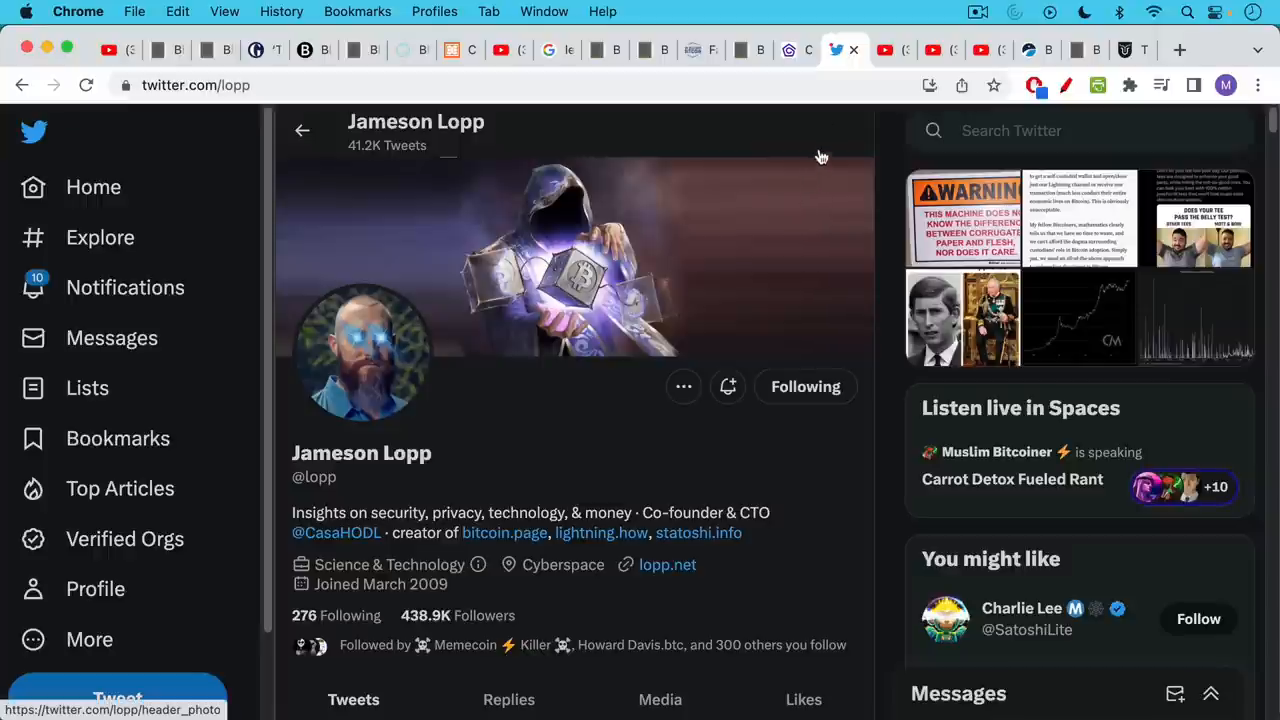
# - Switch to the Bitcoin University YouTube video 'Casa Adds Support For Morons (Ethereum)'
pyautogui.click(884, 50)
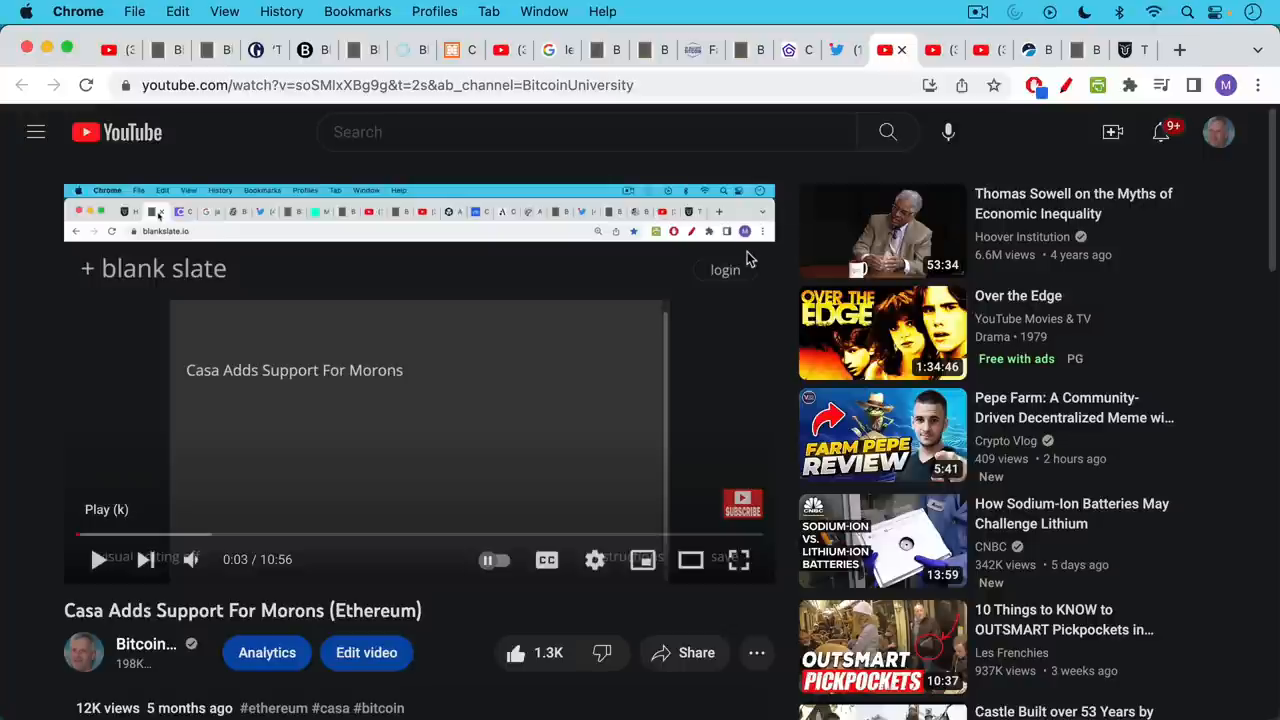
pyautogui.moveTo(740, 250)
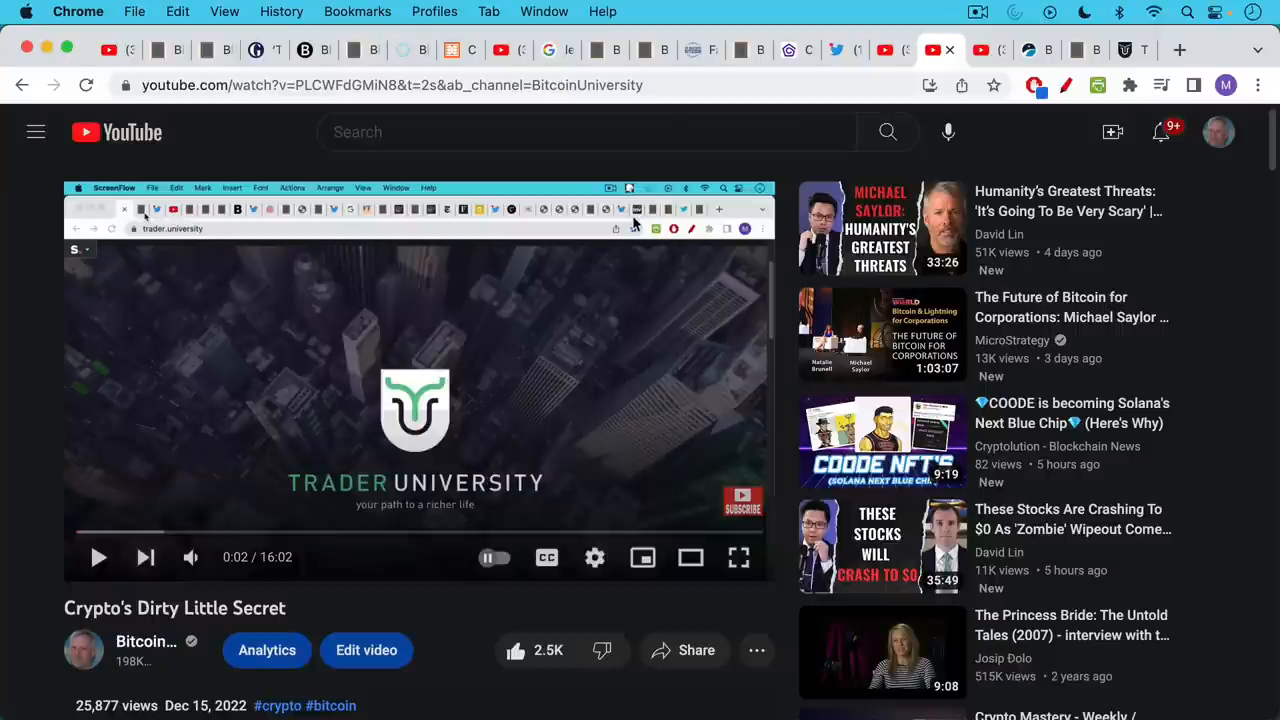
pyautogui.moveTo(632, 204)
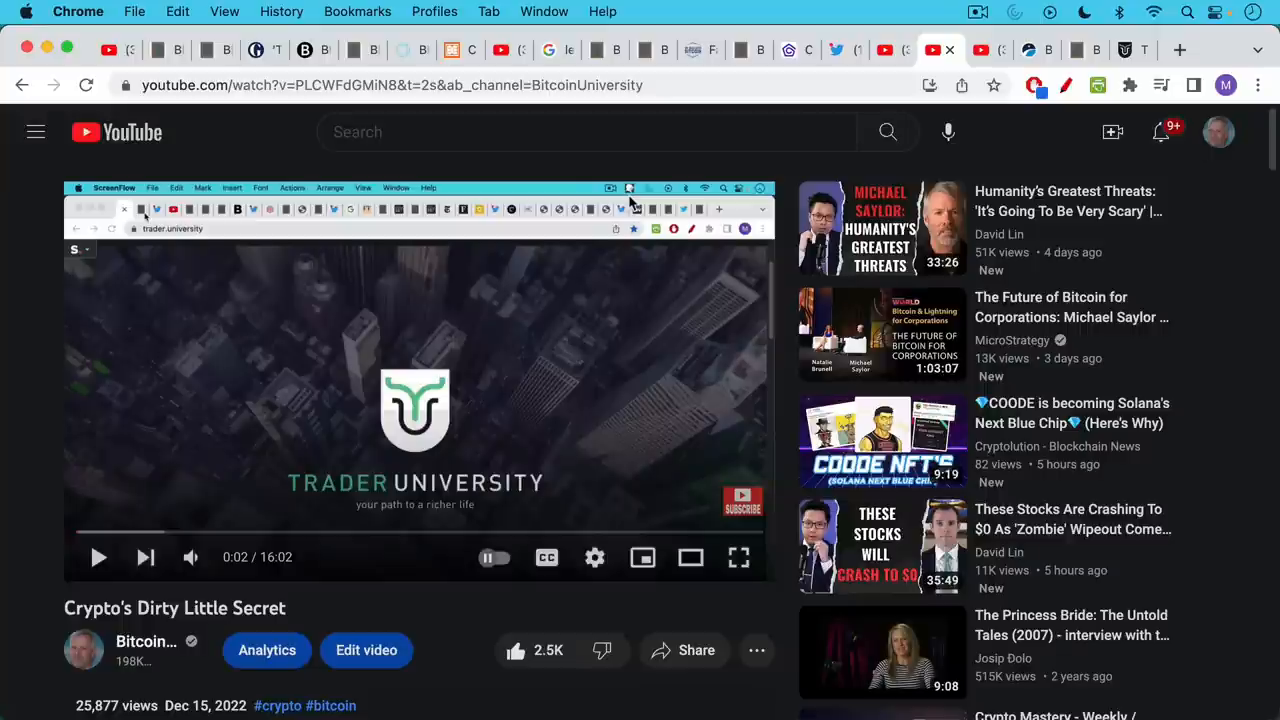
pyautogui.moveTo(624, 216)
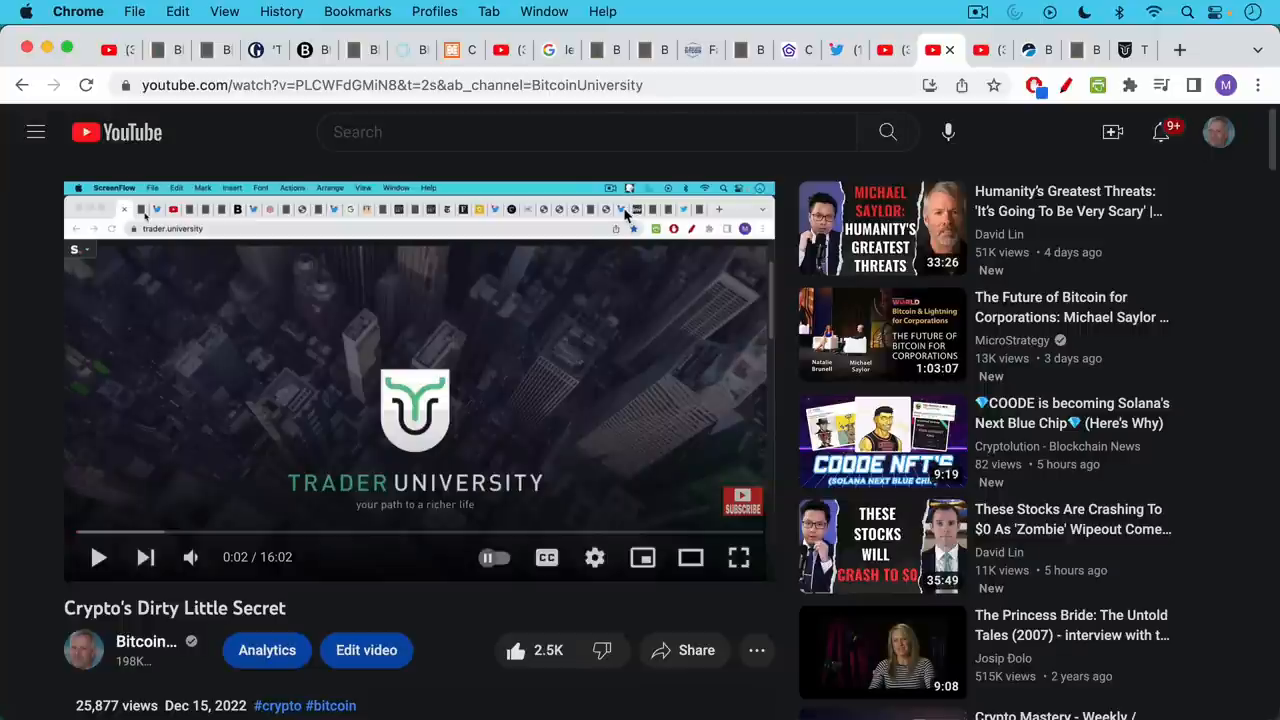
pyautogui.moveTo(648, 106)
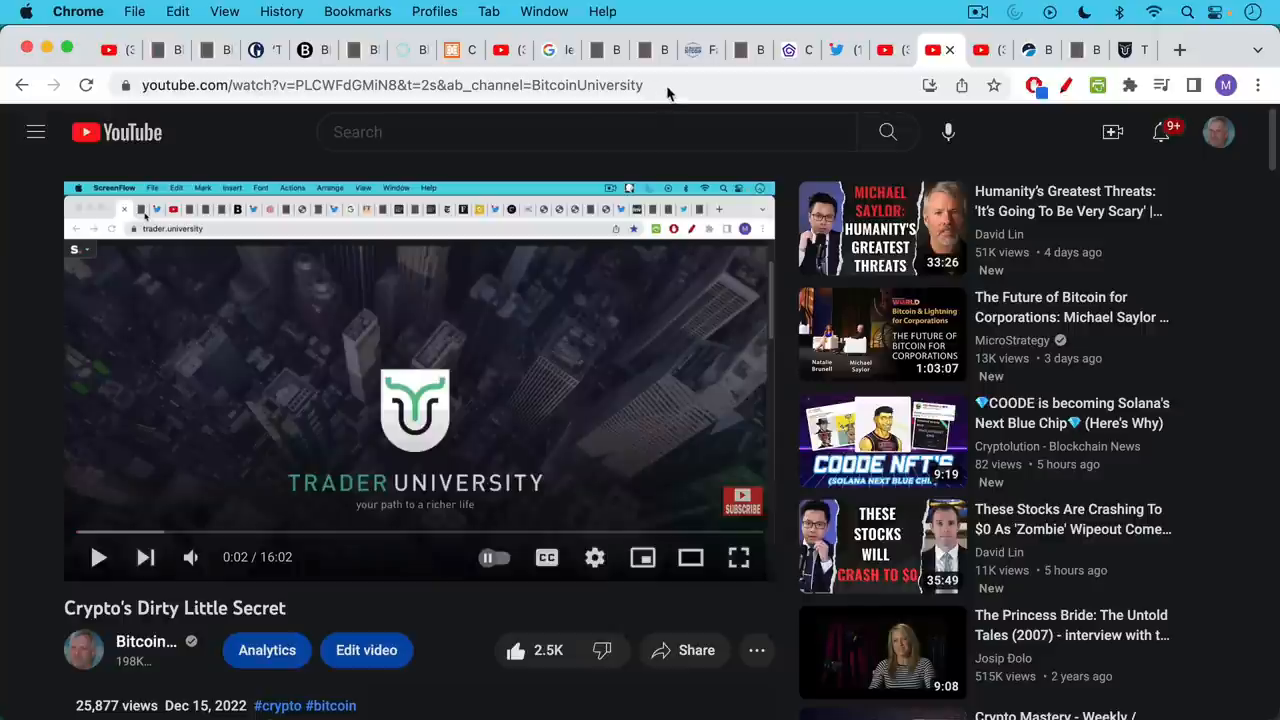
pyautogui.moveTo(656, 180)
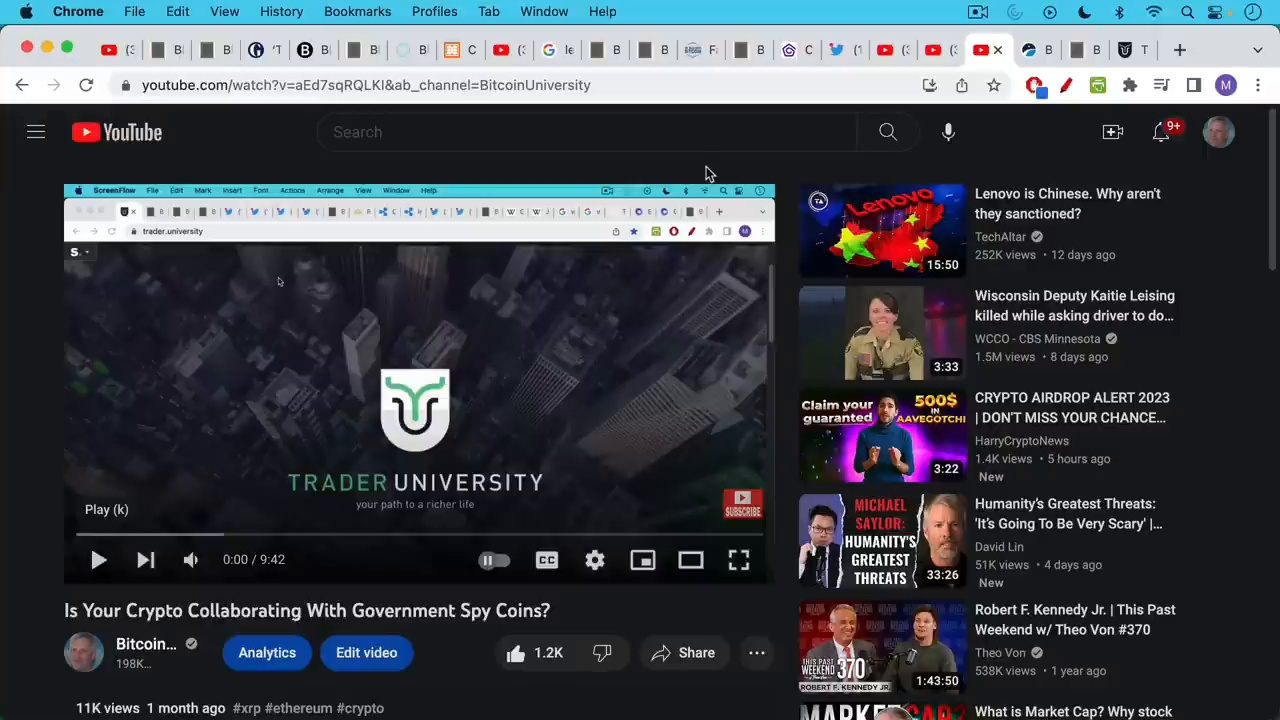
pyautogui.moveTo(1022, 68)
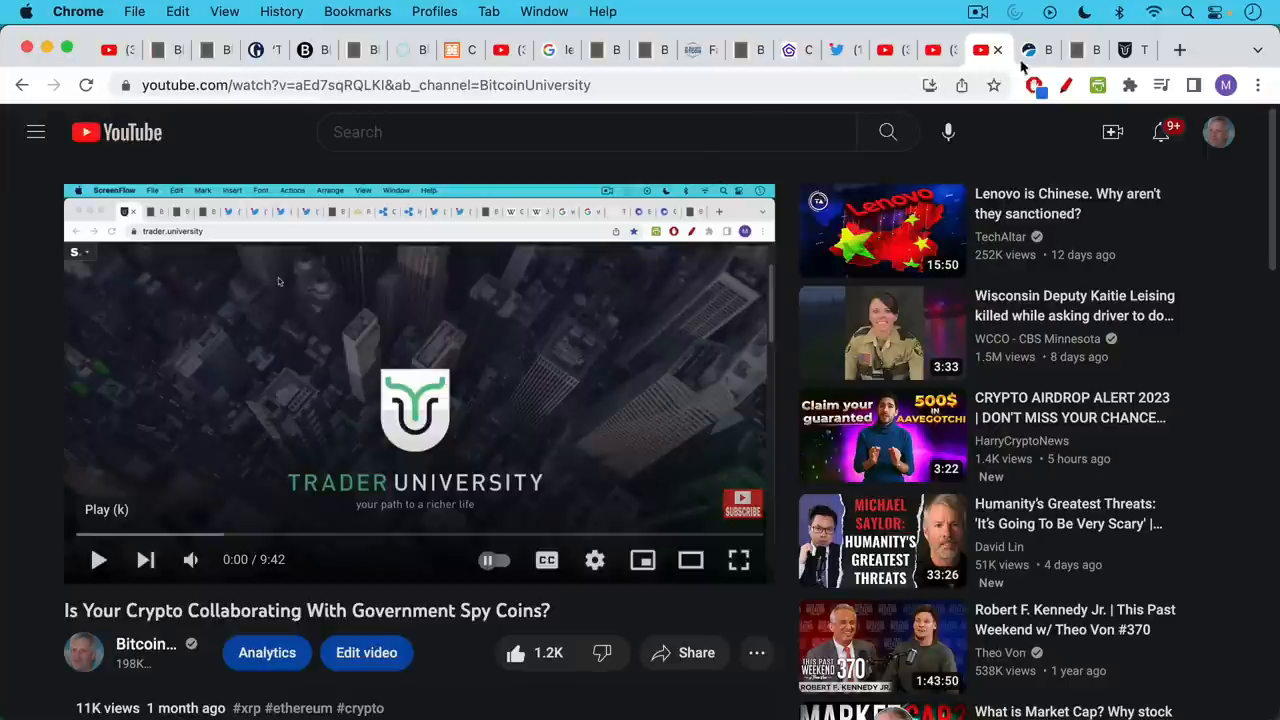
# - Switch to the Unchained homepage headlined 'Secure your bitcoin with confidence'
pyautogui.click(1036, 50)
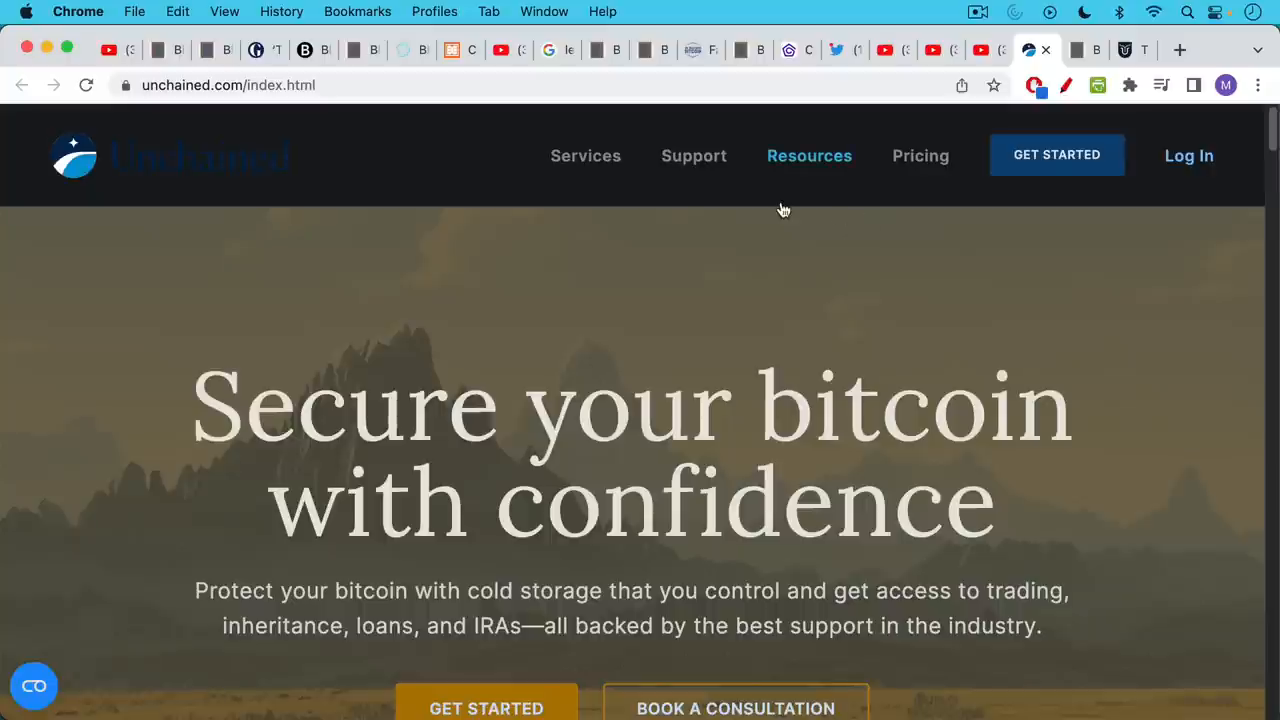
pyautogui.moveTo(624, 266)
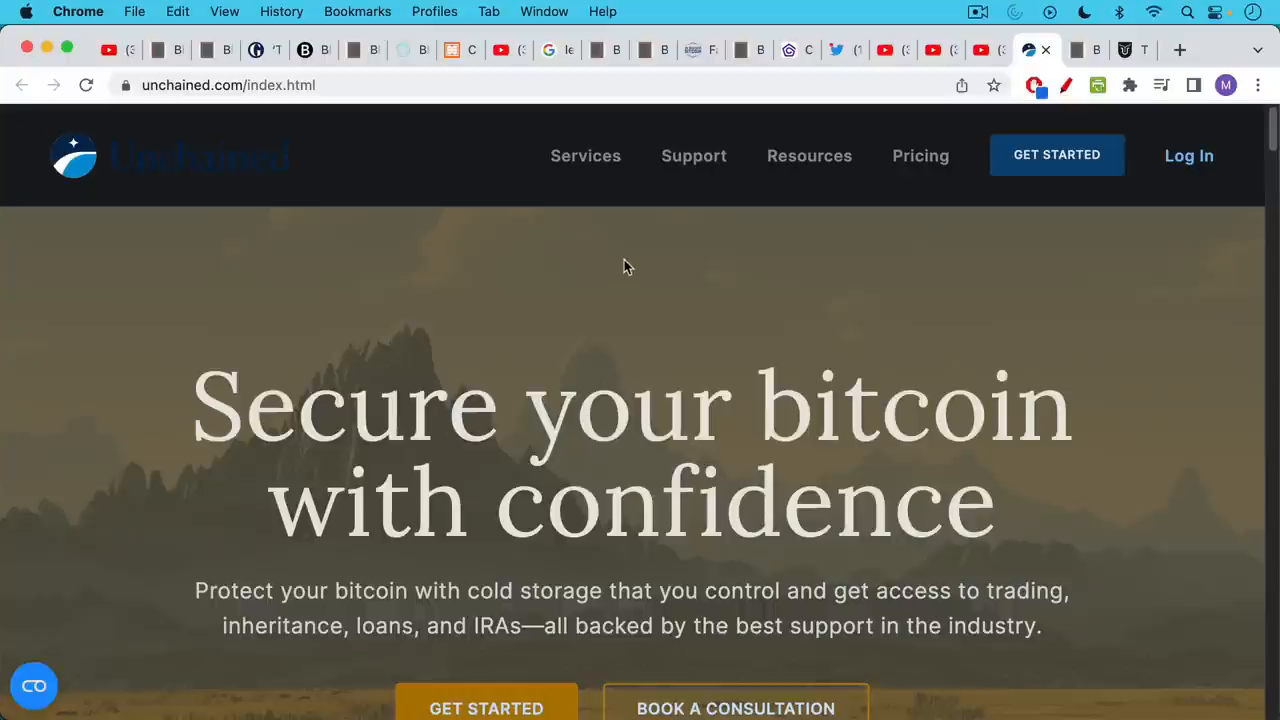
pyautogui.moveTo(628, 272)
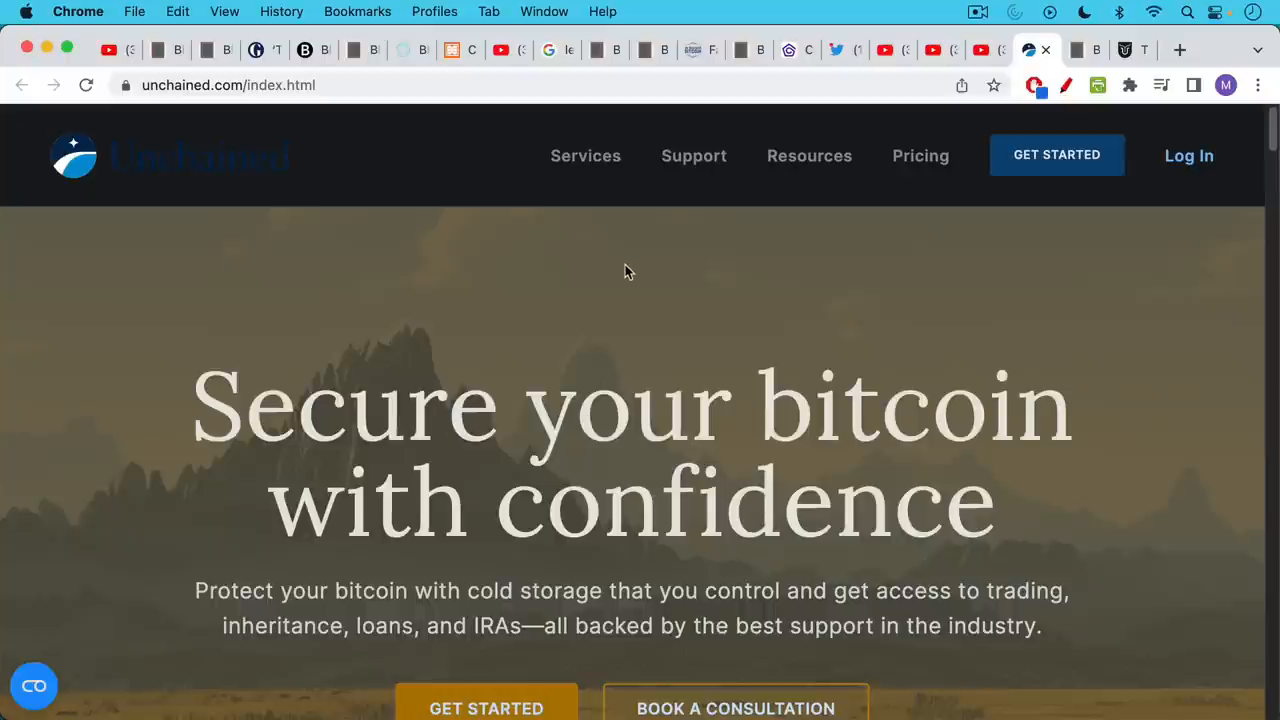
pyautogui.moveTo(624, 276)
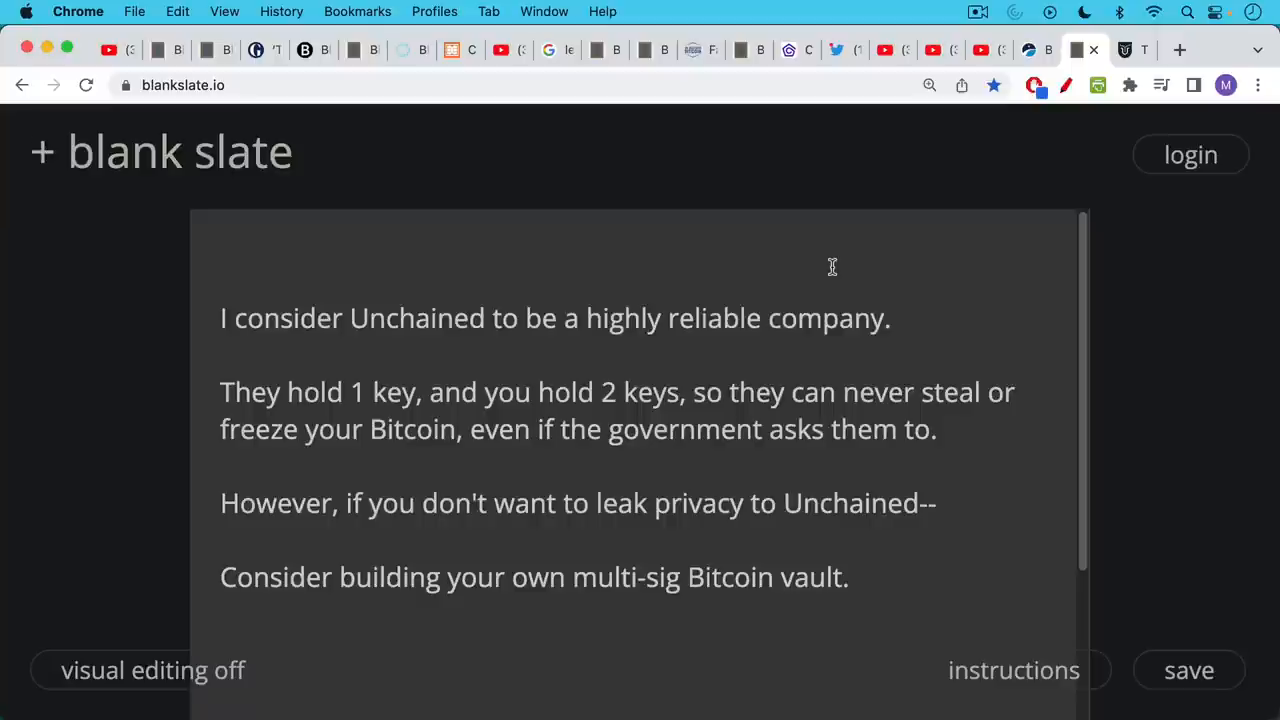
pyautogui.moveTo(700, 390)
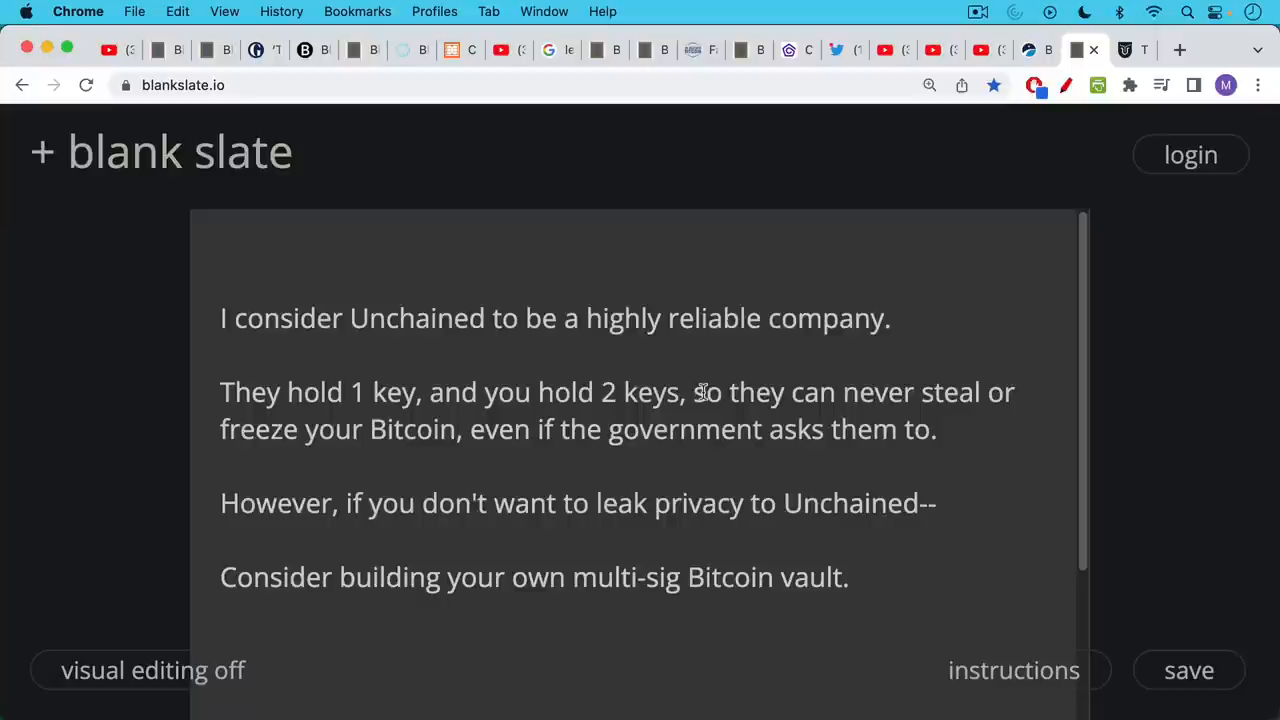
pyautogui.moveTo(706, 366)
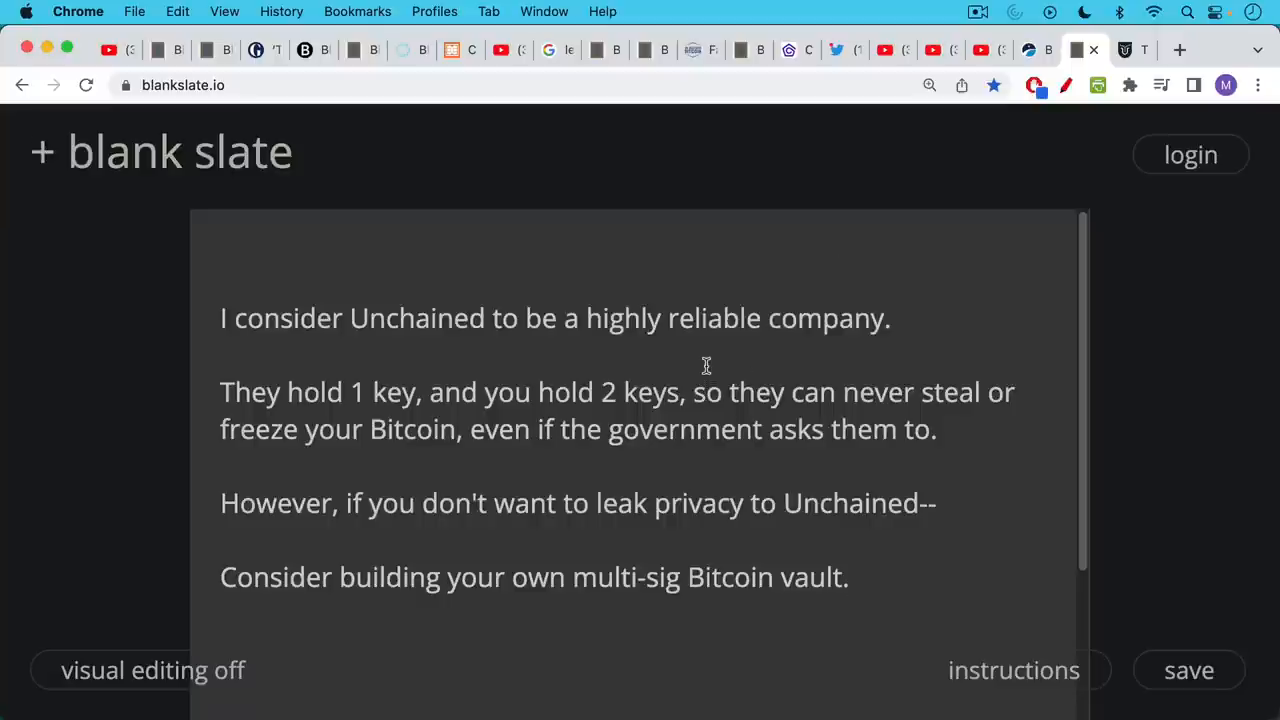
pyautogui.moveTo(704, 360)
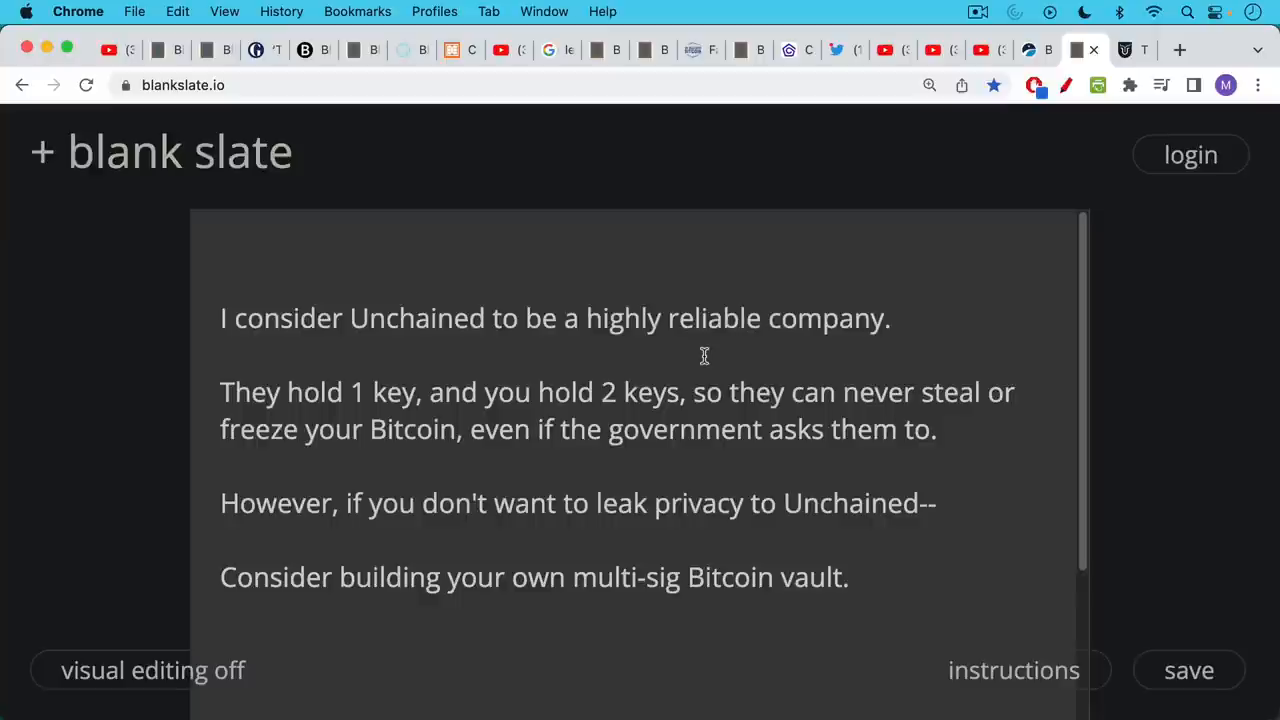
pyautogui.moveTo(688, 346)
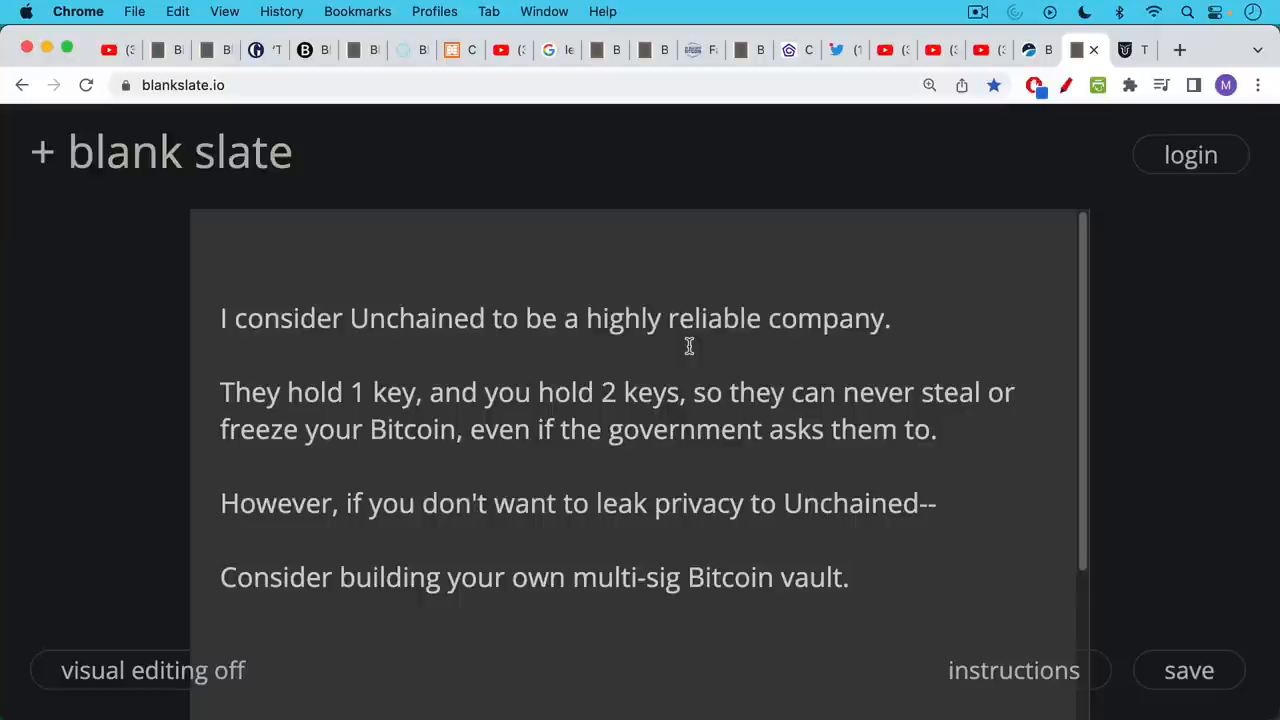
pyautogui.moveTo(688, 352)
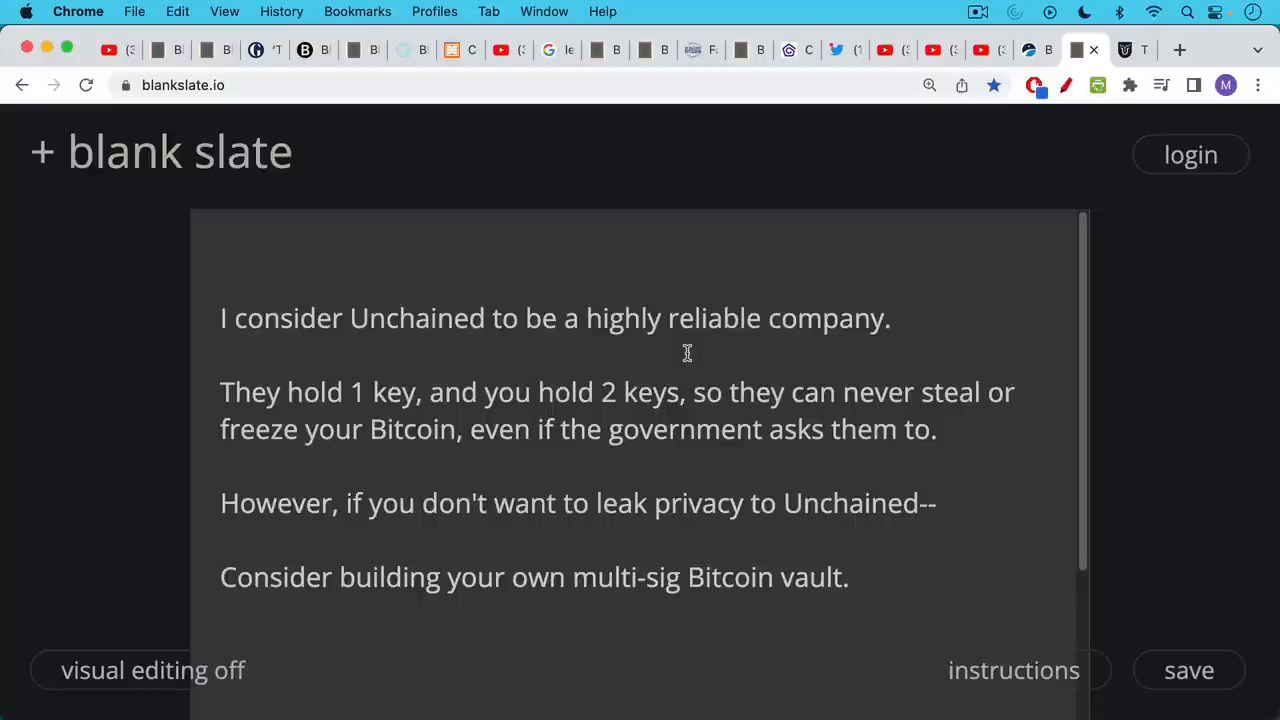
pyautogui.moveTo(1132, 58)
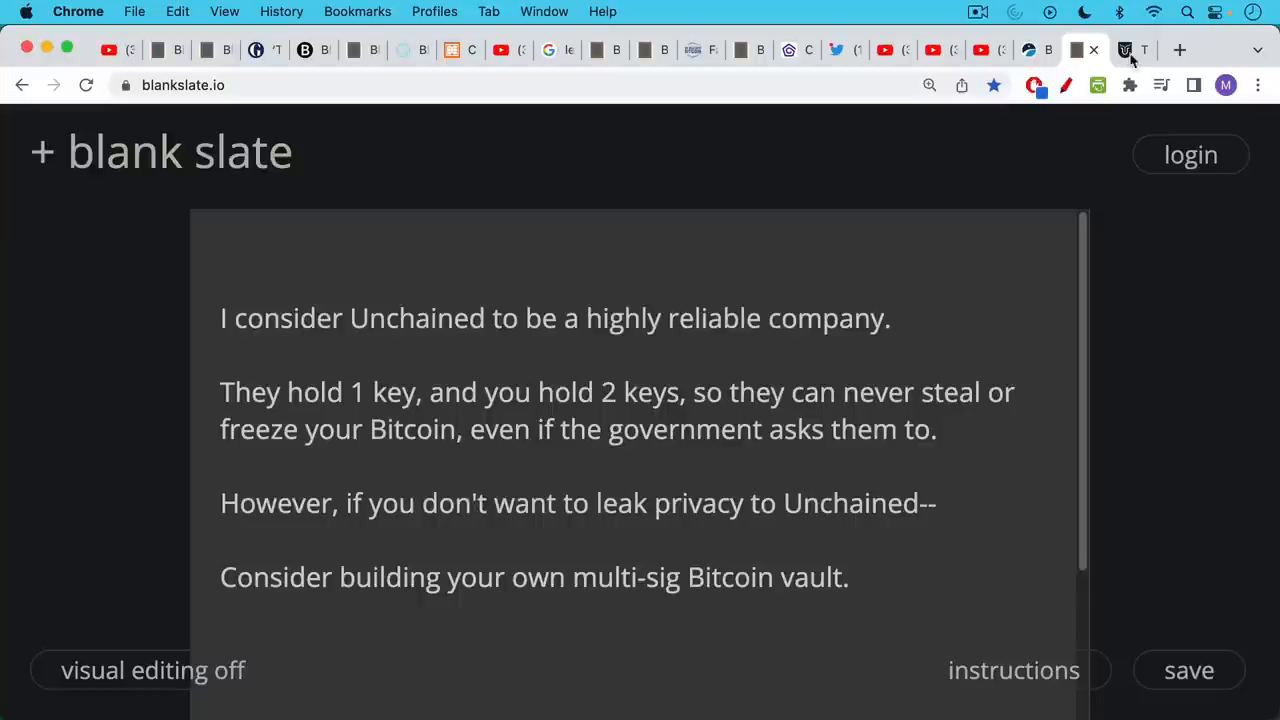
# - Show the Trader University Bitcoin course lessons including DIY Multi-Vendor Multi-Sig Parts 1 and 2
pyautogui.click(1124, 50)
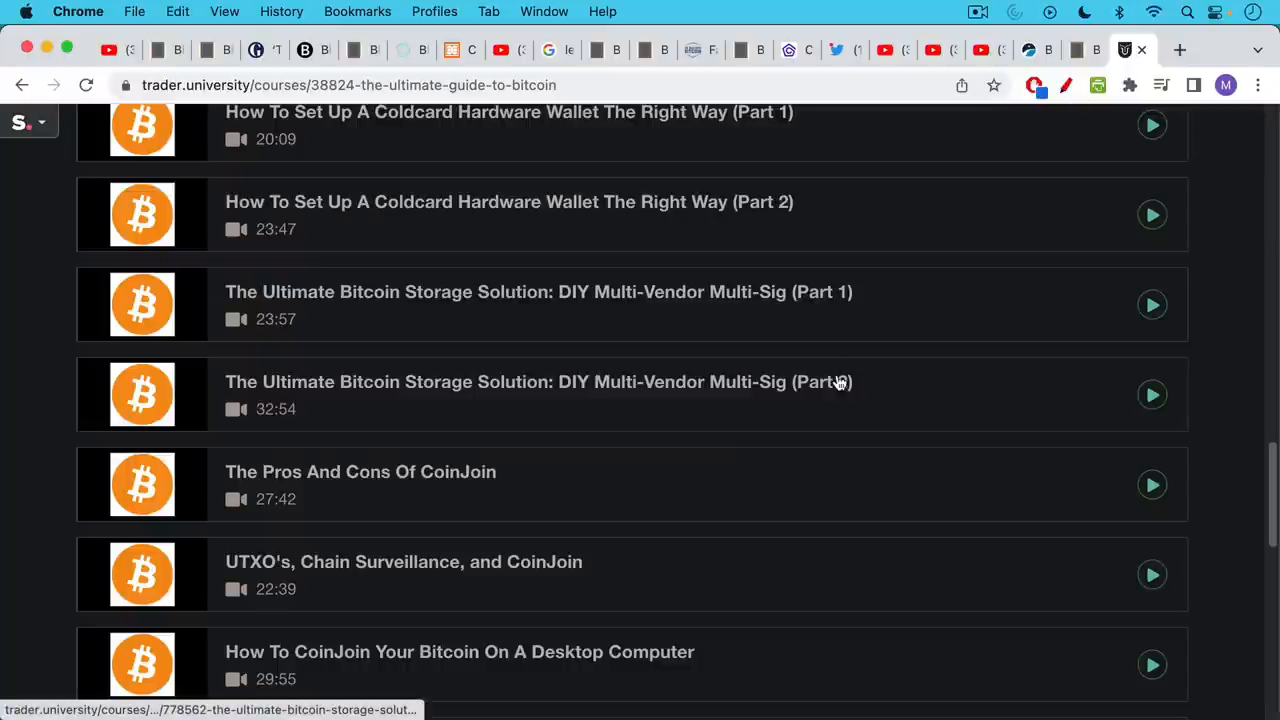
pyautogui.moveTo(648, 316)
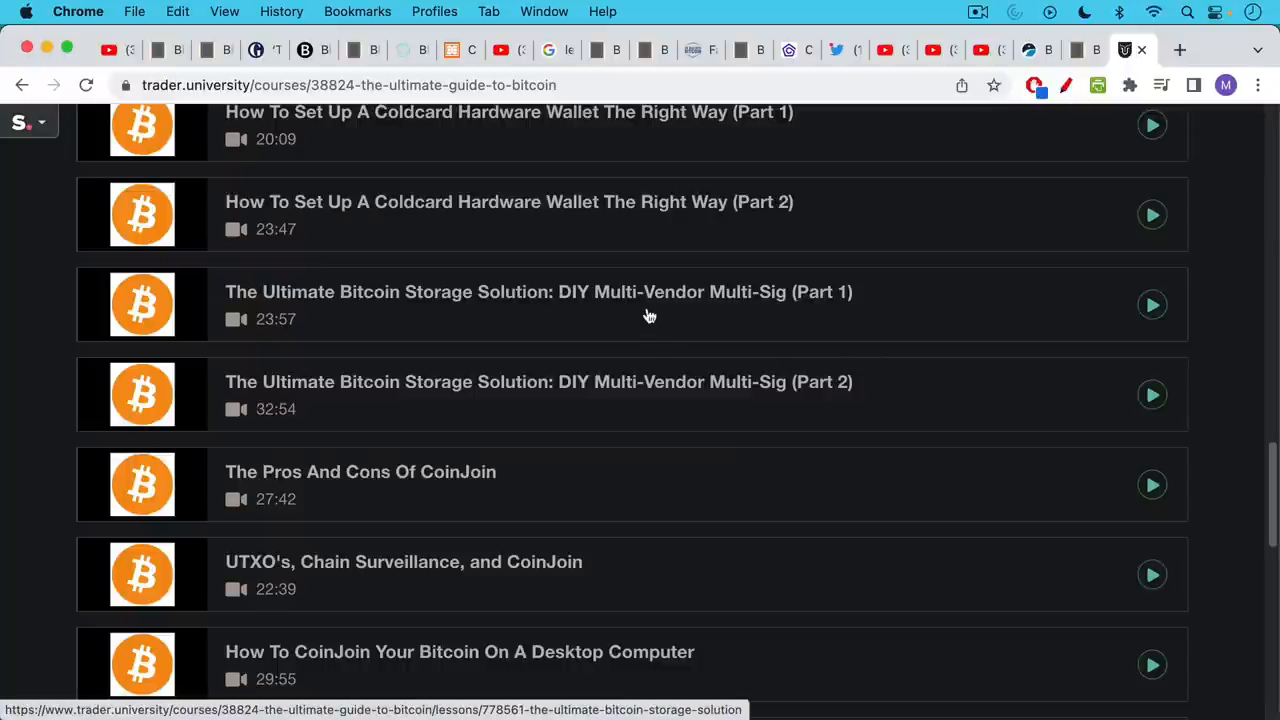
pyautogui.moveTo(656, 316)
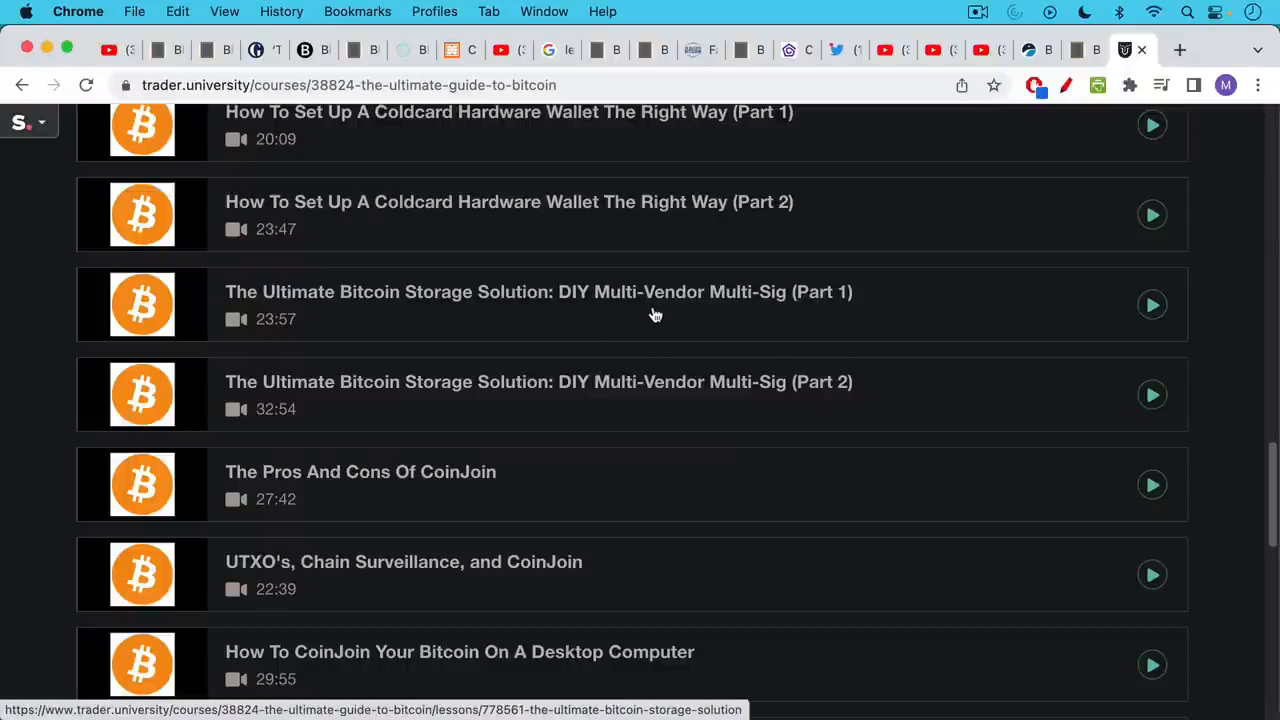
pyautogui.moveTo(592, 310)
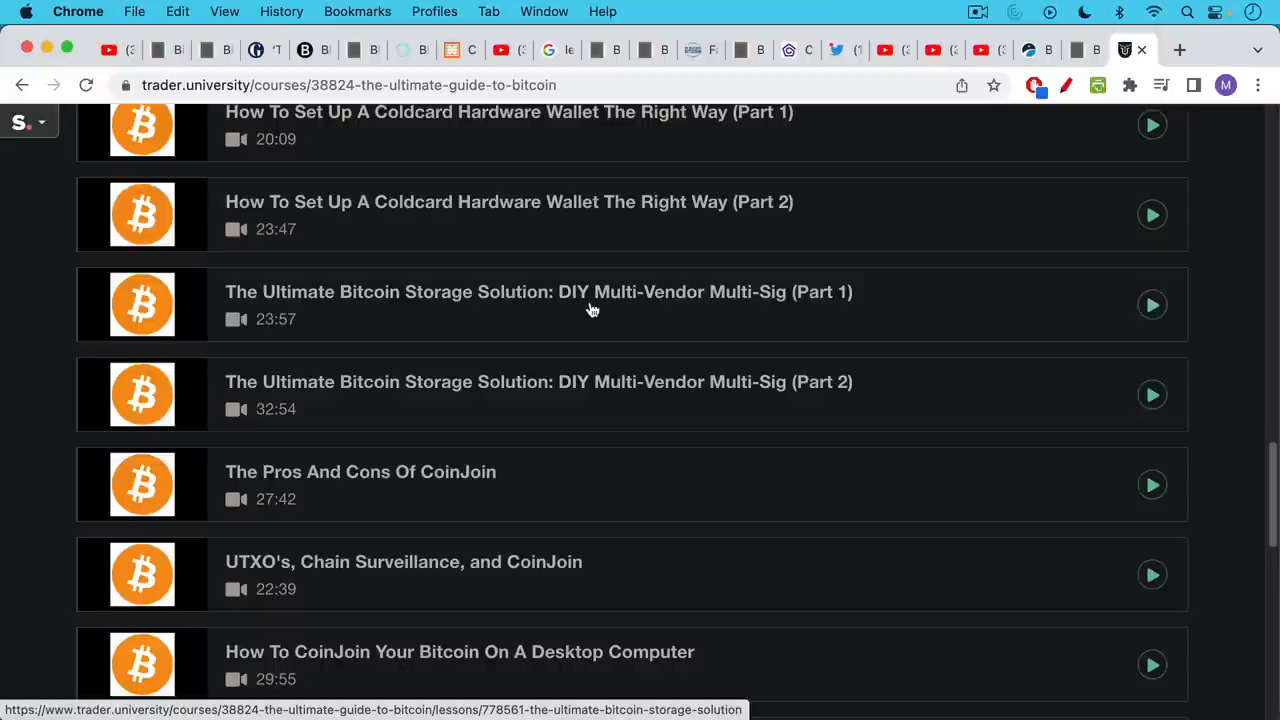
pyautogui.moveTo(620, 312)
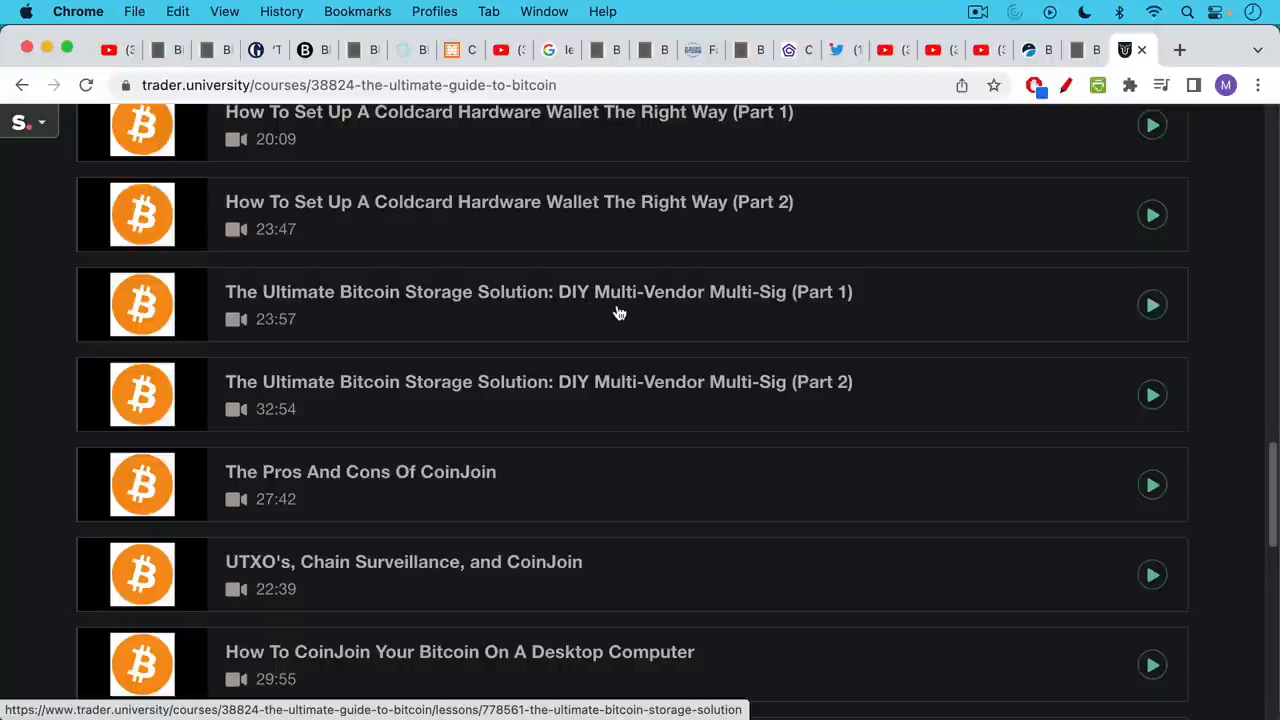
pyautogui.moveTo(664, 326)
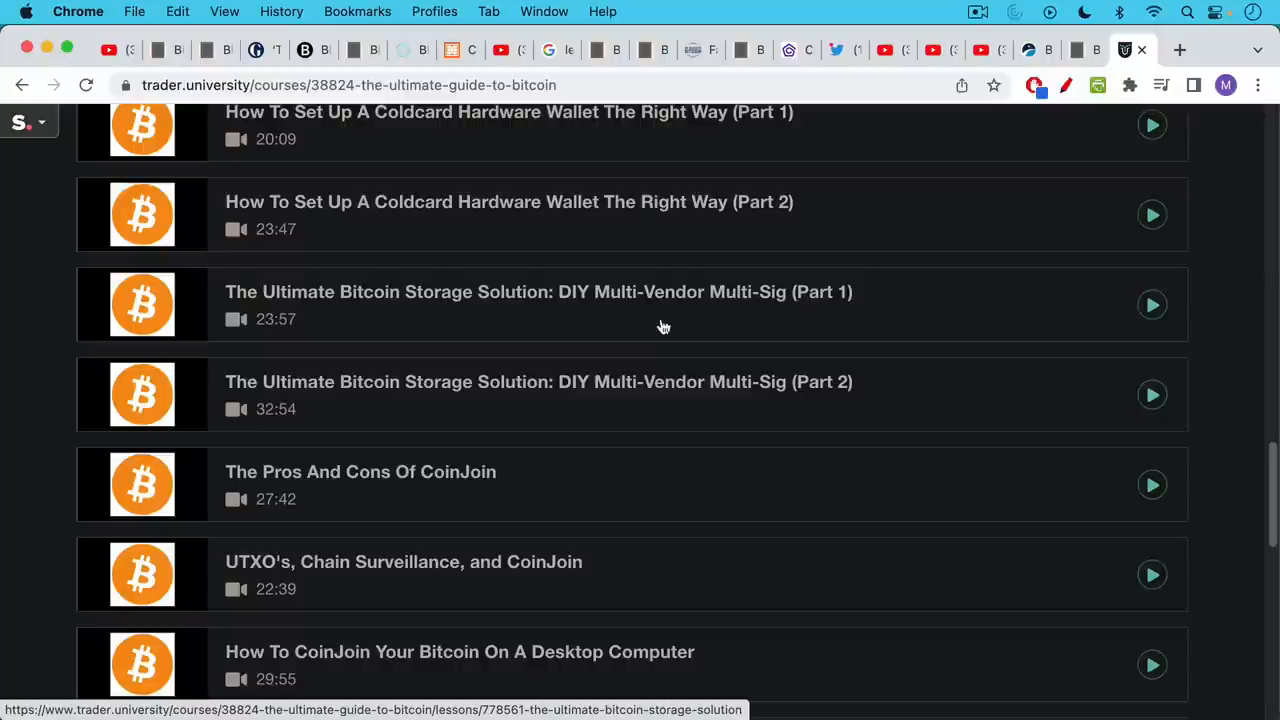
pyautogui.moveTo(658, 434)
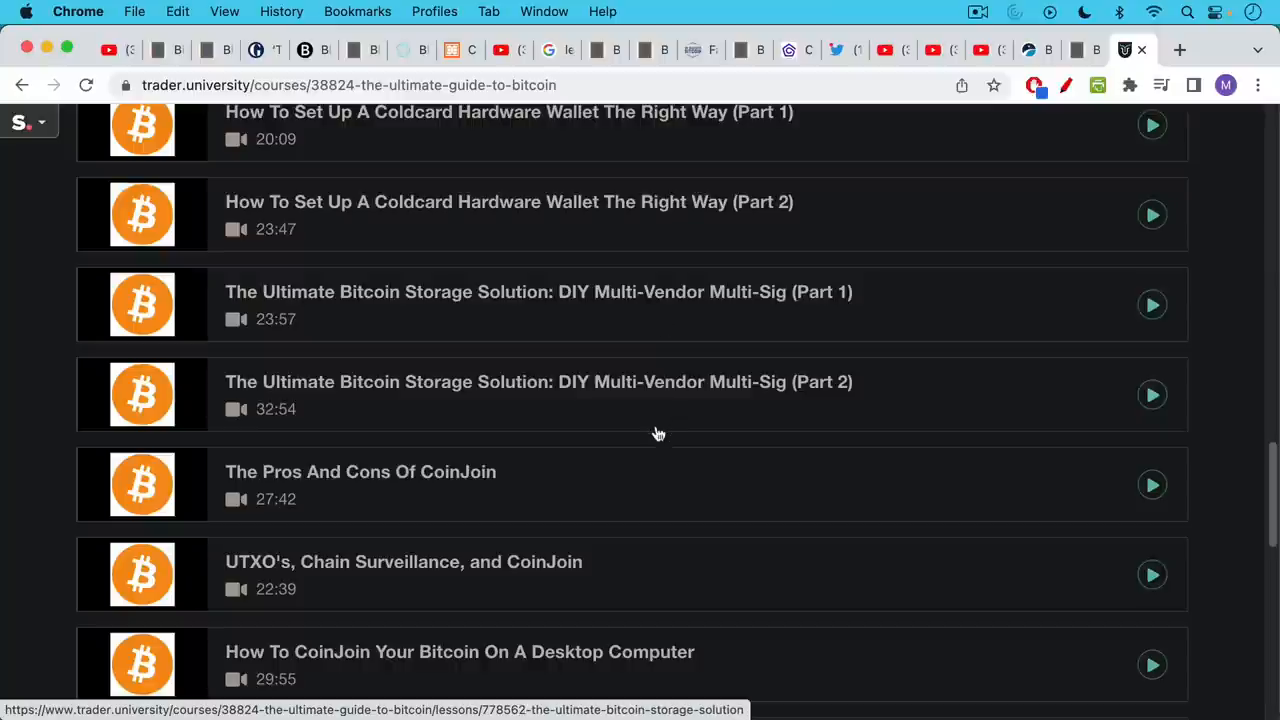
pyautogui.moveTo(736, 356)
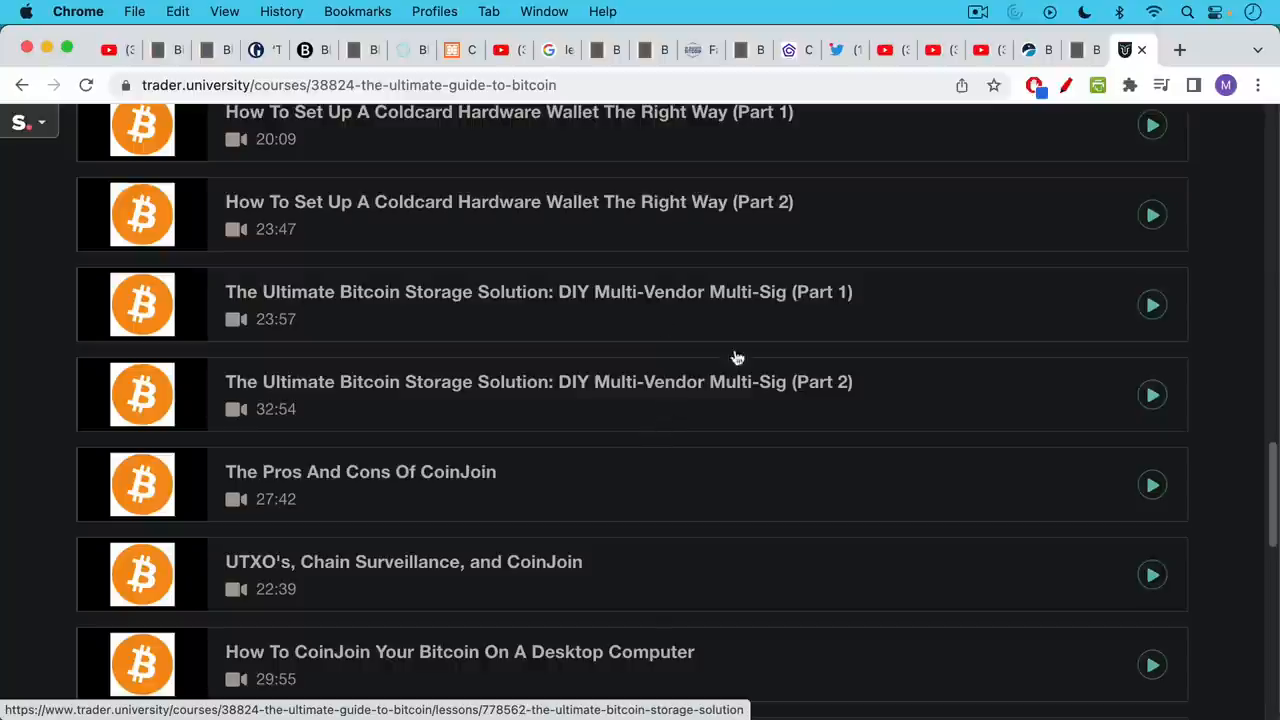